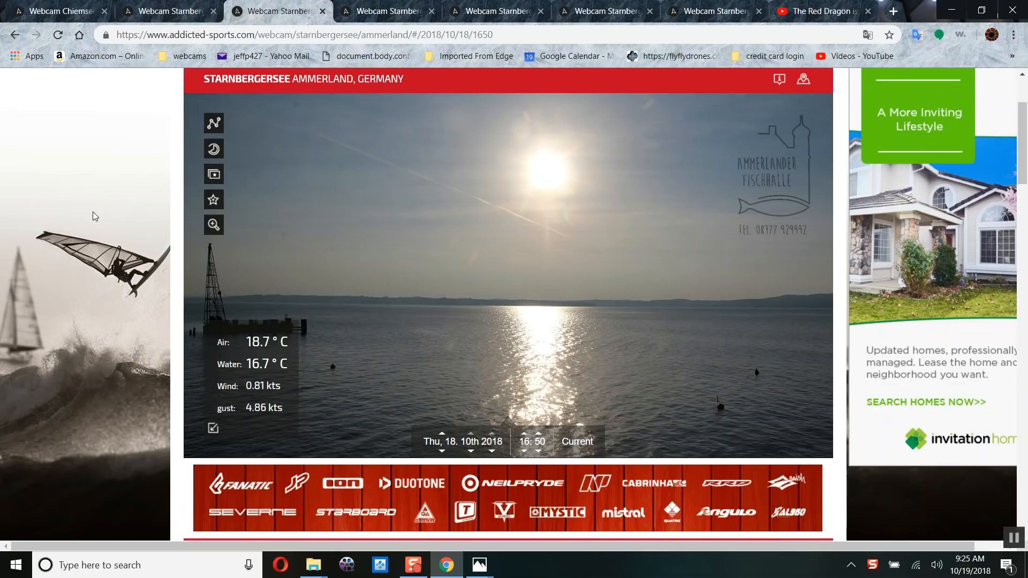
pyautogui.moveTo(86, 107)
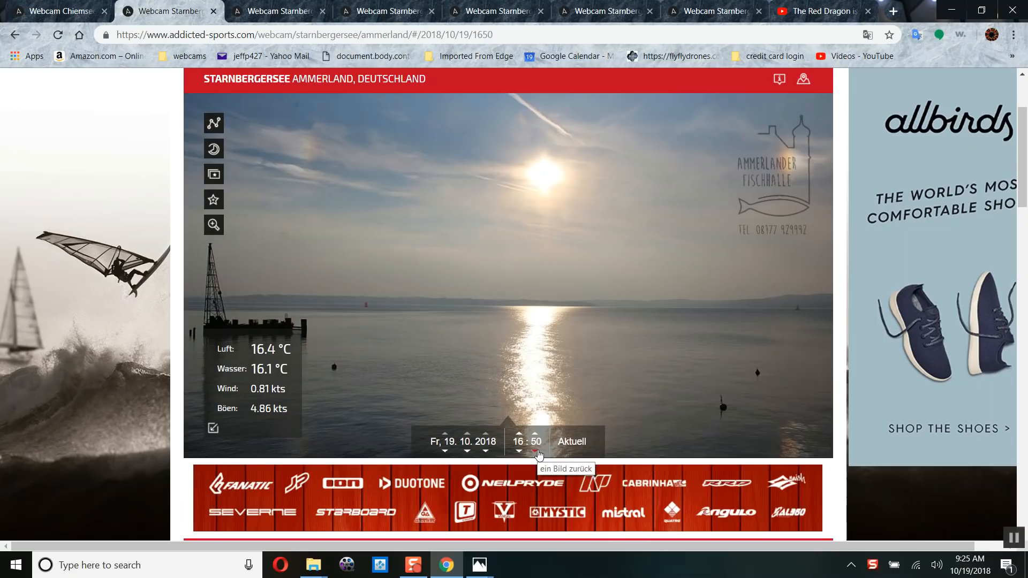
# Step: Step the 19 October archive back ten minutes at a time through 16:00 to the 15:50 frame
pyautogui.click(518, 452)
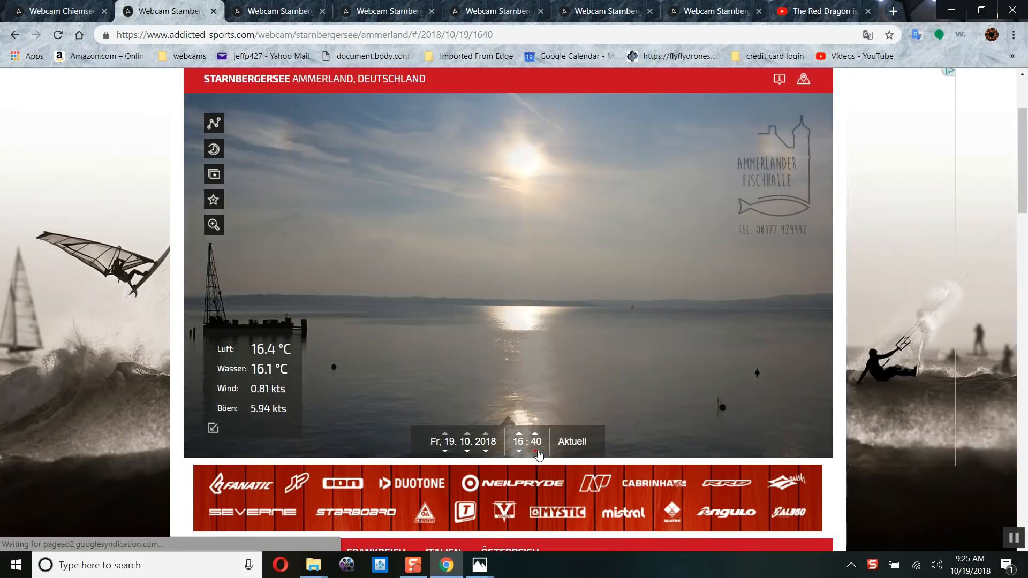
pyautogui.click(519, 454)
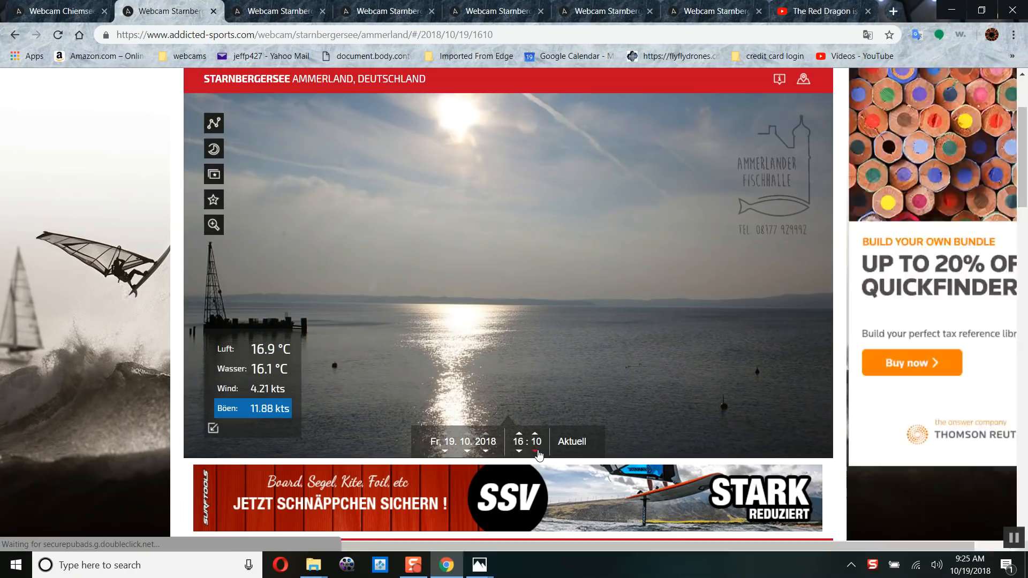
pyautogui.click(518, 451)
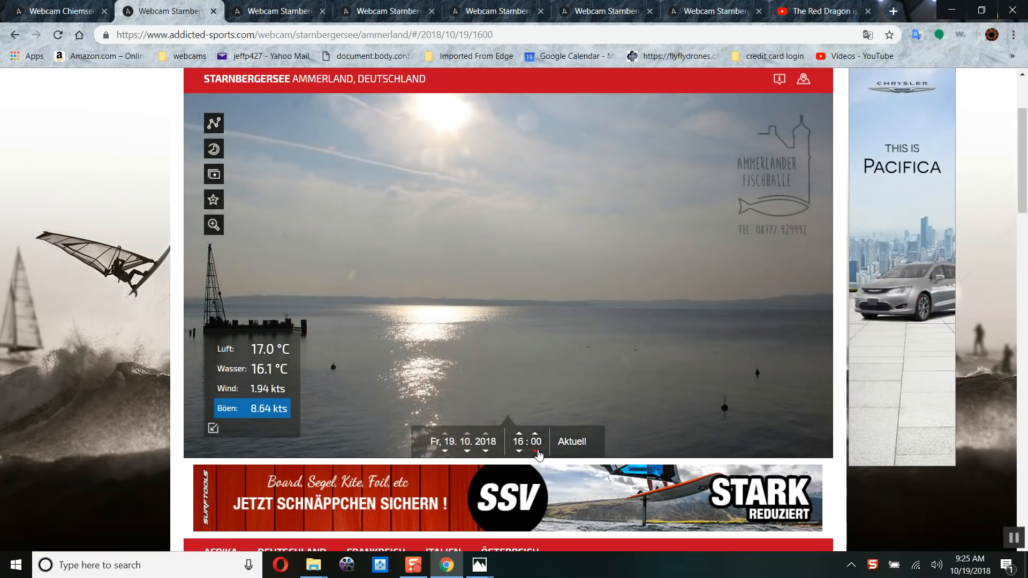
pyautogui.click(518, 452)
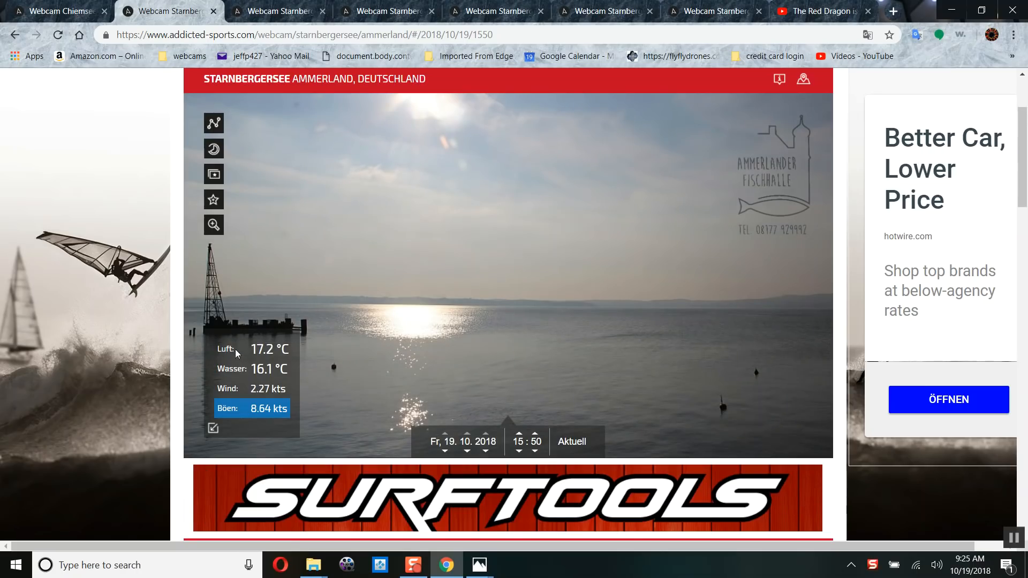
# Step: Translate the webcam page into English and step the archive back to the 15:40 frame
pyautogui.rightClick(236, 353)
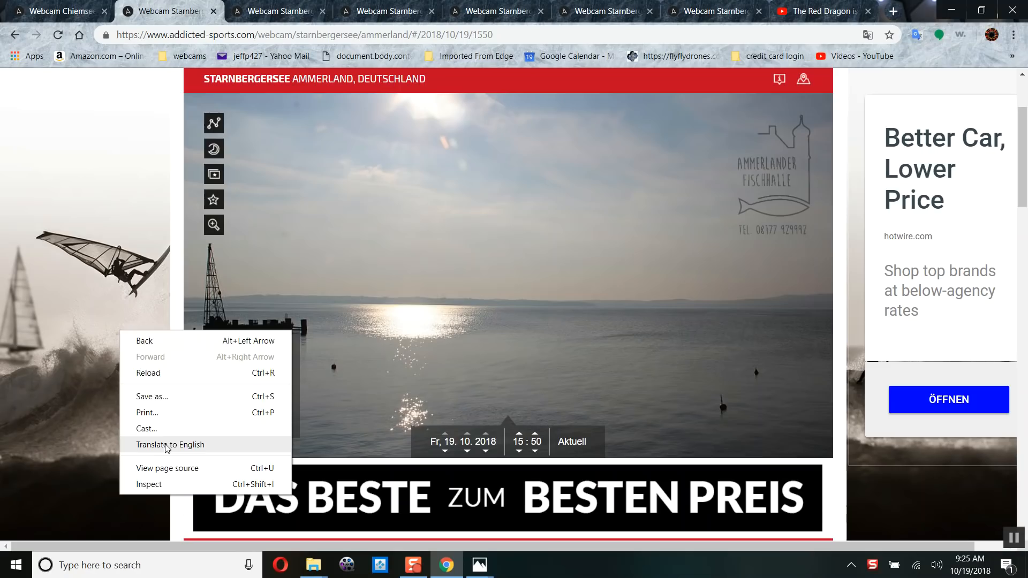
pyautogui.click(171, 445)
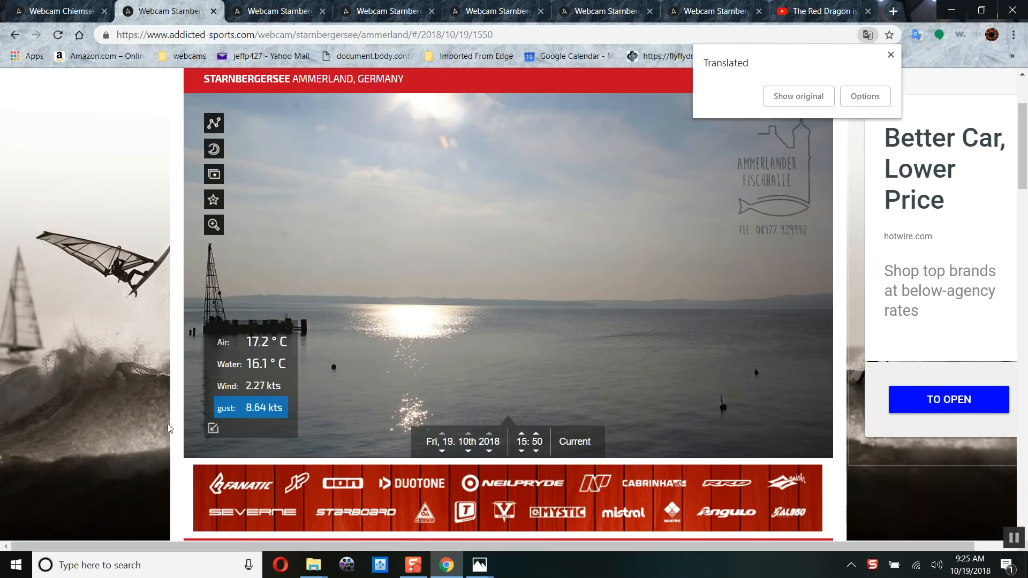
pyautogui.moveTo(479, 335)
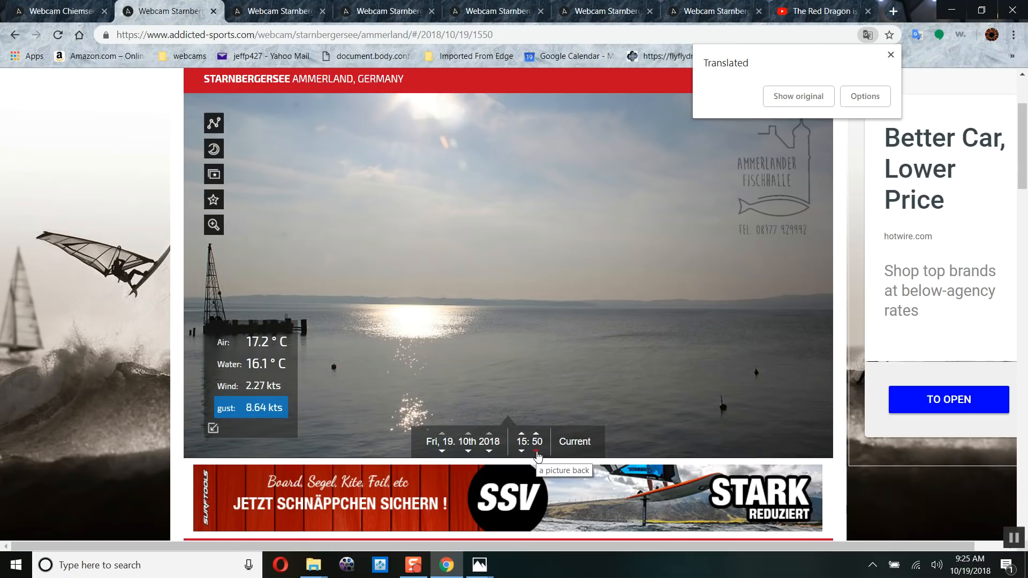
pyautogui.click(890, 55)
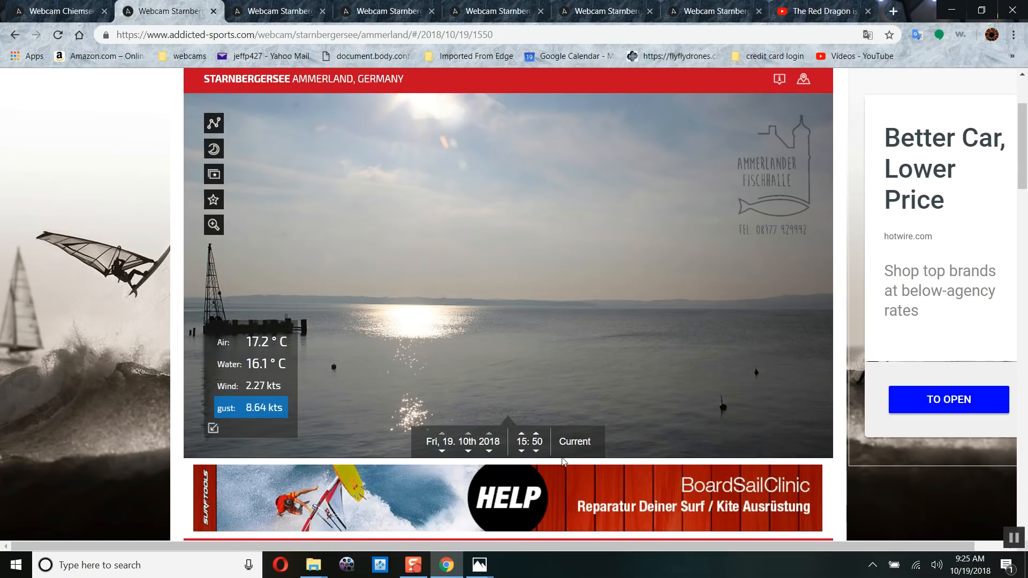
pyautogui.click(522, 452)
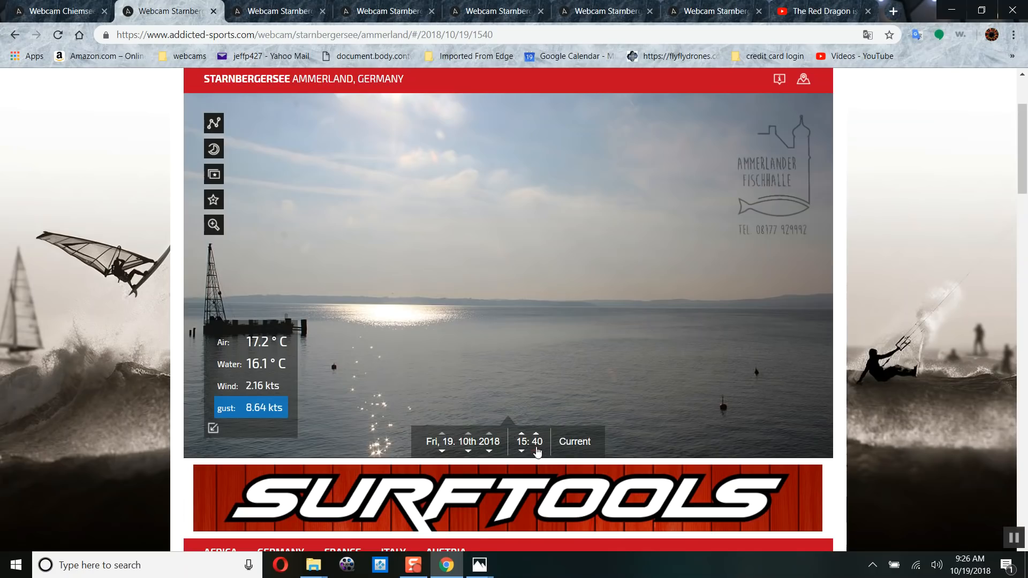
# Step: Advance ten minutes at a time through 15:50, 16:00, 16:10, 16:30, 16:40, settling on 16:50
pyautogui.click(536, 435)
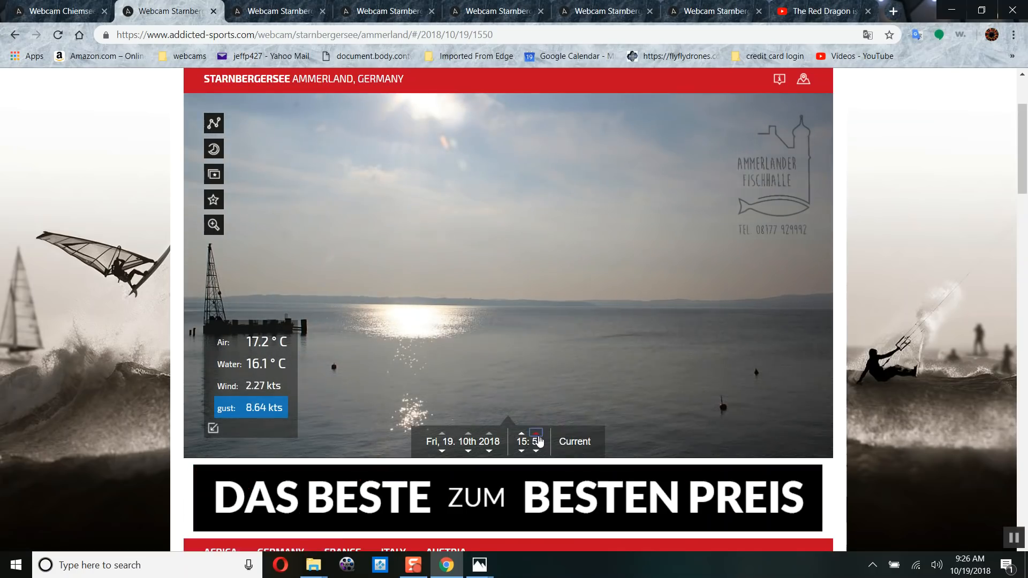
pyautogui.click(521, 436)
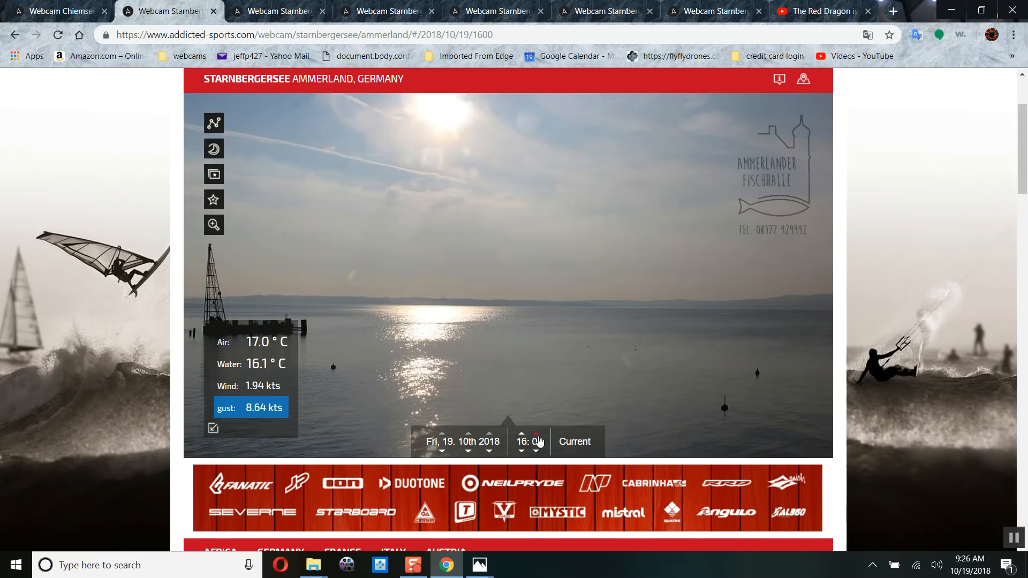
pyautogui.click(537, 434)
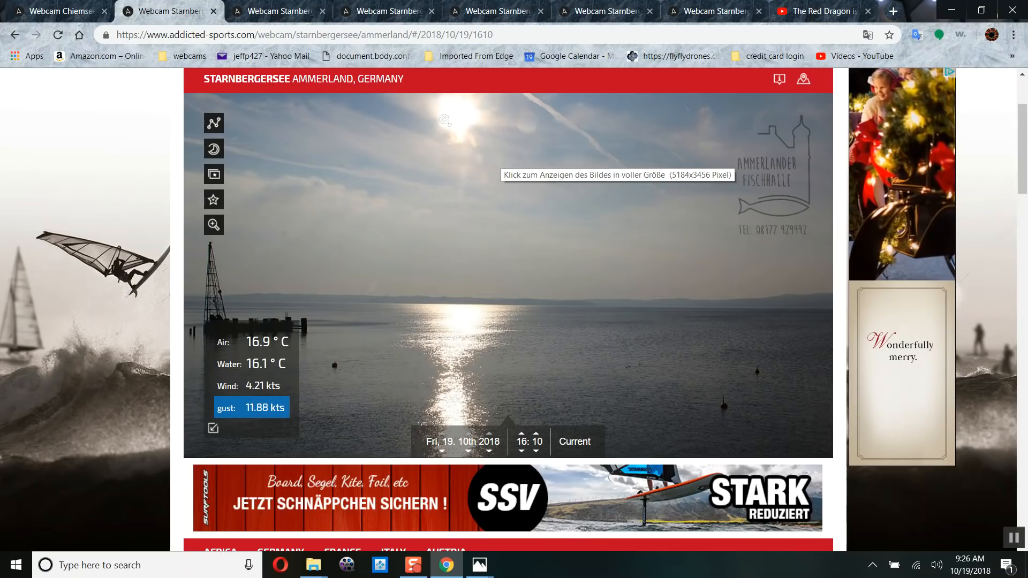
pyautogui.moveTo(545, 452)
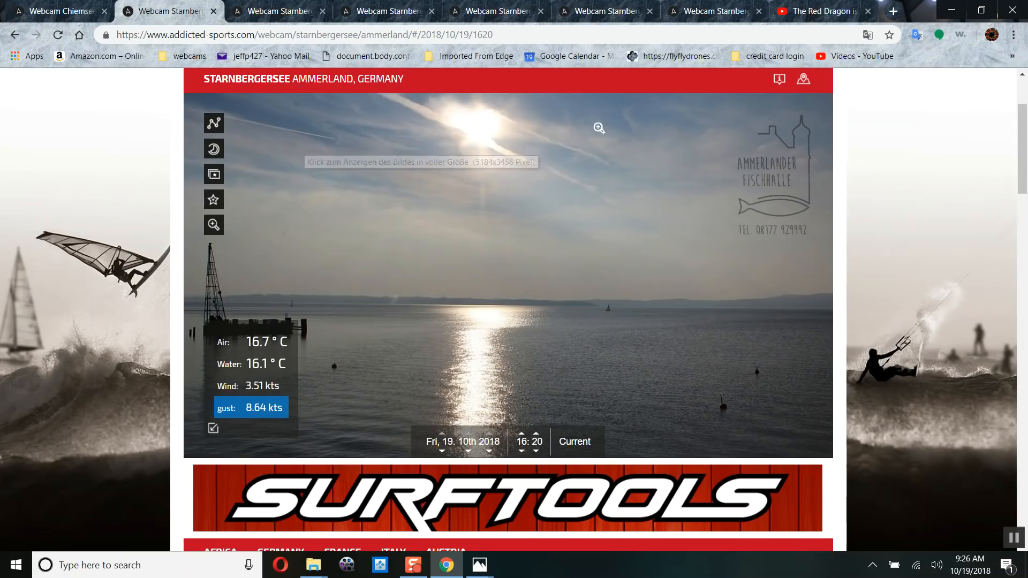
pyautogui.click(522, 436)
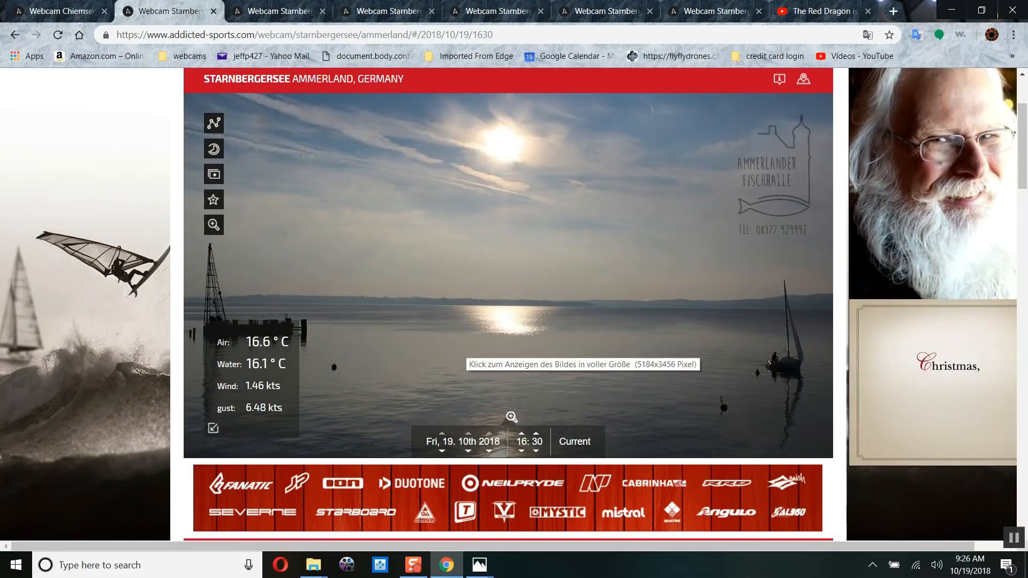
pyautogui.click(521, 451)
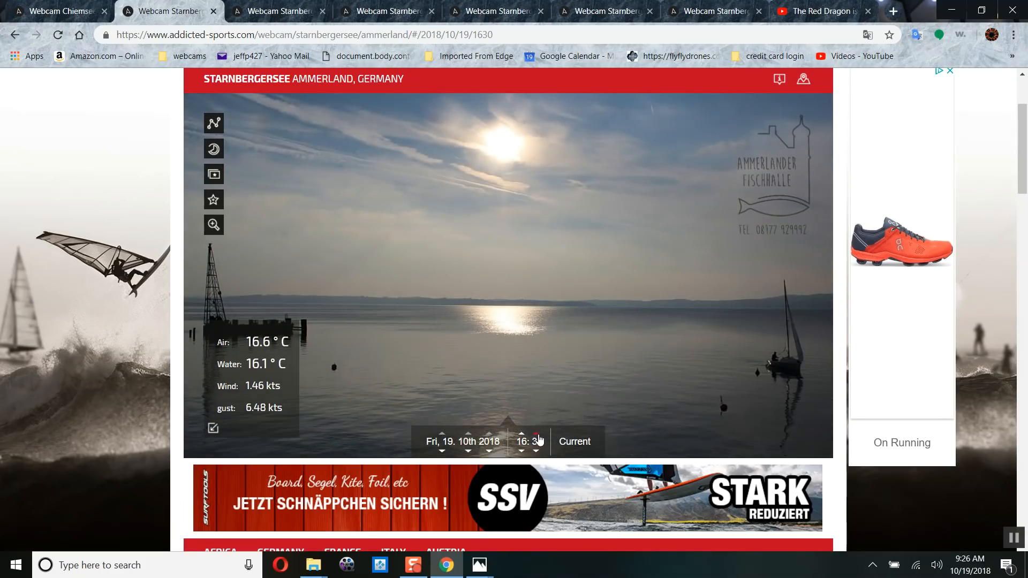
pyautogui.click(536, 436)
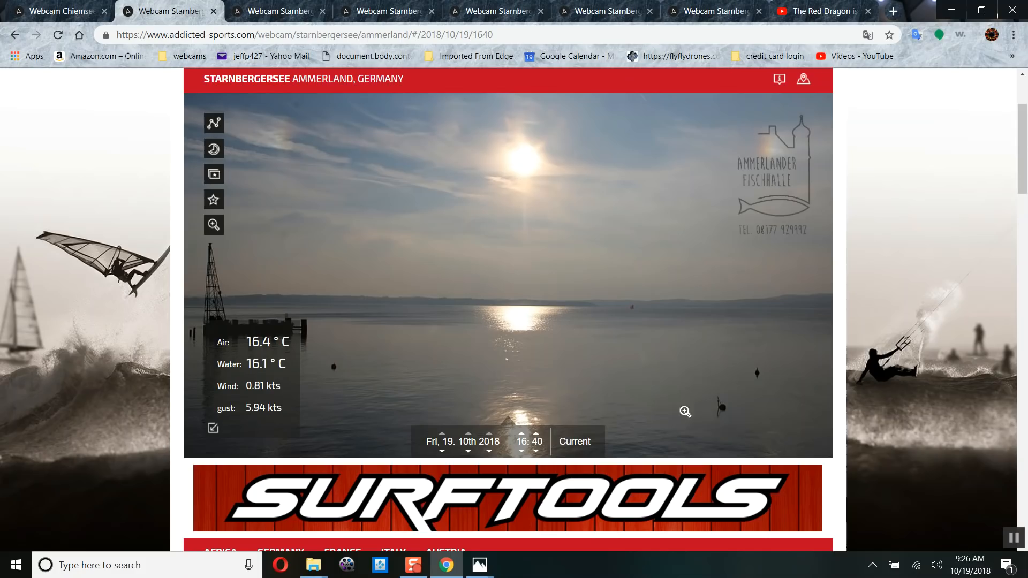
pyautogui.moveTo(536, 435)
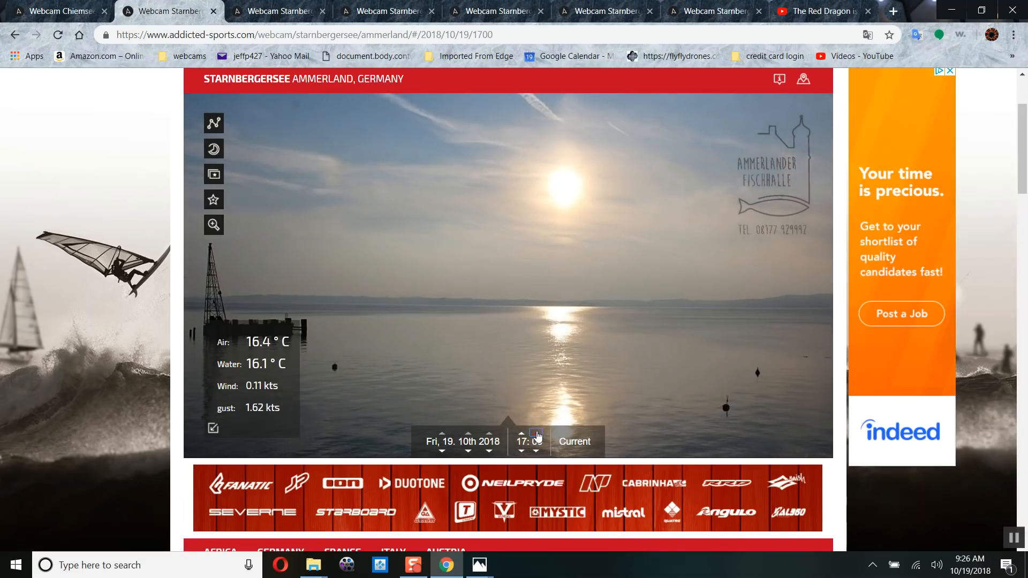
pyautogui.click(520, 438)
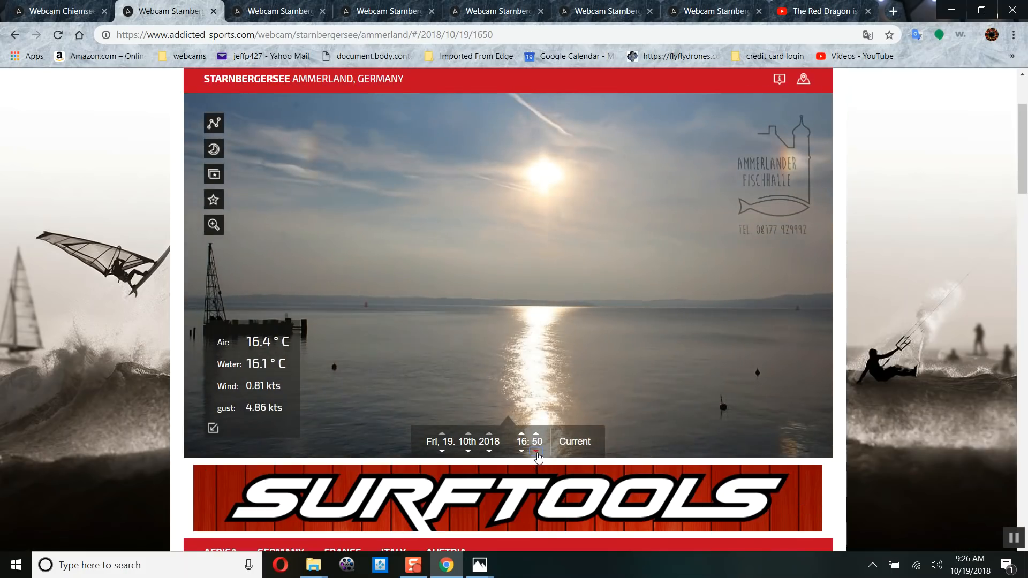
# Step: On the 18 October archive, step back from 17:40 through 17:30 and 17:10 to around 17:00
pyautogui.click(522, 451)
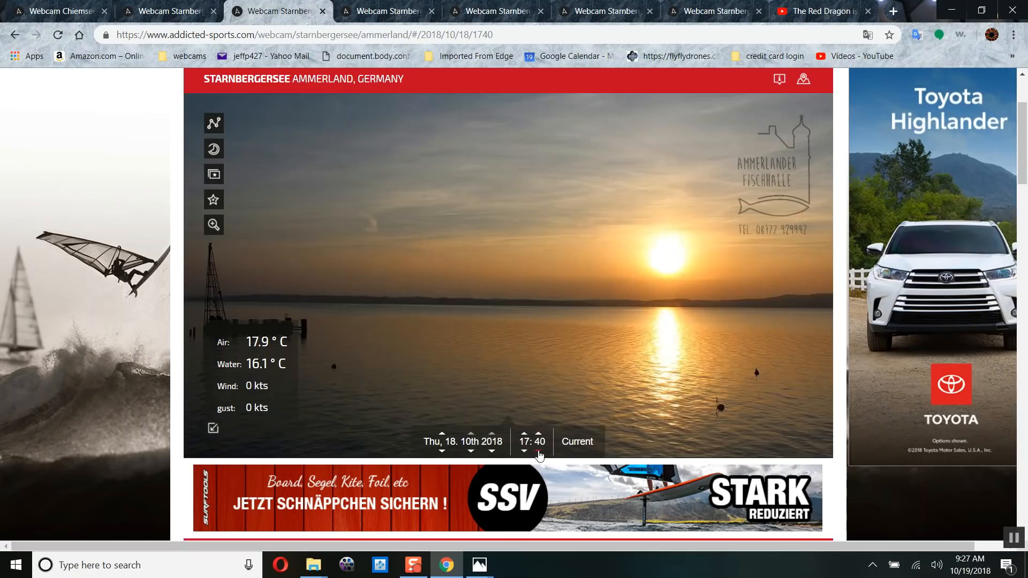
pyautogui.click(524, 451)
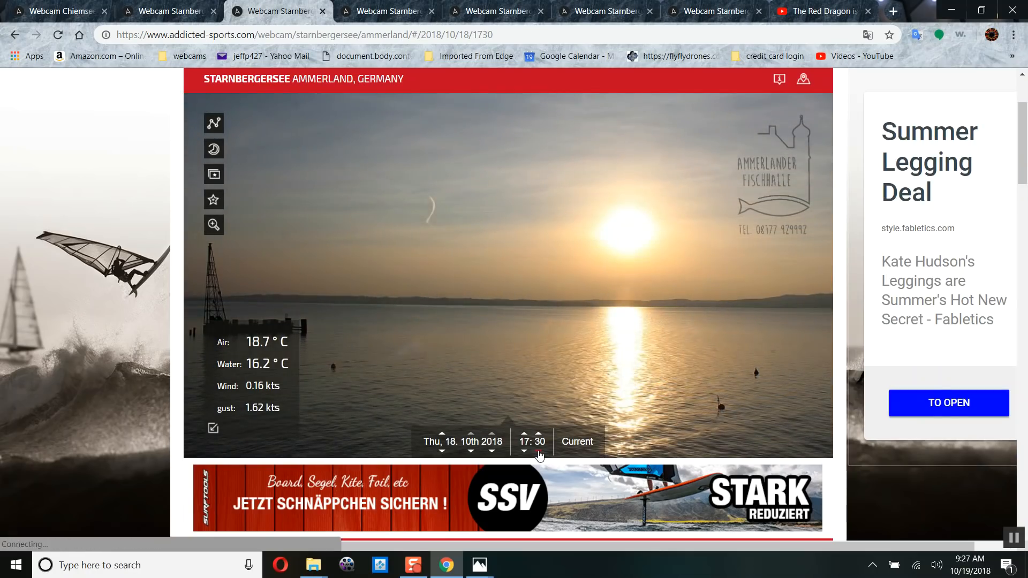
pyautogui.click(540, 452)
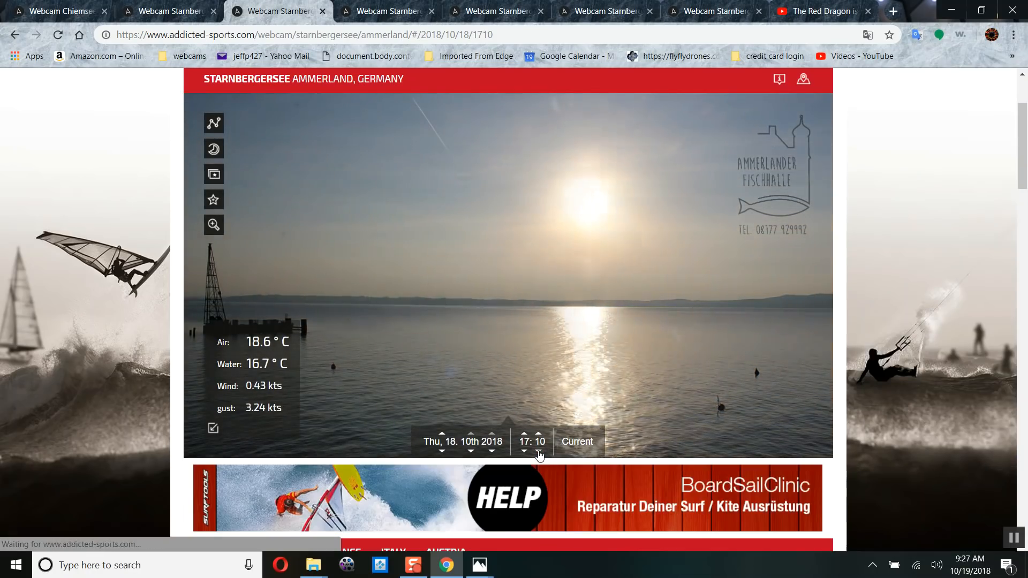
pyautogui.click(524, 451)
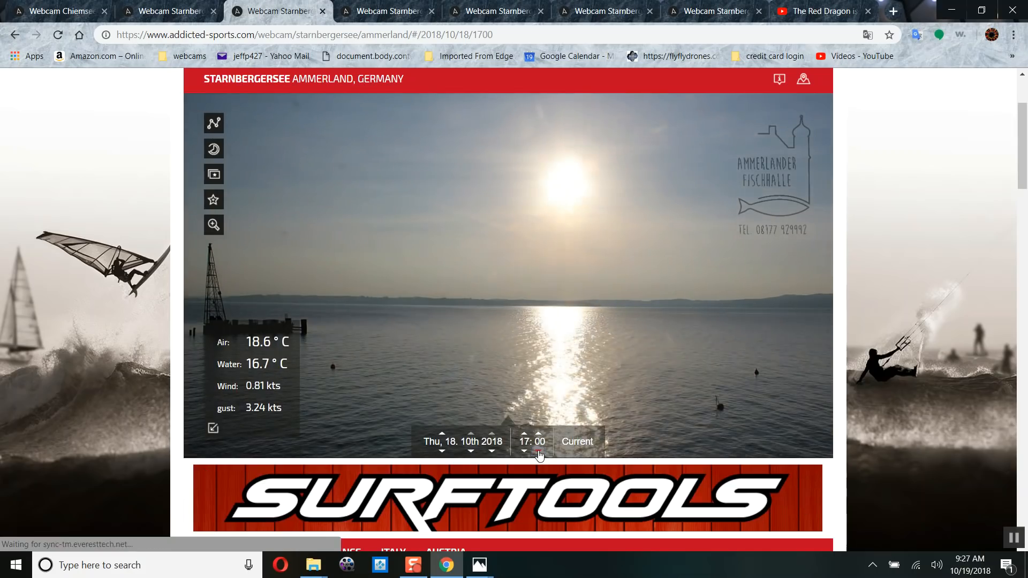
pyautogui.click(524, 452)
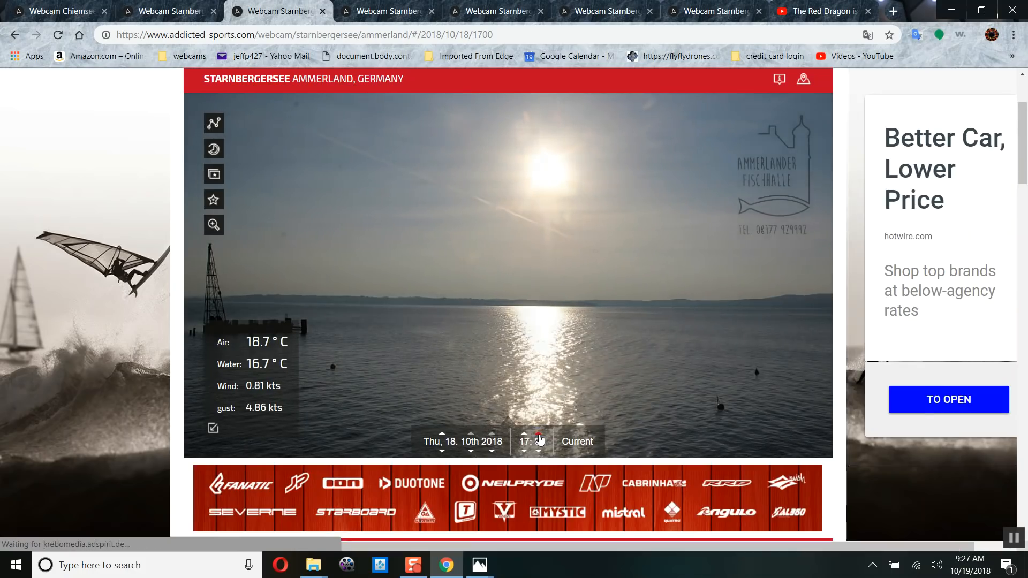
pyautogui.click(539, 436)
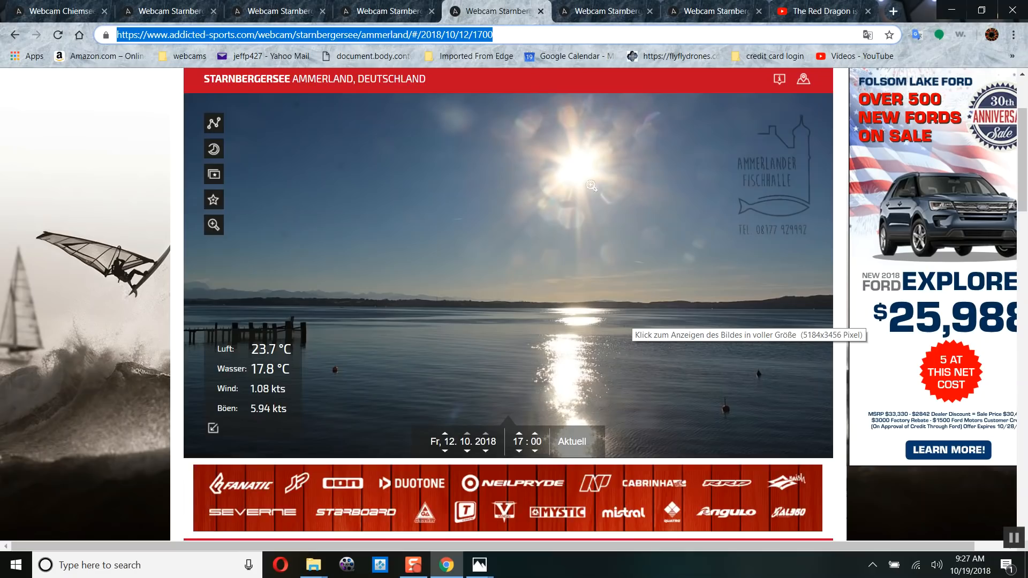
pyautogui.moveTo(471, 141)
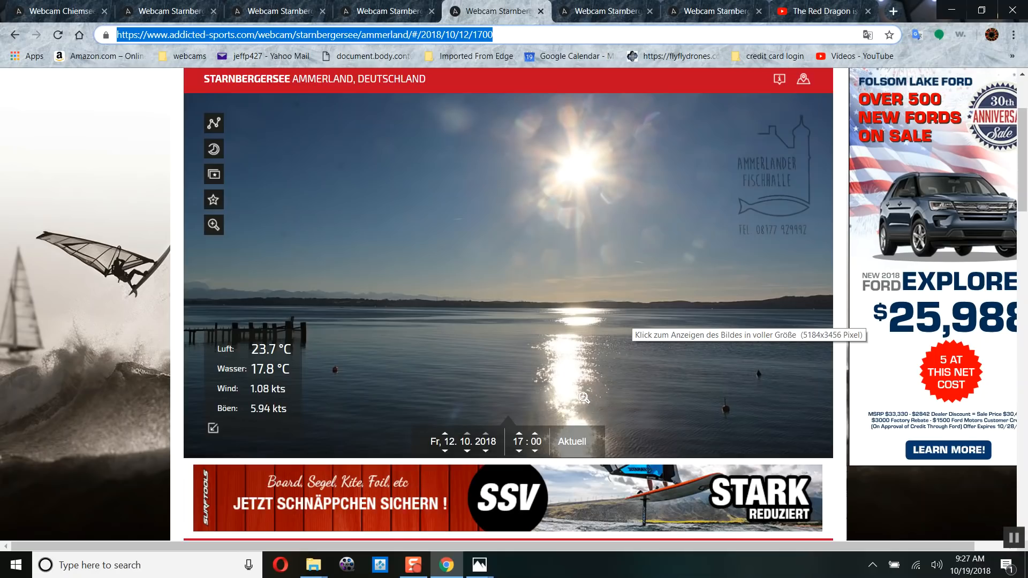
pyautogui.moveTo(507, 215)
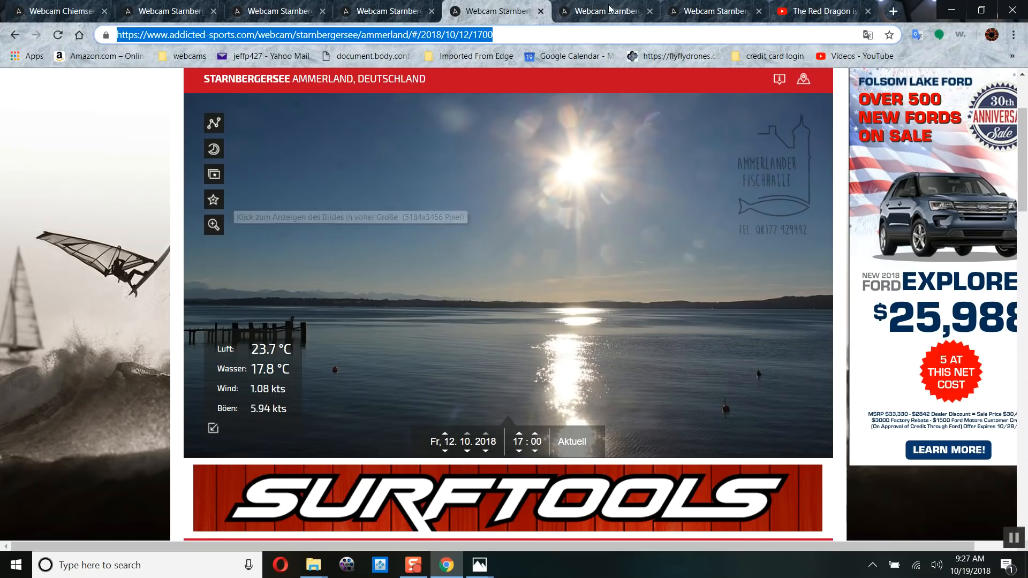
pyautogui.click(603, 10)
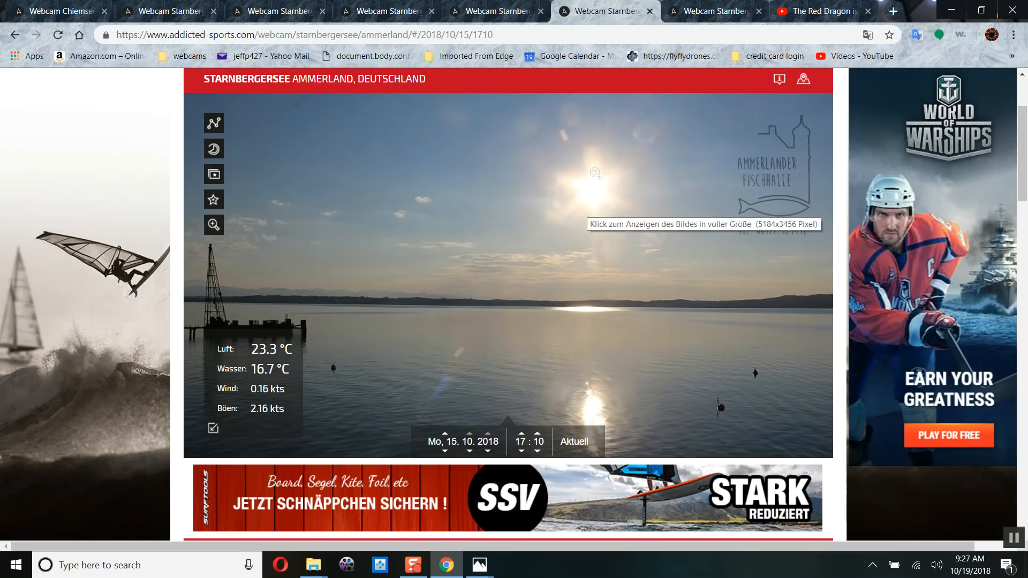
pyautogui.moveTo(463, 195)
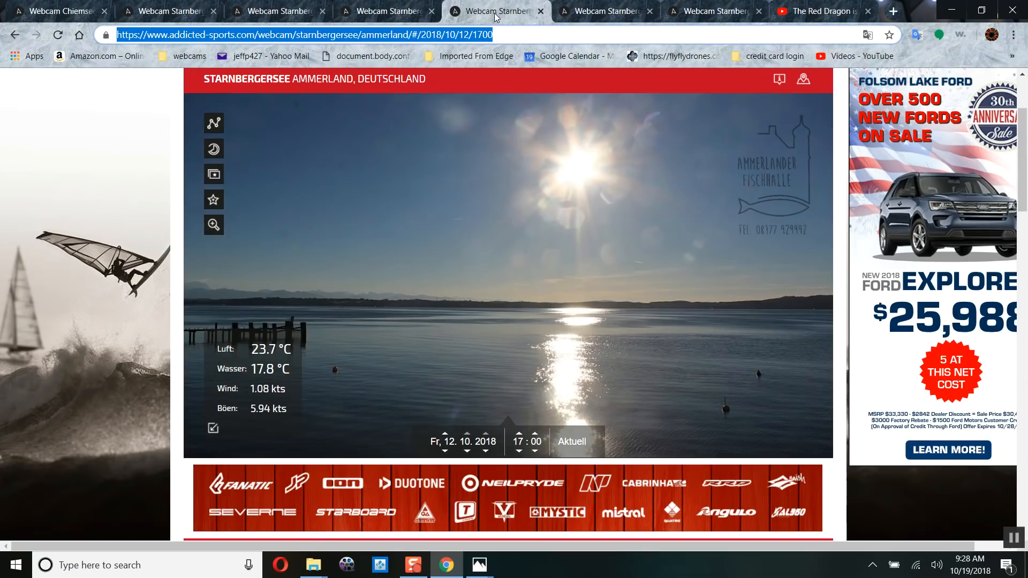
pyautogui.moveTo(482, 554)
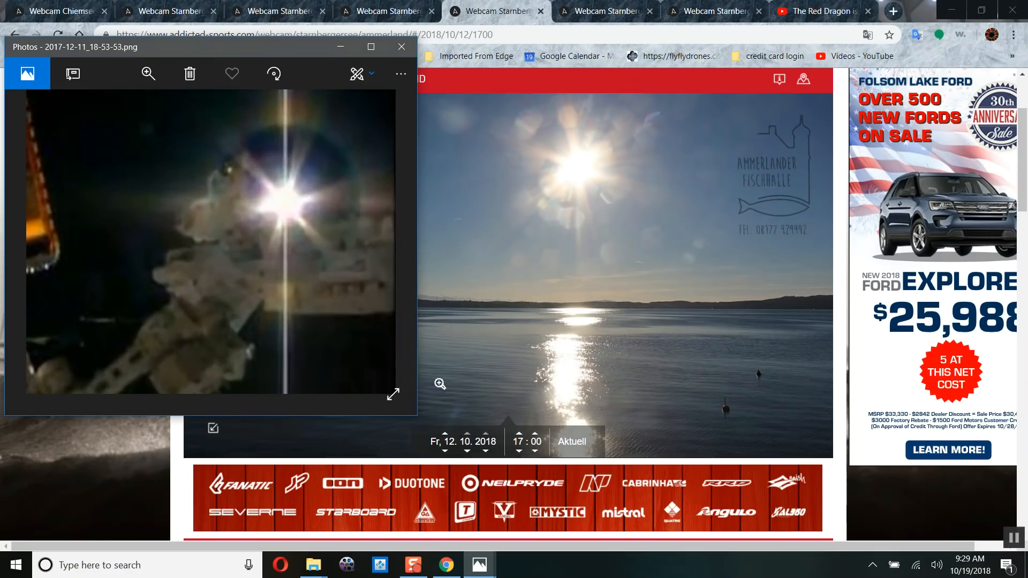
# Step: Focus the Photos viewer showing the 2017-12-11_18-53-53.png sun-glare still
pyautogui.click(402, 46)
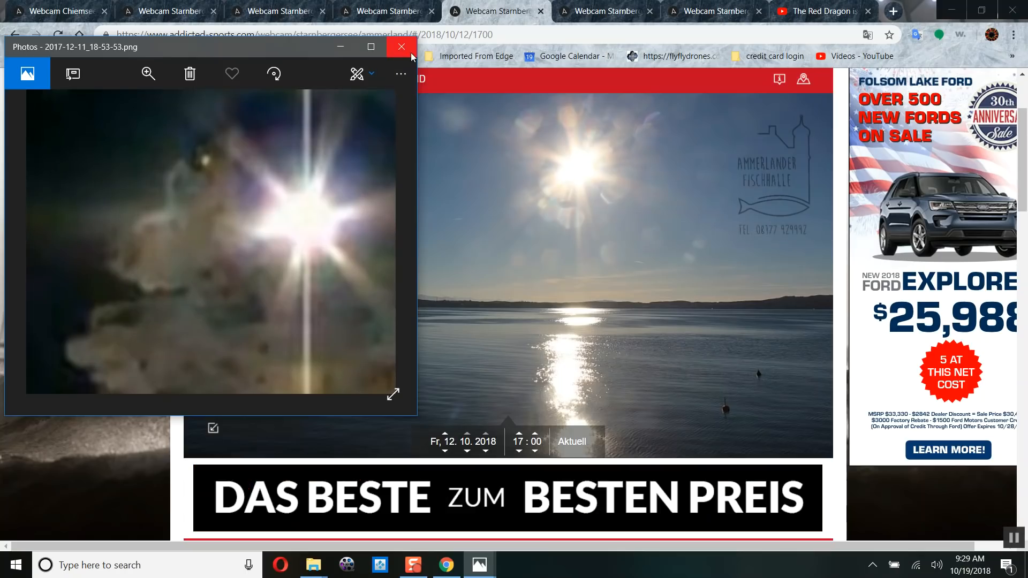
pyautogui.moveTo(516, 220)
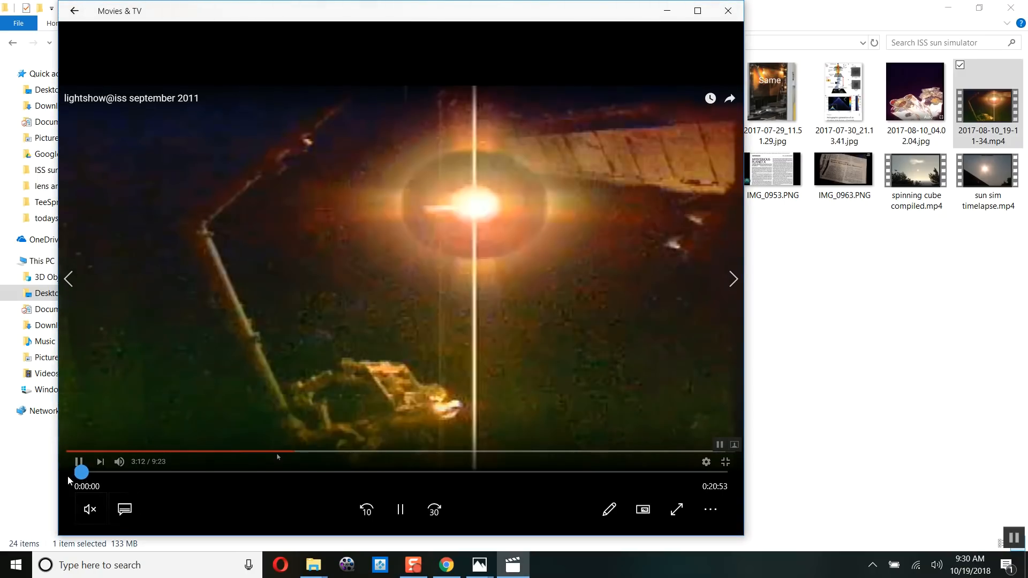
# Step: Scrub the ISS lightshow video between the start, about 1:30, 1:13 and back to 0:30
pyautogui.moveTo(80, 471); pyautogui.dragTo(153, 471)
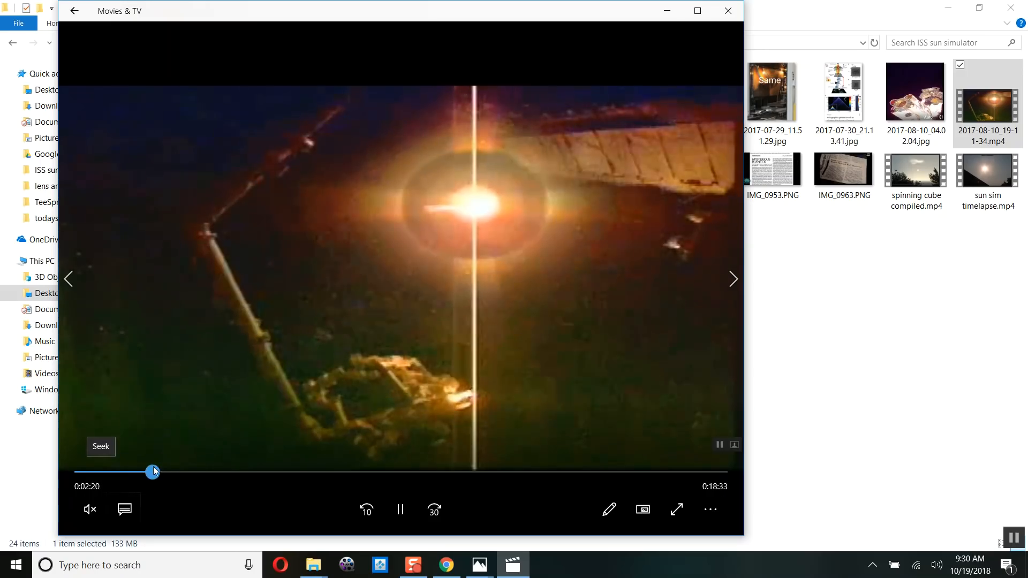
pyautogui.moveTo(154, 471); pyautogui.dragTo(87, 472)
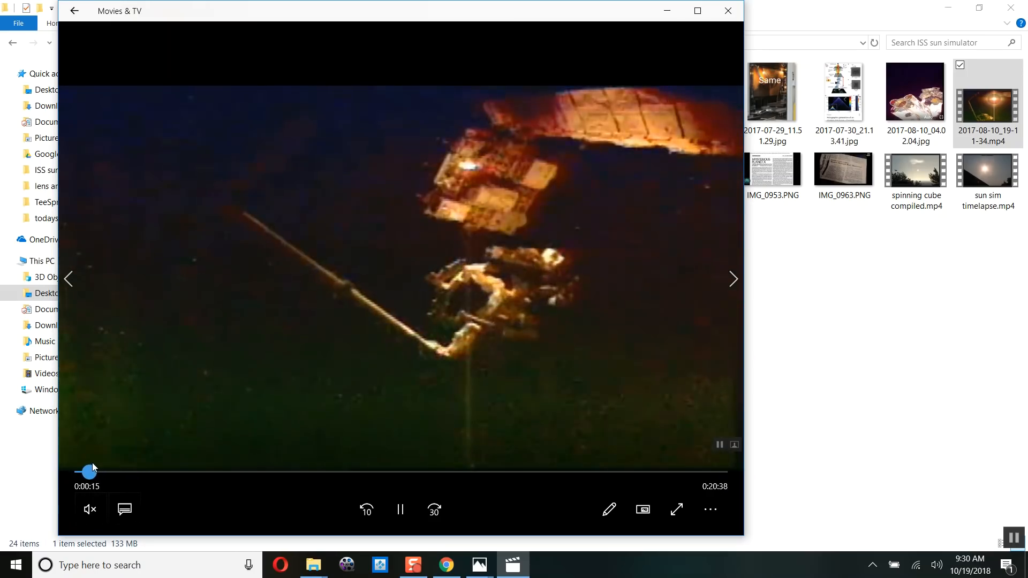
pyautogui.moveTo(86, 471); pyautogui.dragTo(97, 471)
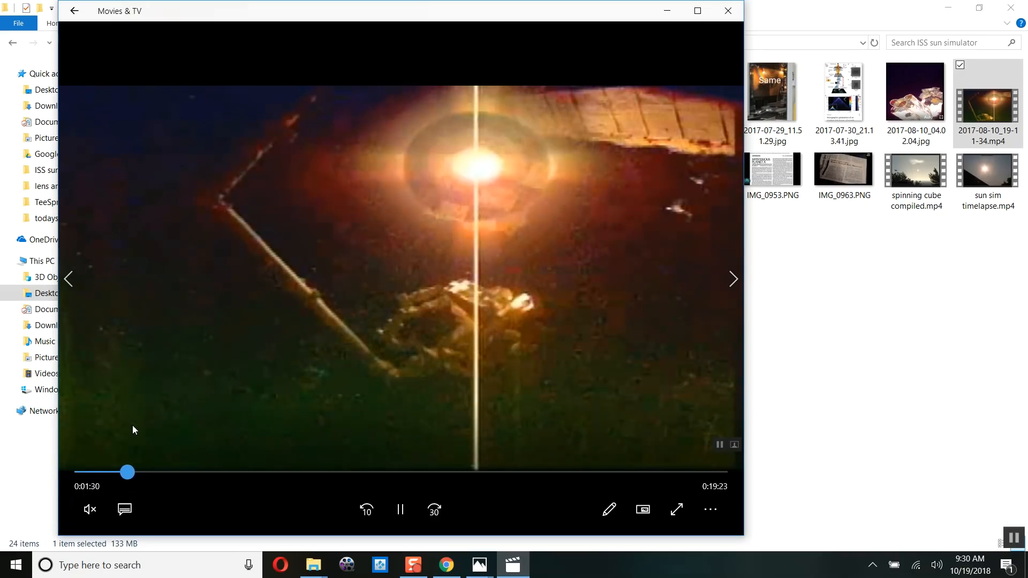
pyautogui.moveTo(128, 471); pyautogui.dragTo(113, 472)
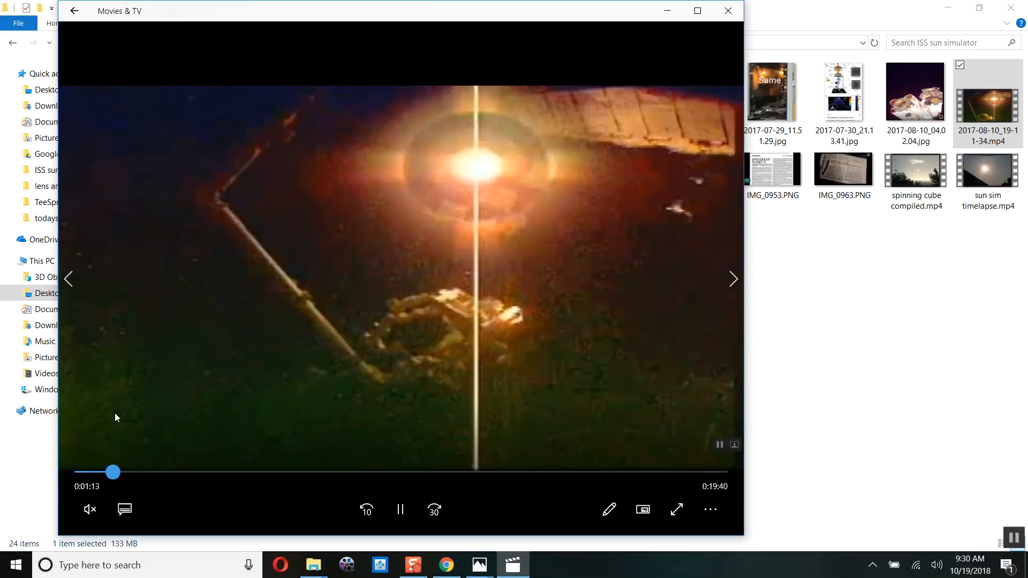
pyautogui.moveTo(112, 471); pyautogui.dragTo(90, 471)
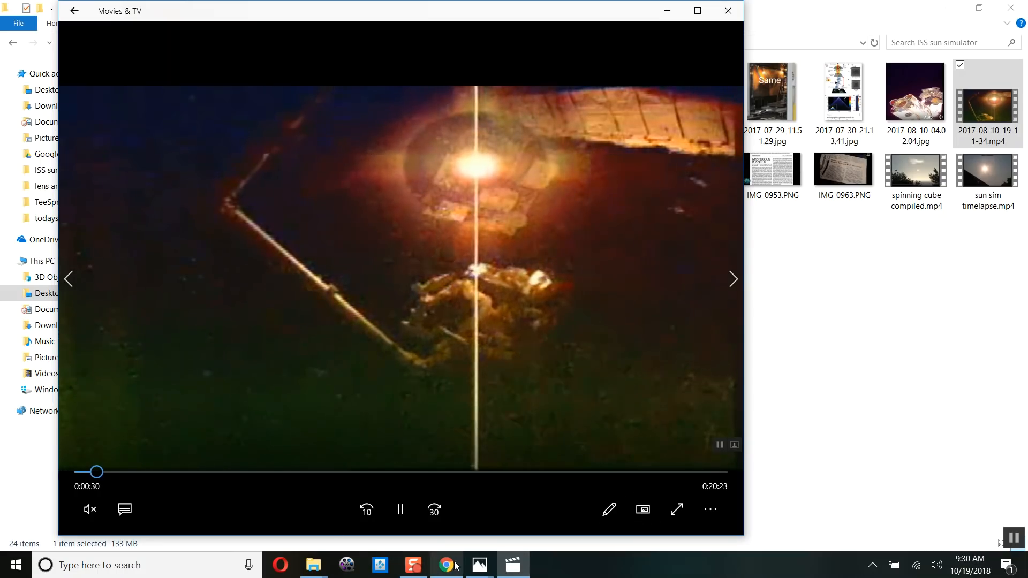
pyautogui.moveTo(478, 565)
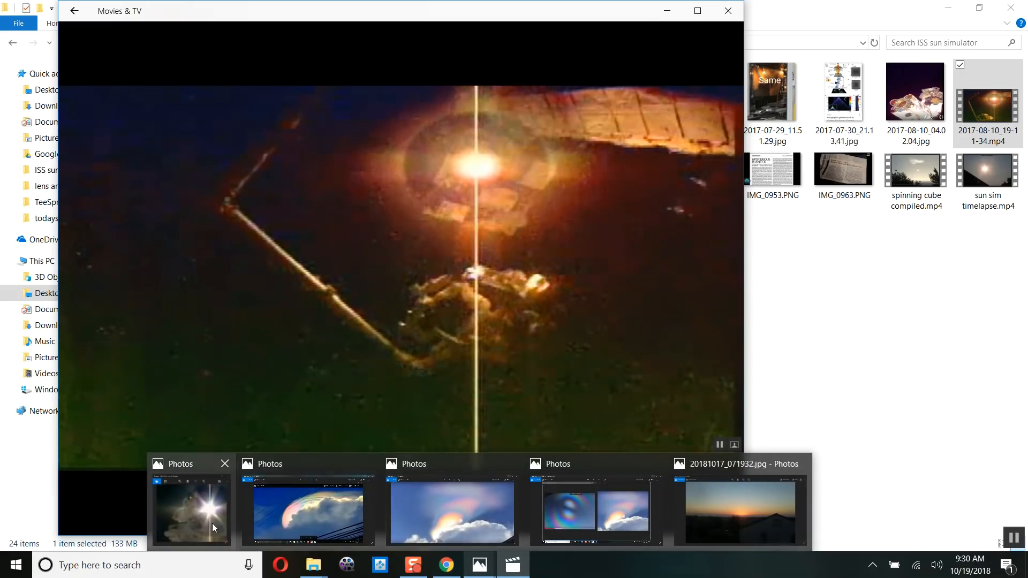
# Step: Bring the sun-glare still back up for comparison, then close the player window
pyautogui.click(190, 512)
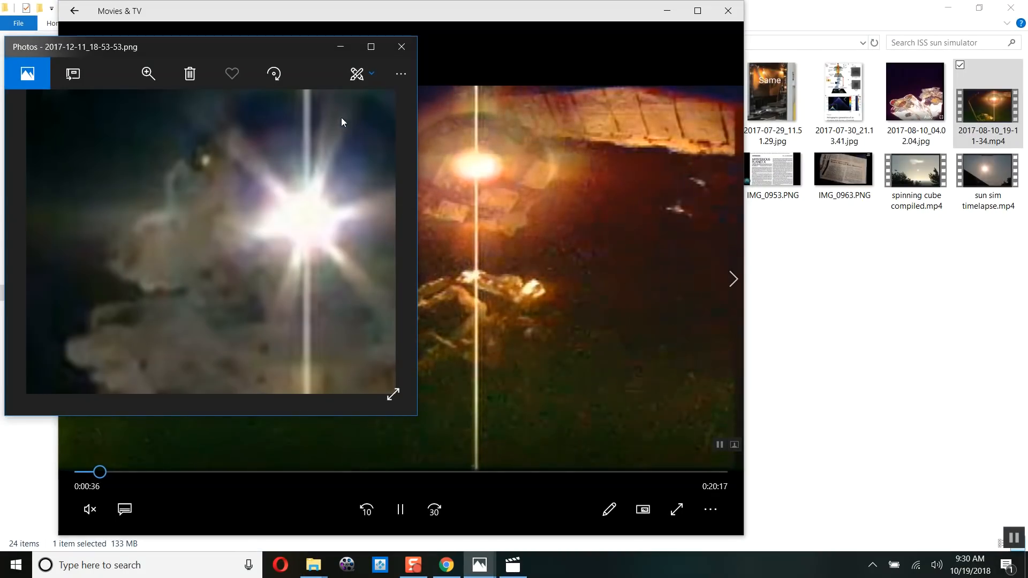
pyautogui.click(400, 46)
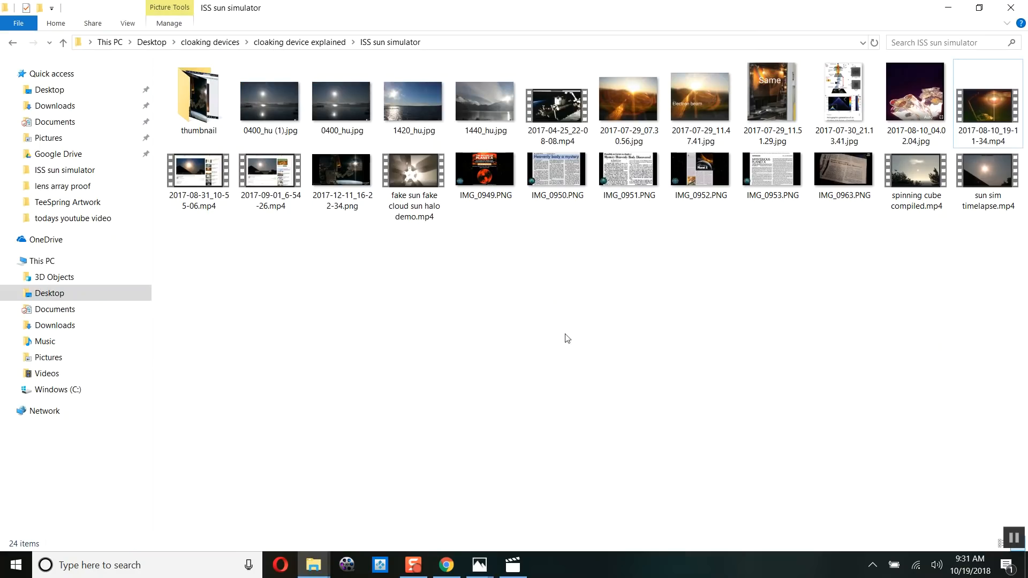
# Step: Play 2017-04-25_22-08-08.mp4 and scrub back and forth around the sun flare moment
pyautogui.doubleClick(557, 95)
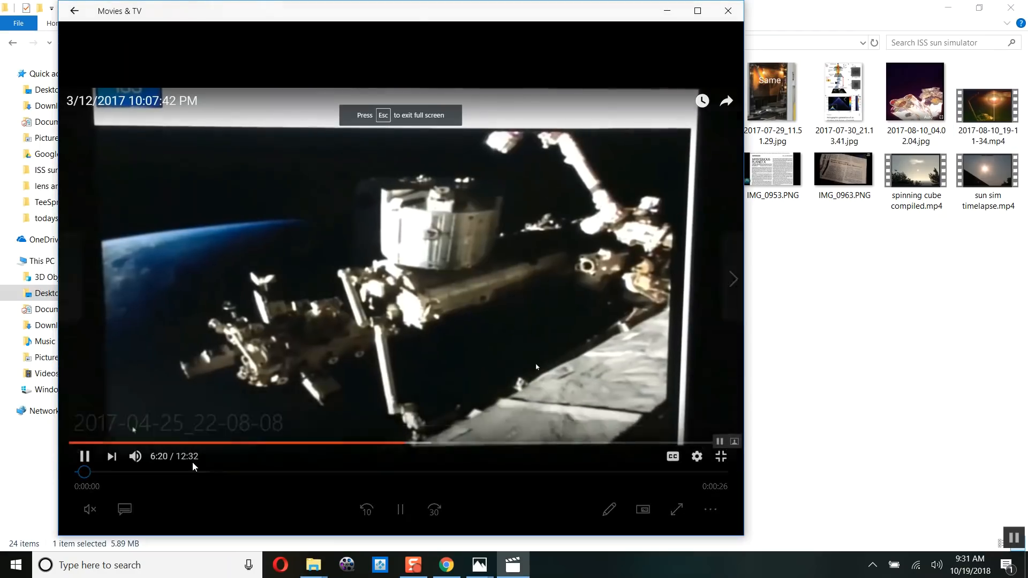
pyautogui.moveTo(84, 471); pyautogui.dragTo(191, 471)
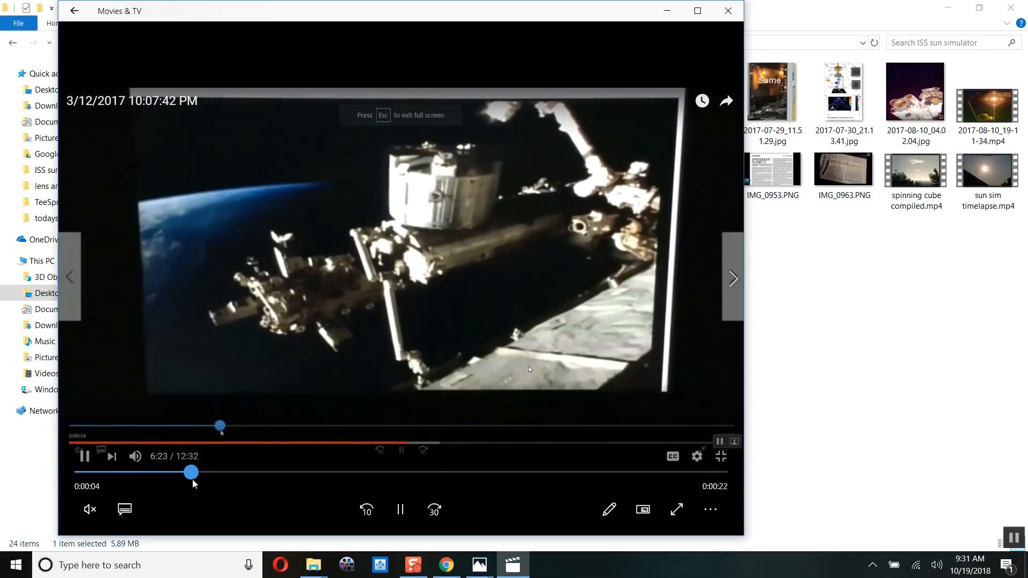
pyautogui.moveTo(190, 471); pyautogui.dragTo(324, 472)
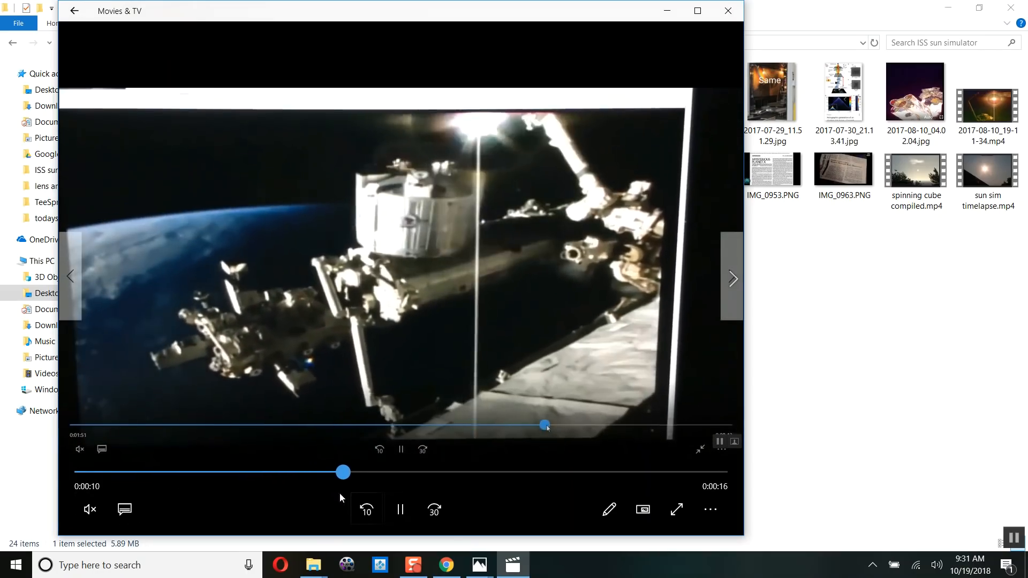
pyautogui.moveTo(343, 471); pyautogui.dragTo(267, 471)
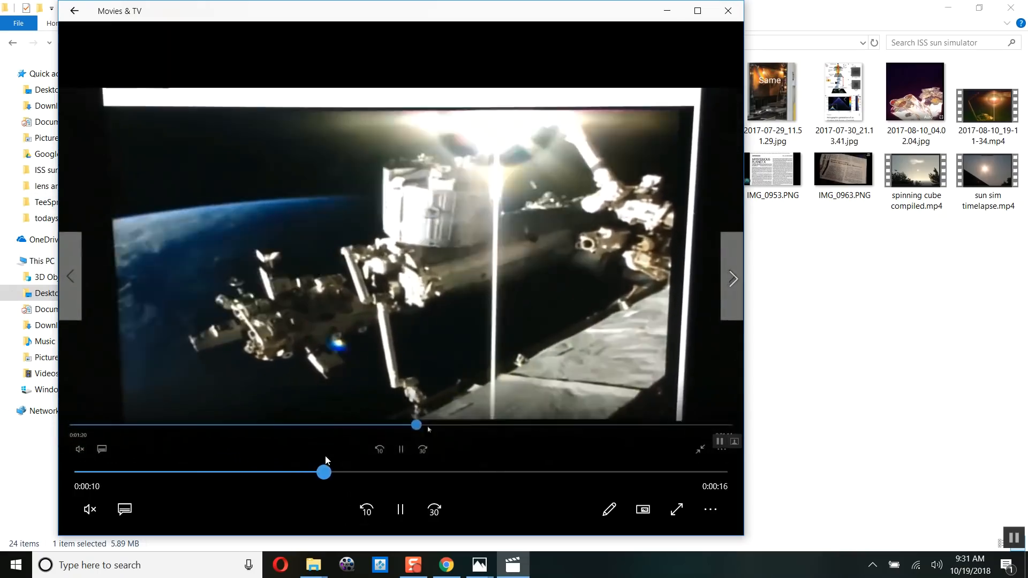
pyautogui.moveTo(323, 471); pyautogui.dragTo(264, 471)
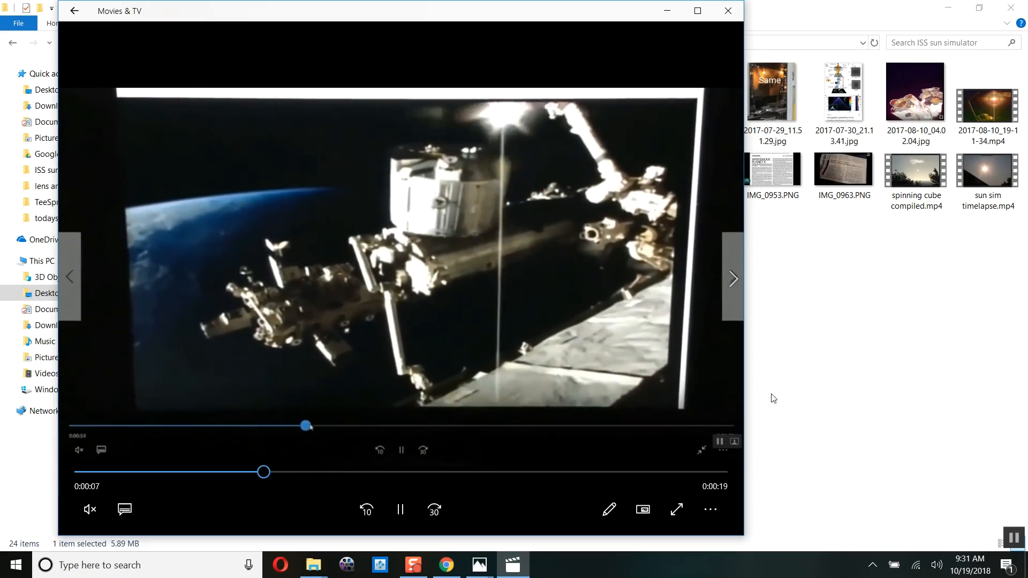
pyautogui.moveTo(263, 472); pyautogui.dragTo(312, 471)
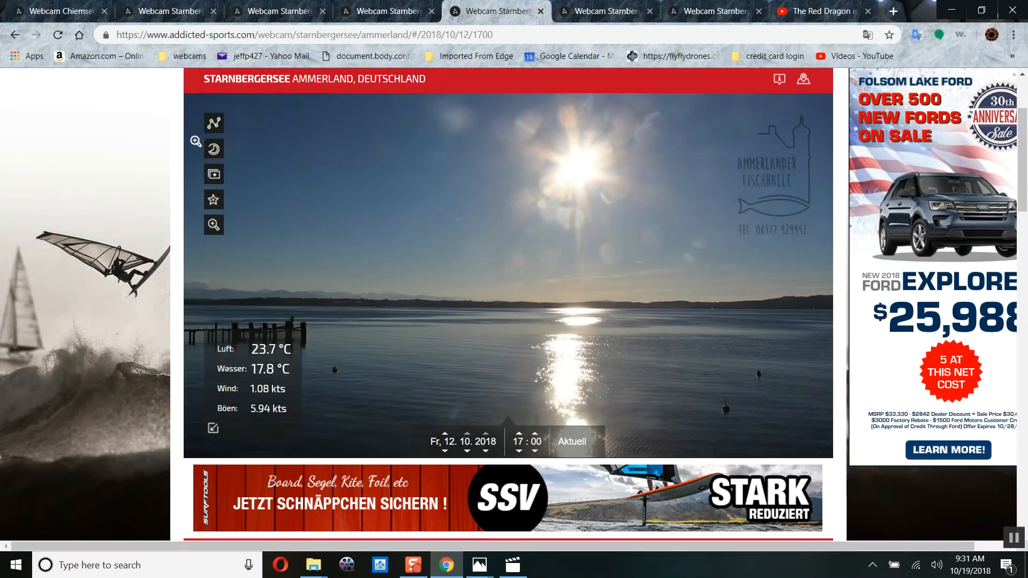
# Step: On the 19 October tab, step through 17:40 and 17:50, then back via 17:20 to 17:00 and 16:50
pyautogui.click(169, 11)
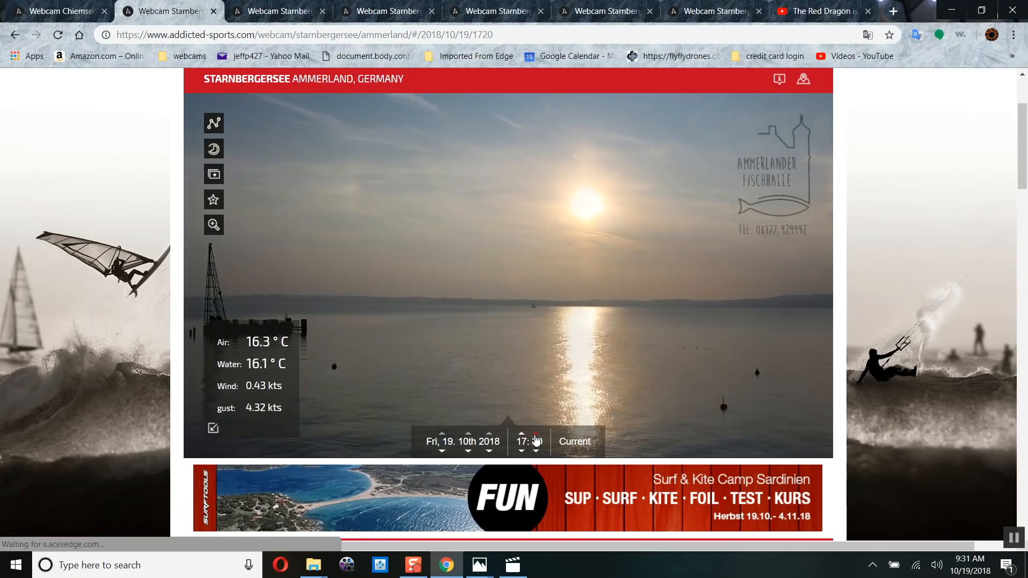
pyautogui.click(536, 438)
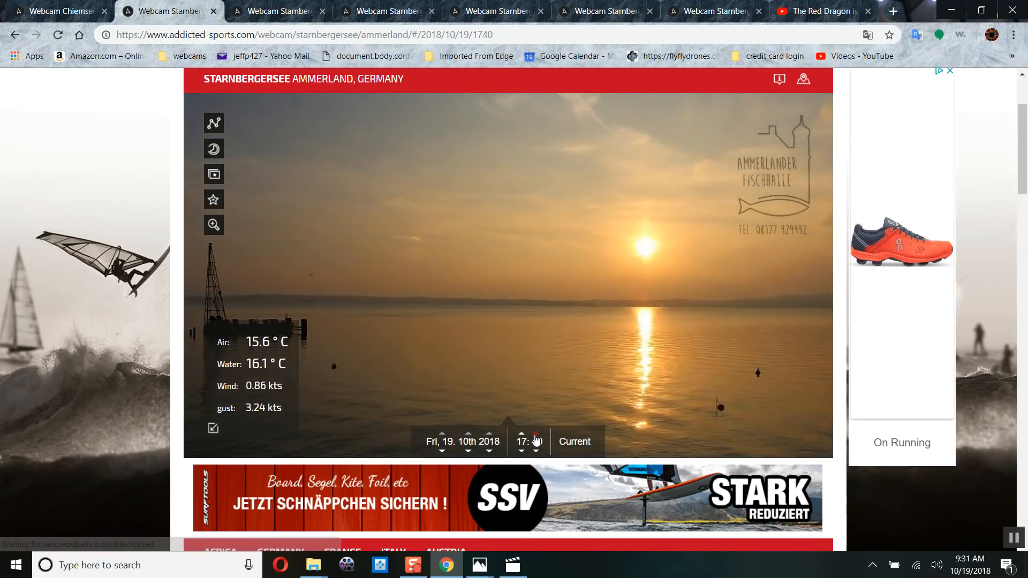
pyautogui.click(536, 437)
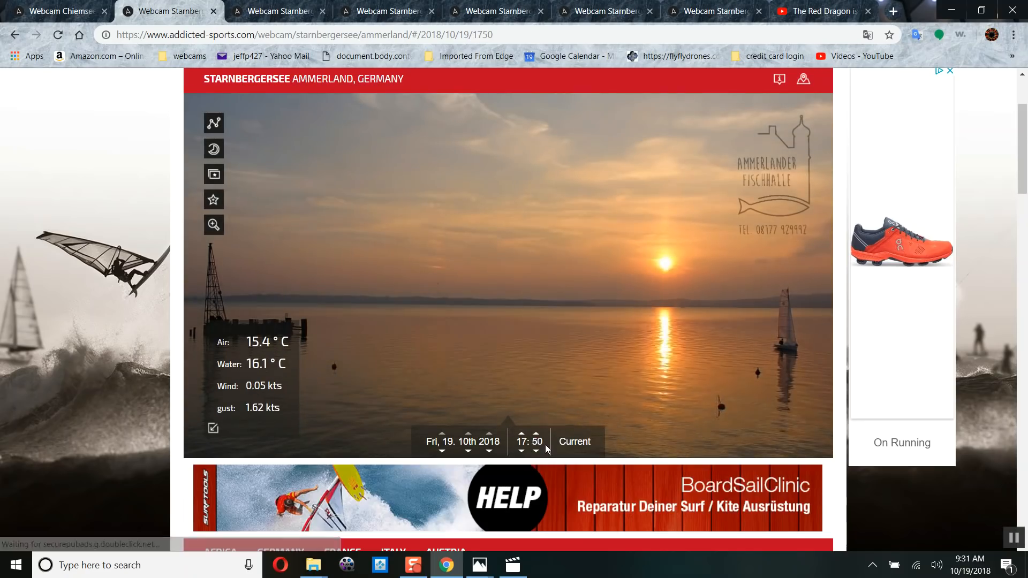
pyautogui.click(535, 451)
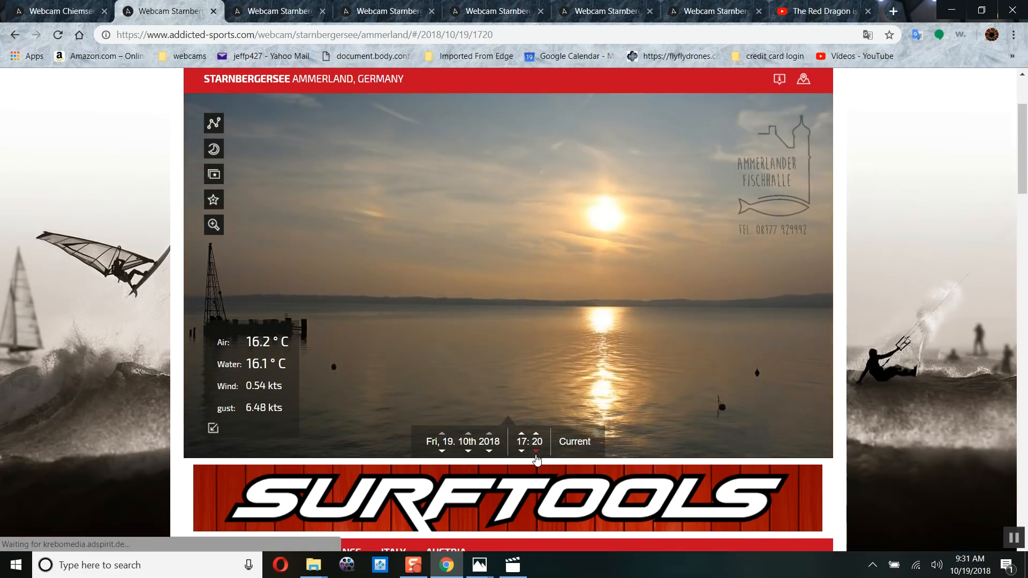
pyautogui.click(534, 452)
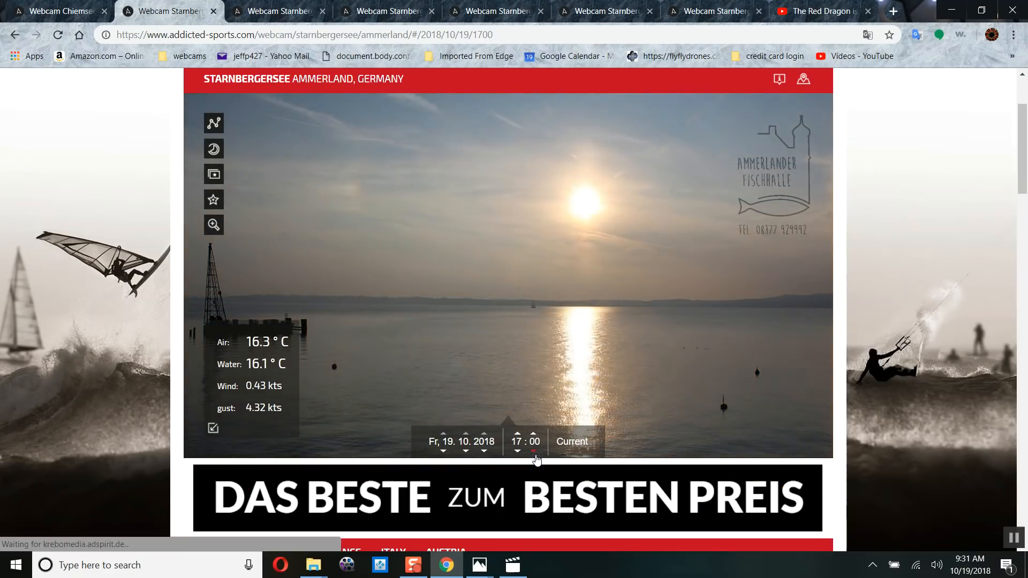
pyautogui.click(533, 452)
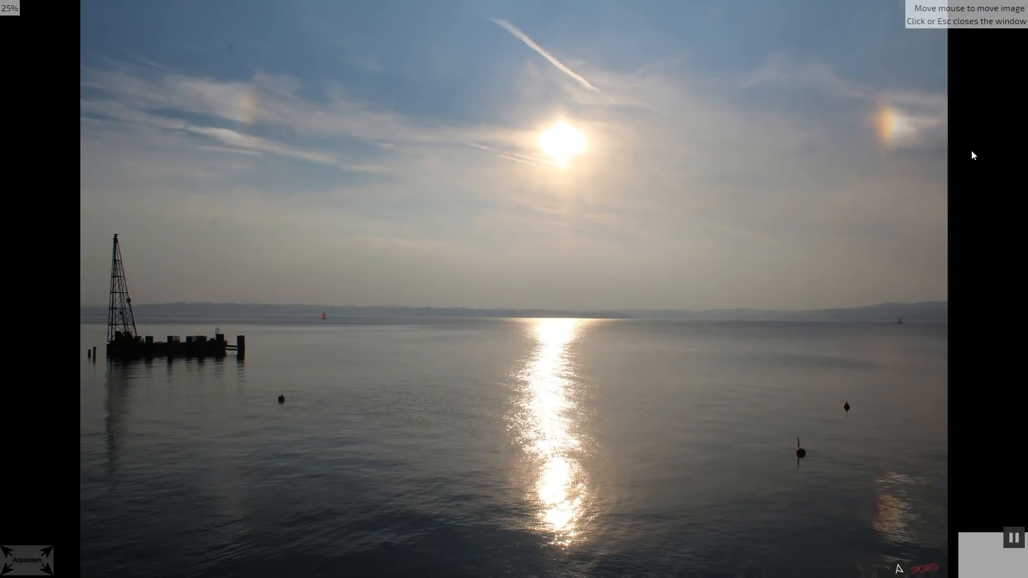
pyautogui.moveTo(269, 104)
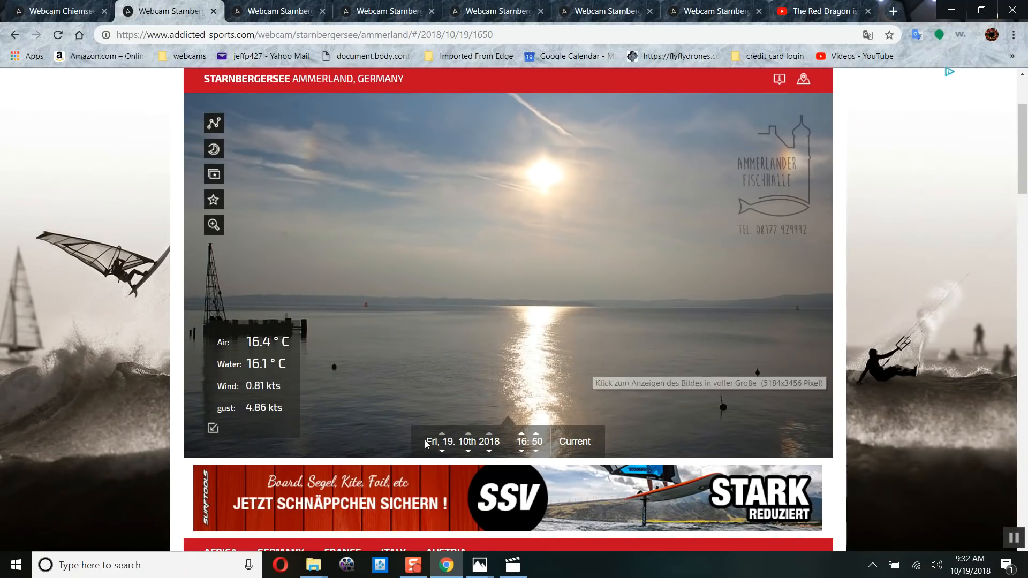
# Step: Set the 18 October archive back to 16:30, then bring up the October 17 sunset photo for comparison
pyautogui.click(468, 451)
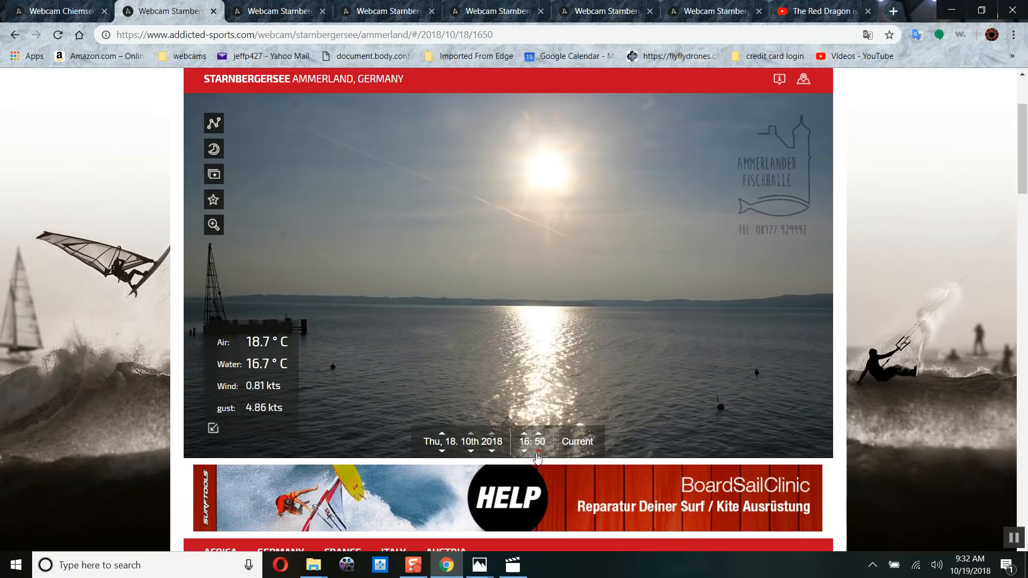
pyautogui.click(524, 452)
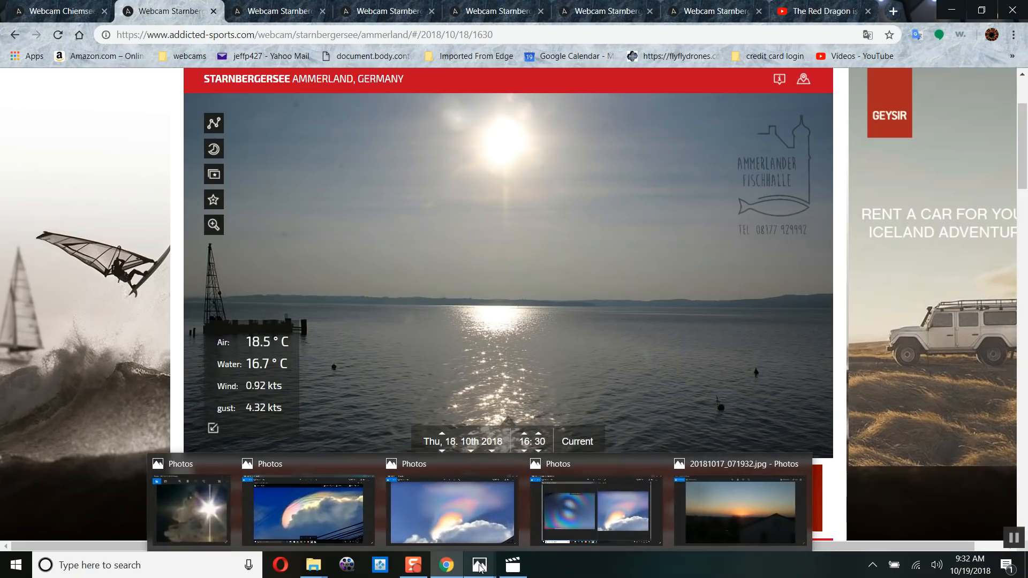
pyautogui.click(479, 564)
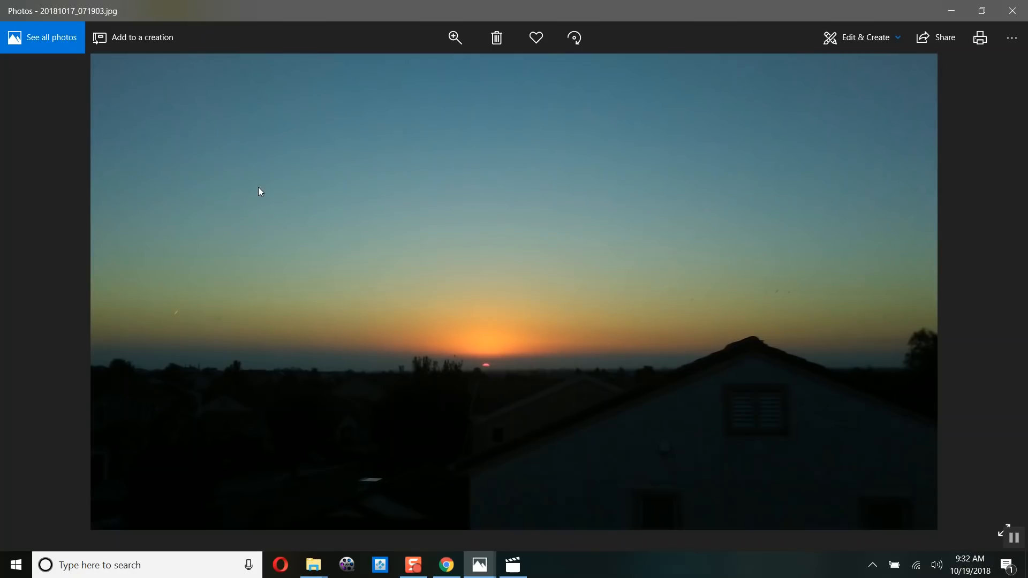
pyautogui.moveTo(467, 369)
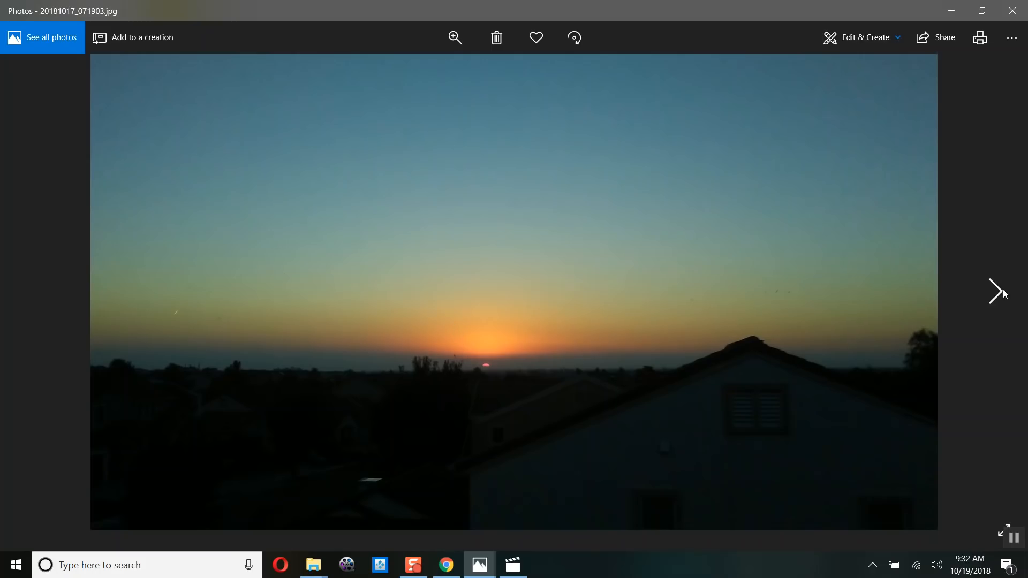
pyautogui.moveTo(998, 292)
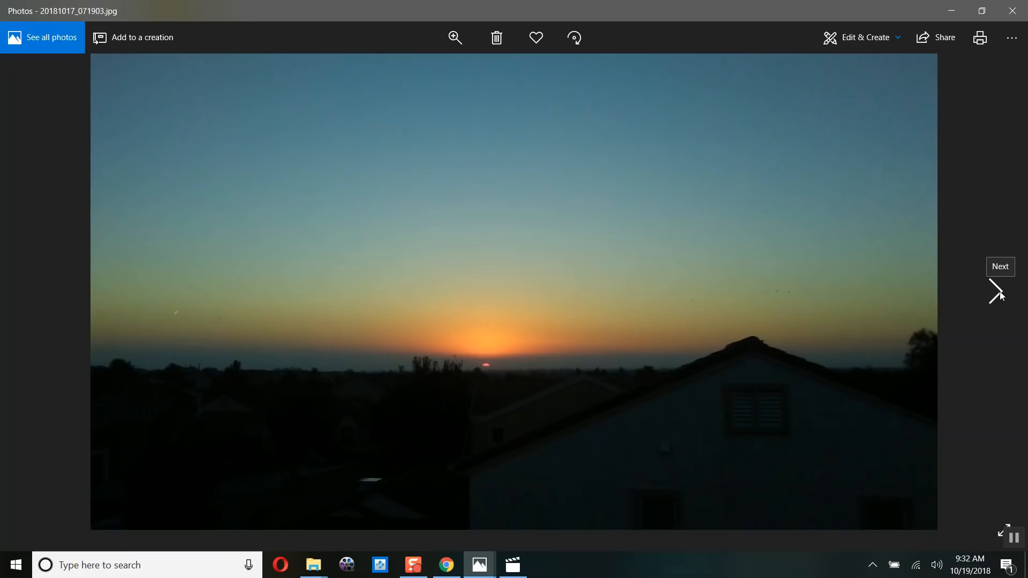
pyautogui.moveTo(1000, 296)
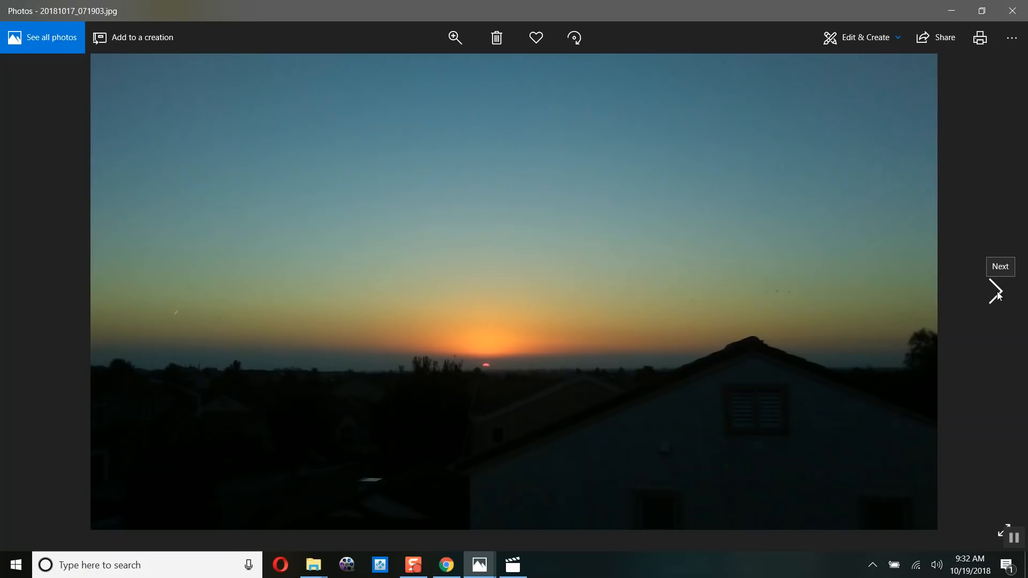
pyautogui.moveTo(688, 235)
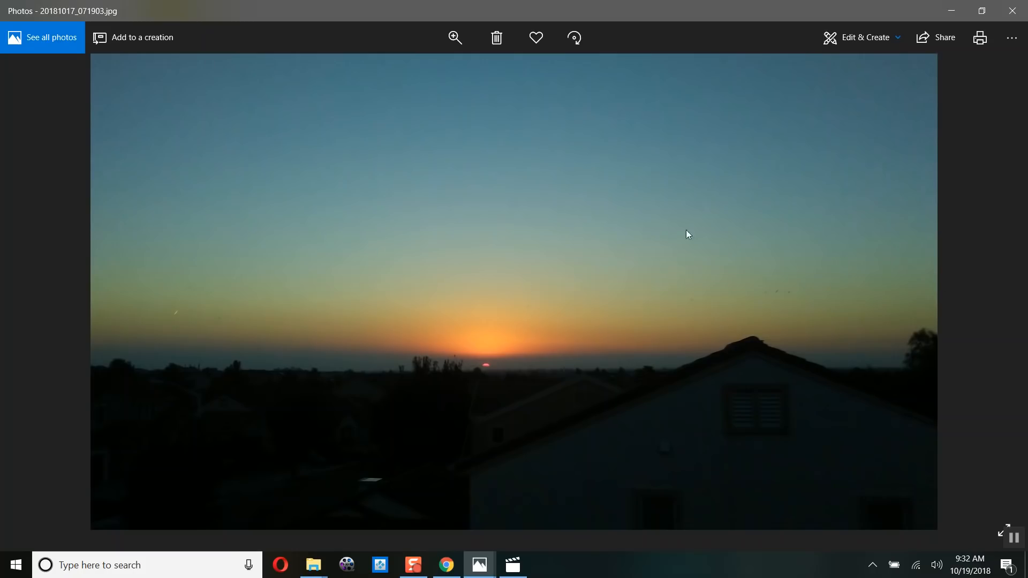
pyautogui.moveTo(996, 291)
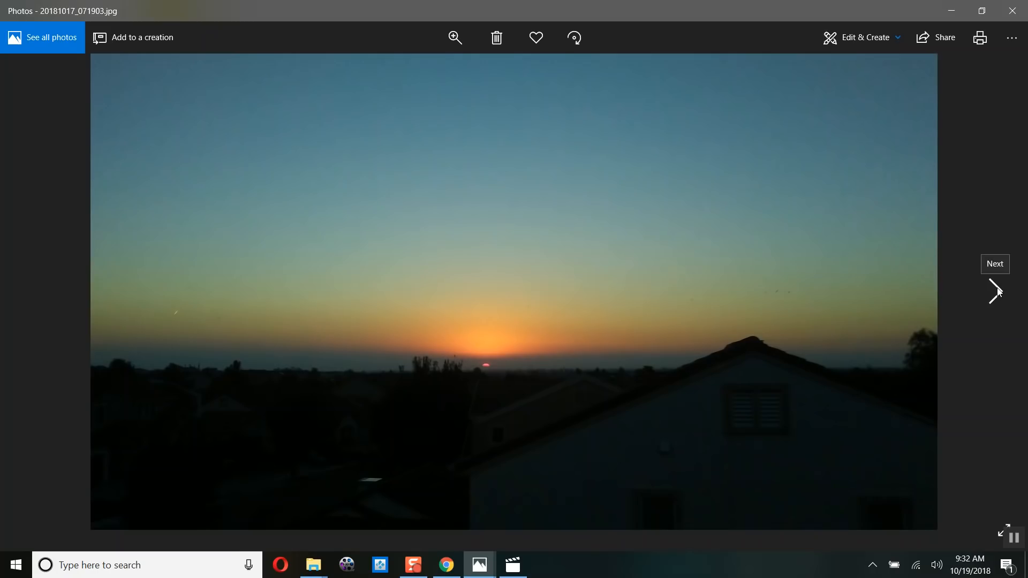
# Step: Advance Photos to the next shot, 20181017_071932.jpg
pyautogui.click(995, 291)
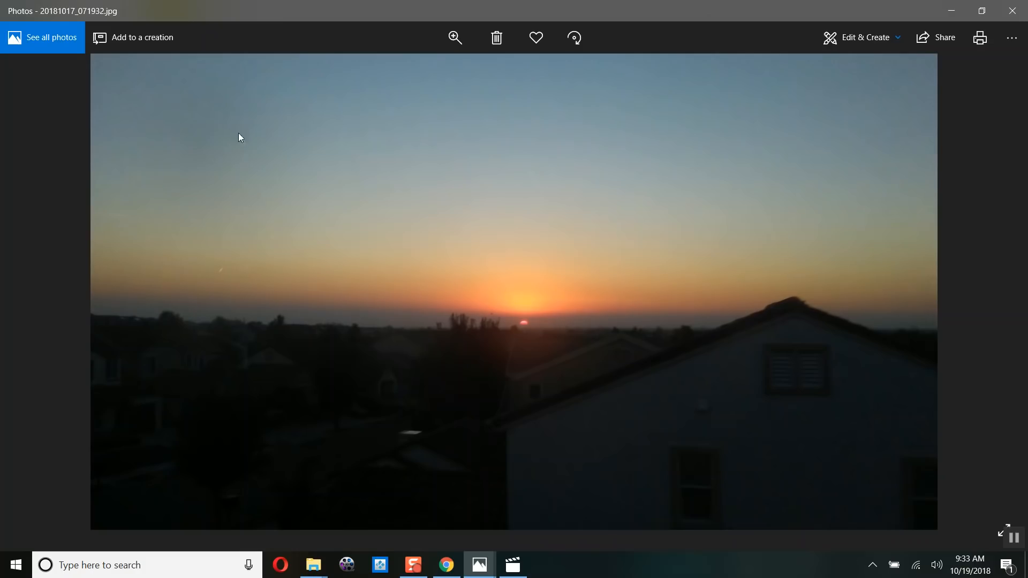
pyautogui.moveTo(239, 182)
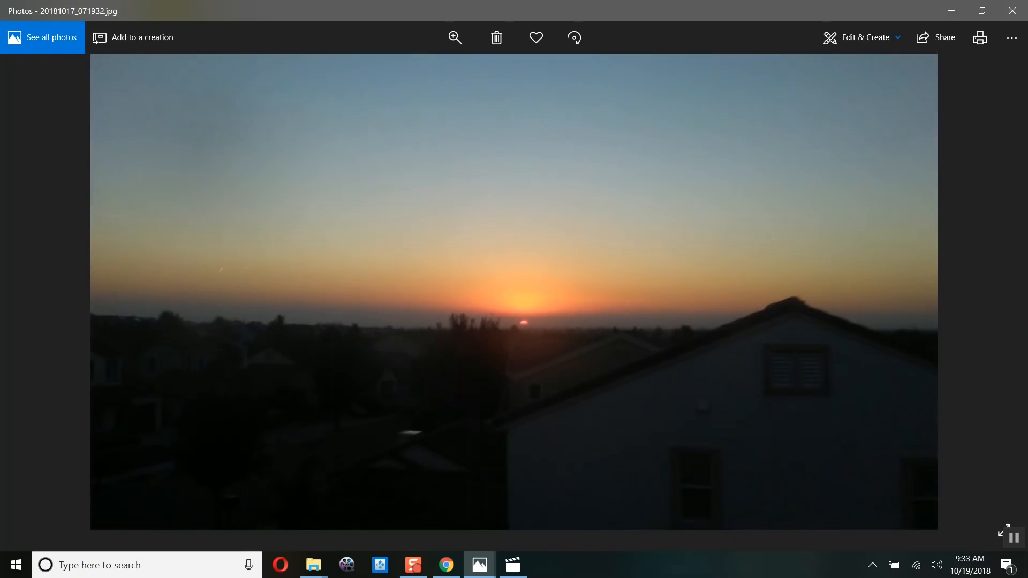
pyautogui.moveTo(76, 136)
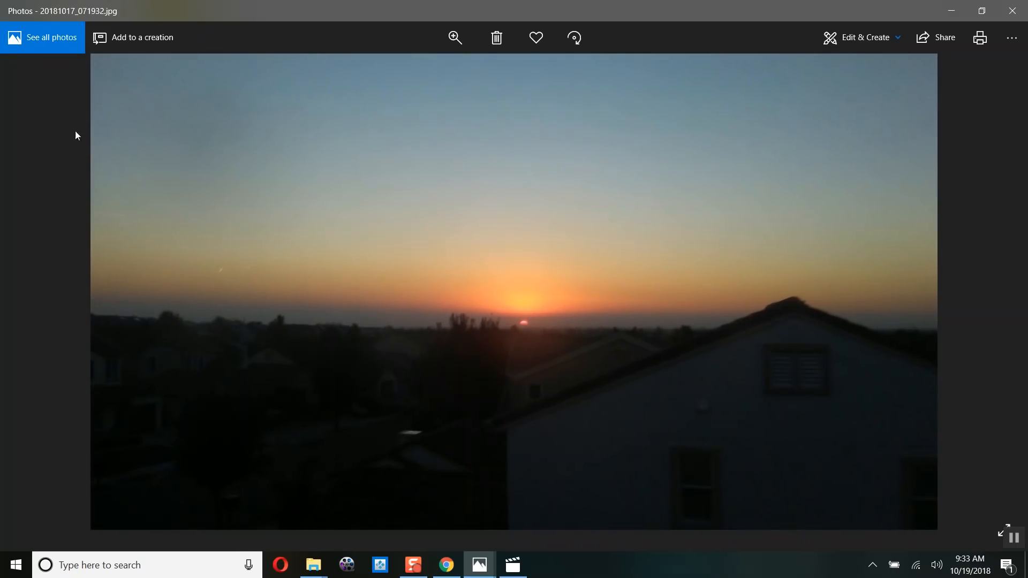
pyautogui.moveTo(540, 454)
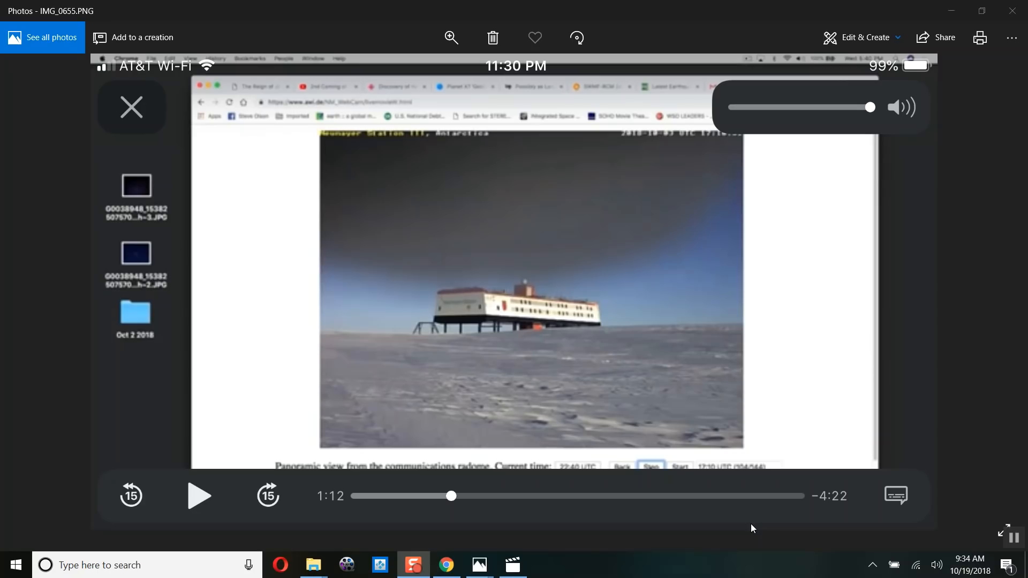
pyautogui.moveTo(475, 437)
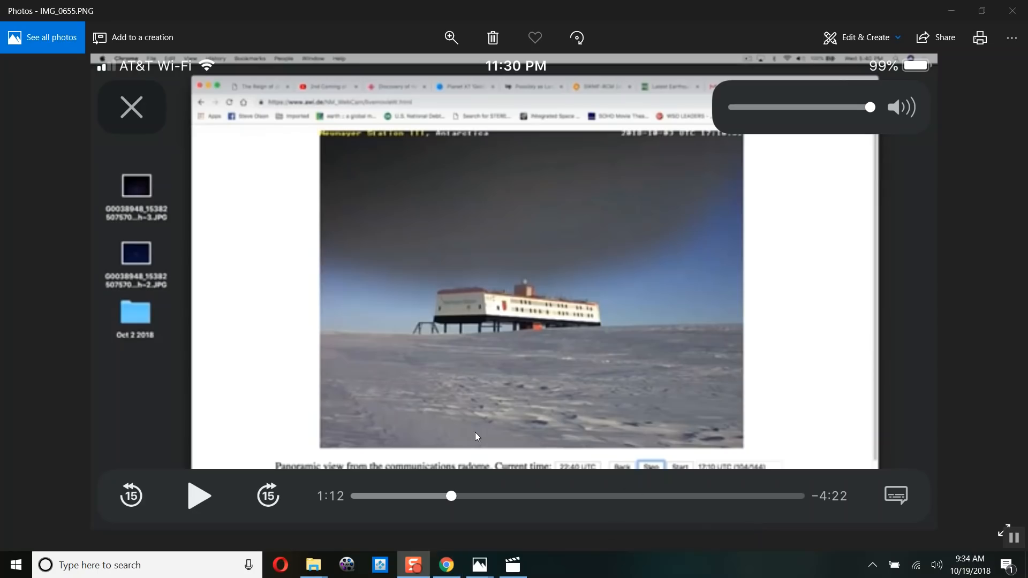
pyautogui.moveTo(479, 565)
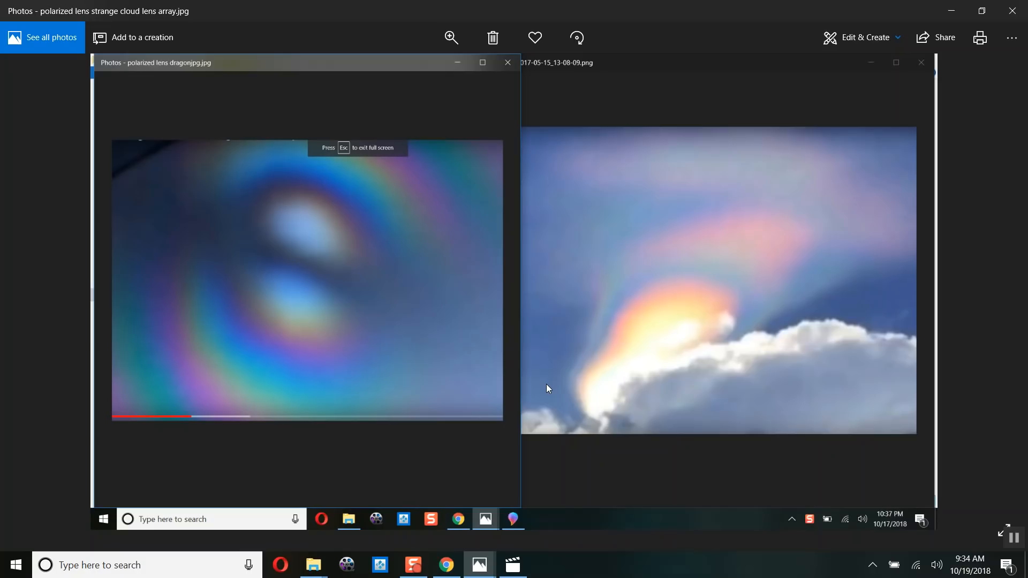
pyautogui.moveTo(590, 344)
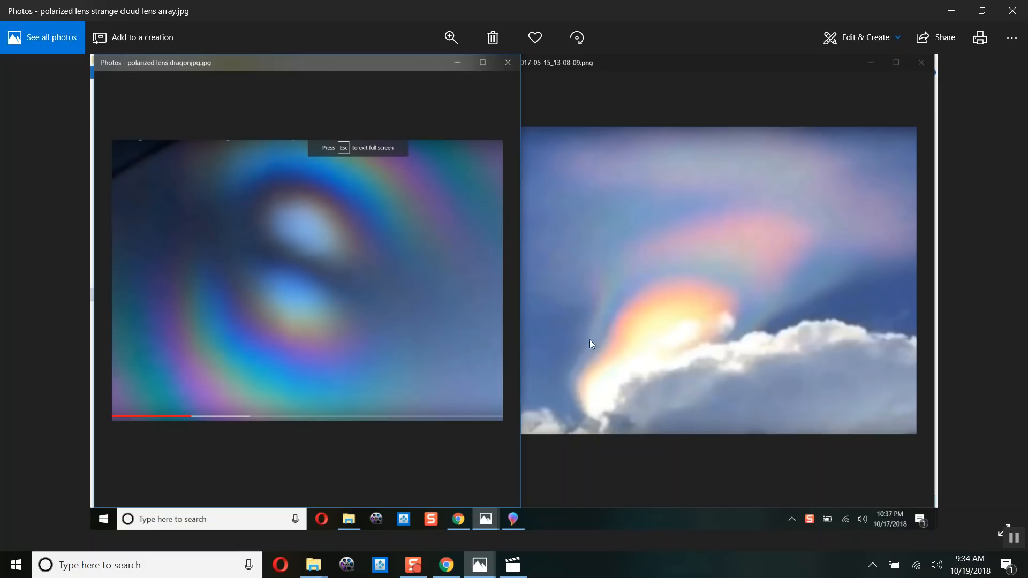
pyautogui.moveTo(320, 320)
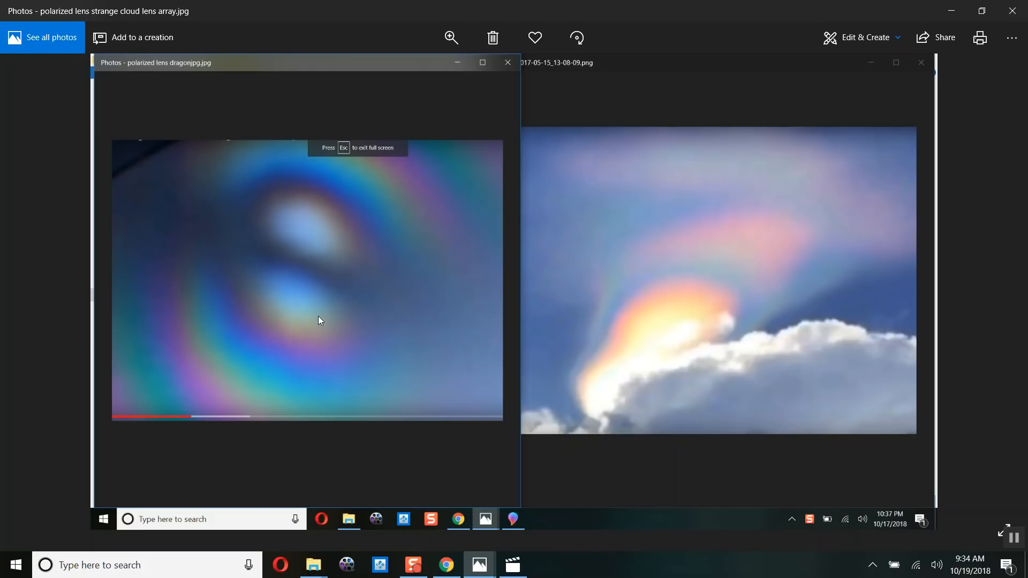
pyautogui.moveTo(334, 257)
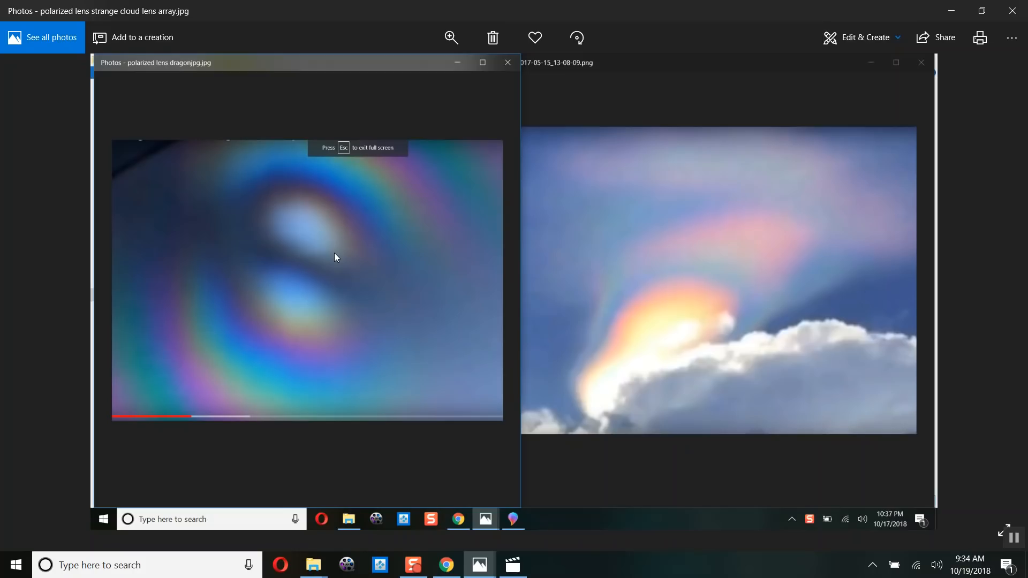
pyautogui.moveTo(505, 245)
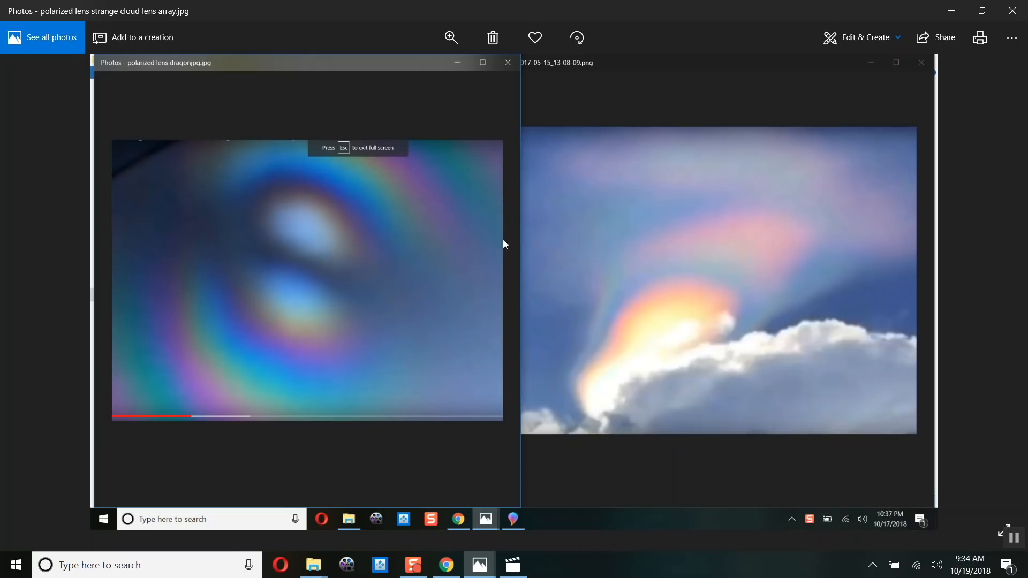
pyautogui.moveTo(731, 256)
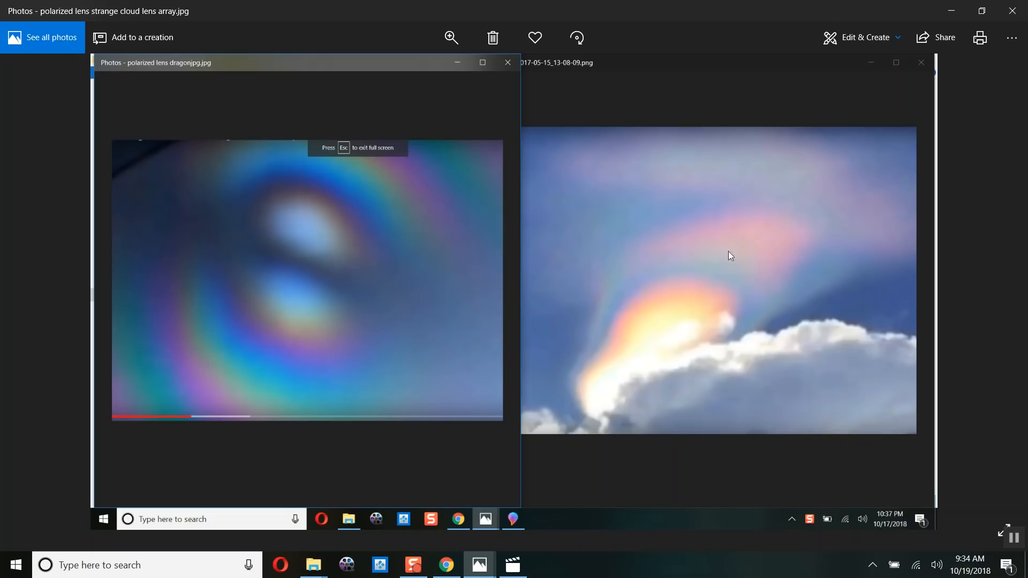
pyautogui.moveTo(463, 234)
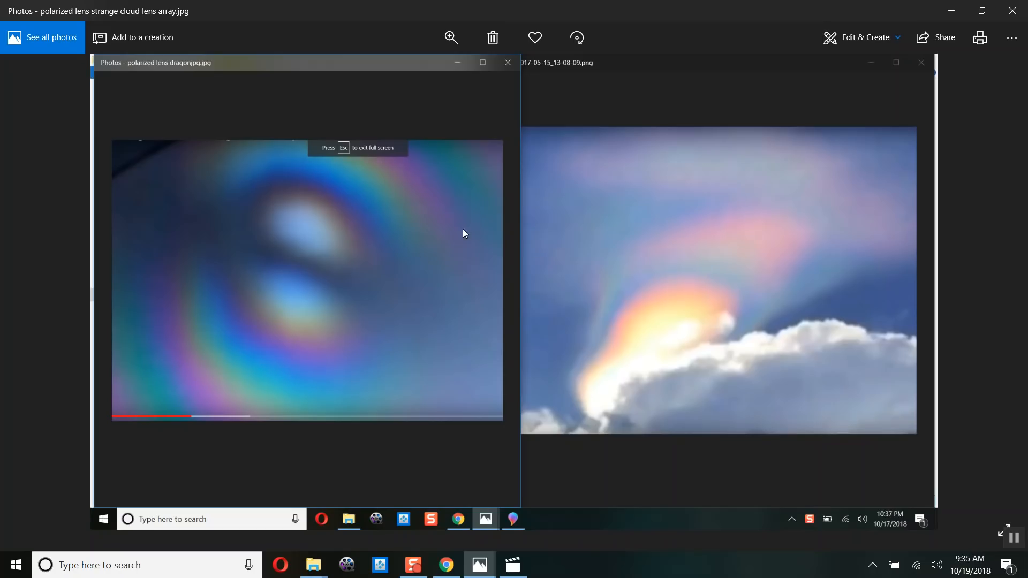
pyautogui.moveTo(326, 235)
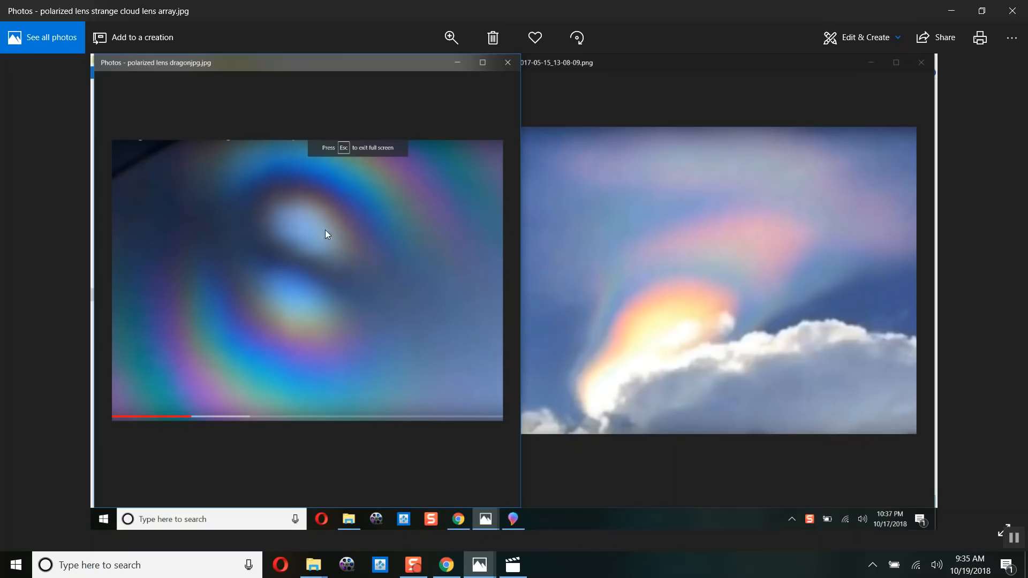
pyautogui.moveTo(342, 308)
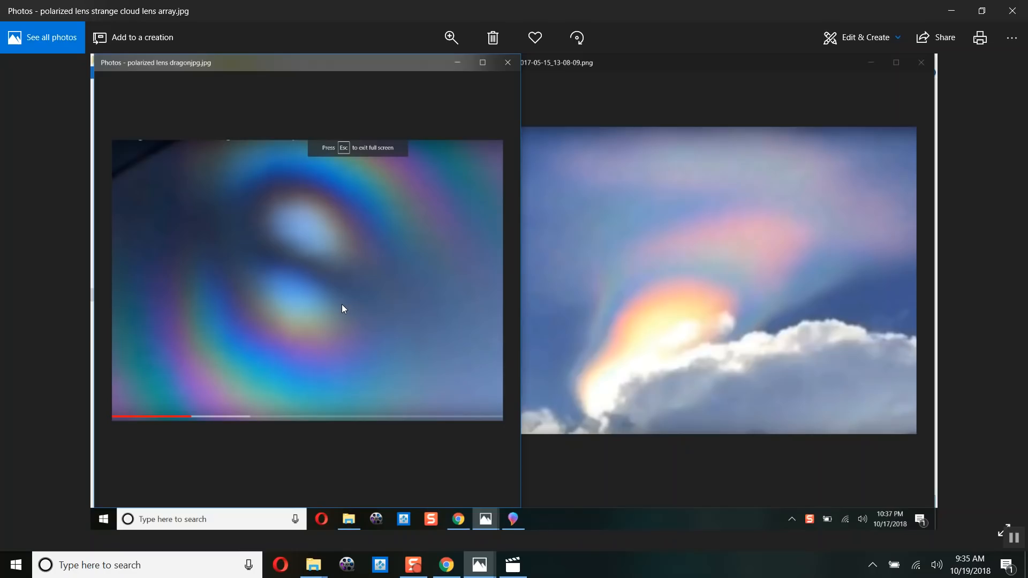
pyautogui.moveTo(376, 302)
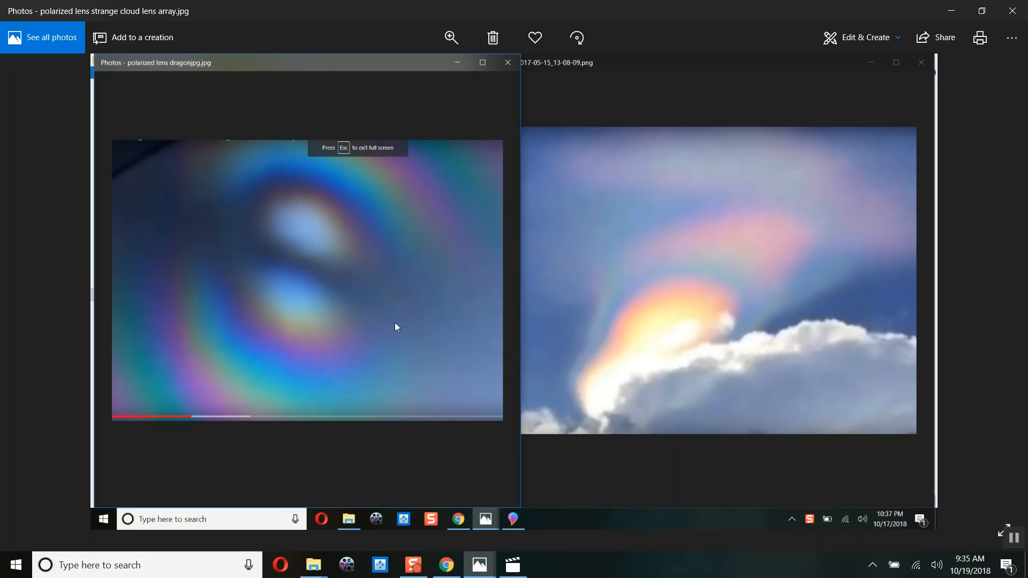
pyautogui.moveTo(442, 421)
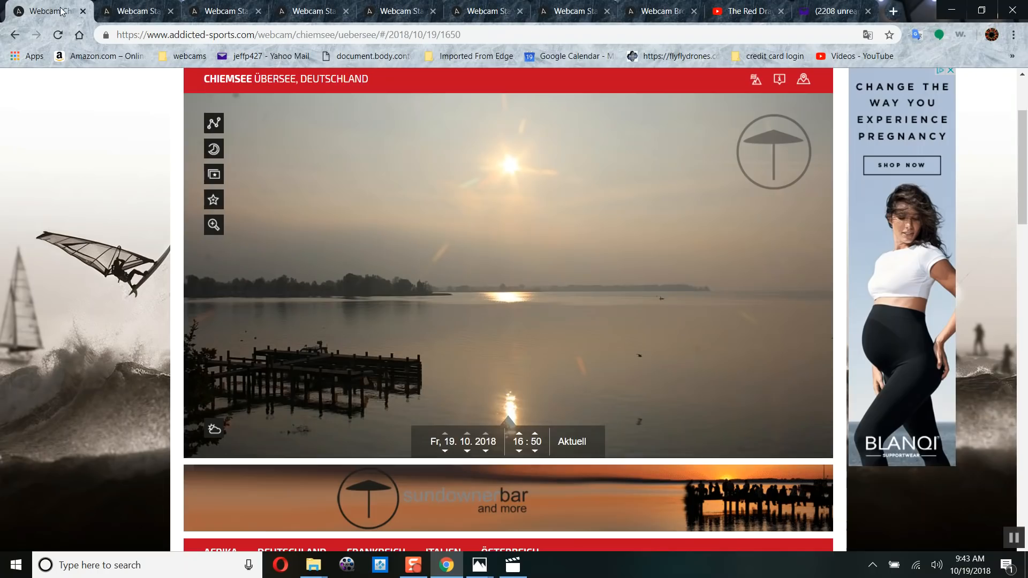
# Step: On the Starnberger See tab, step from 16:20 forward to 17:10 and move the date to 19 October
pyautogui.click(135, 11)
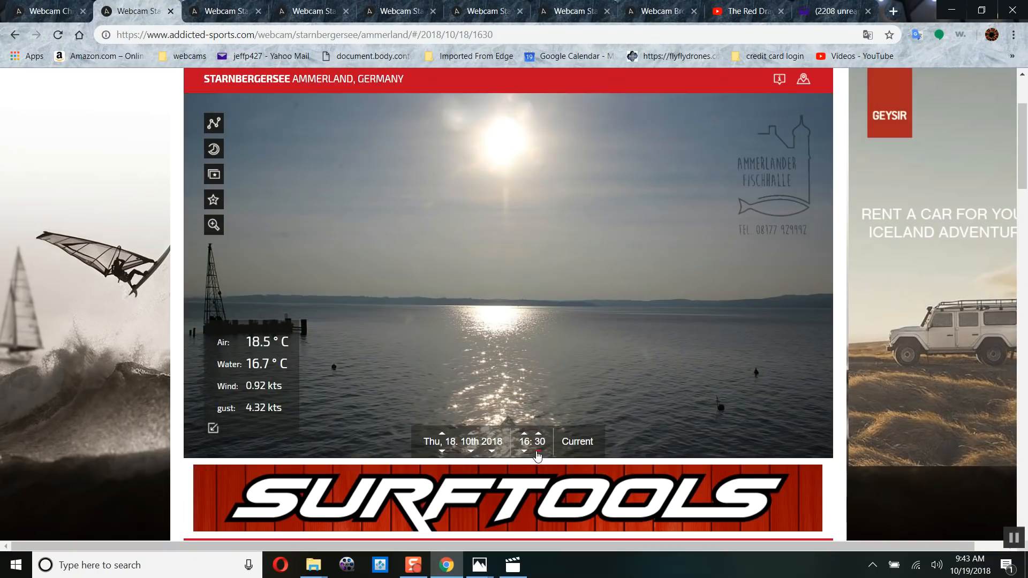
pyautogui.click(538, 452)
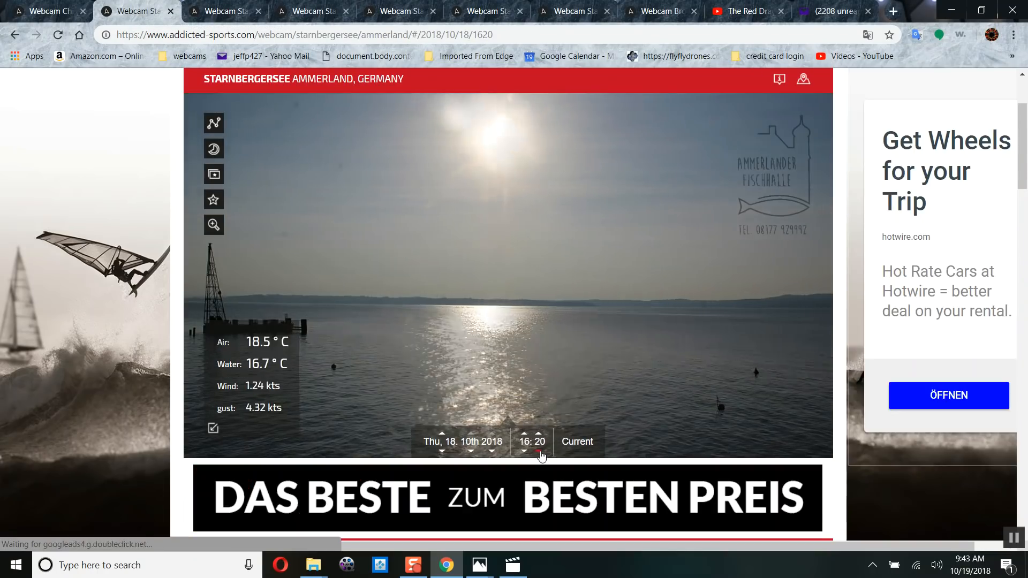
pyautogui.click(539, 435)
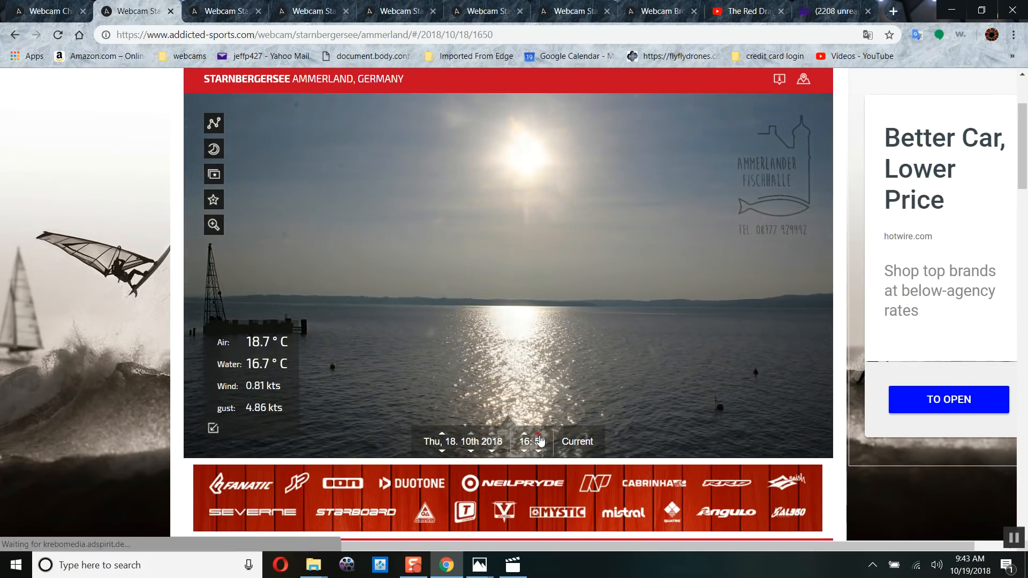
pyautogui.click(540, 437)
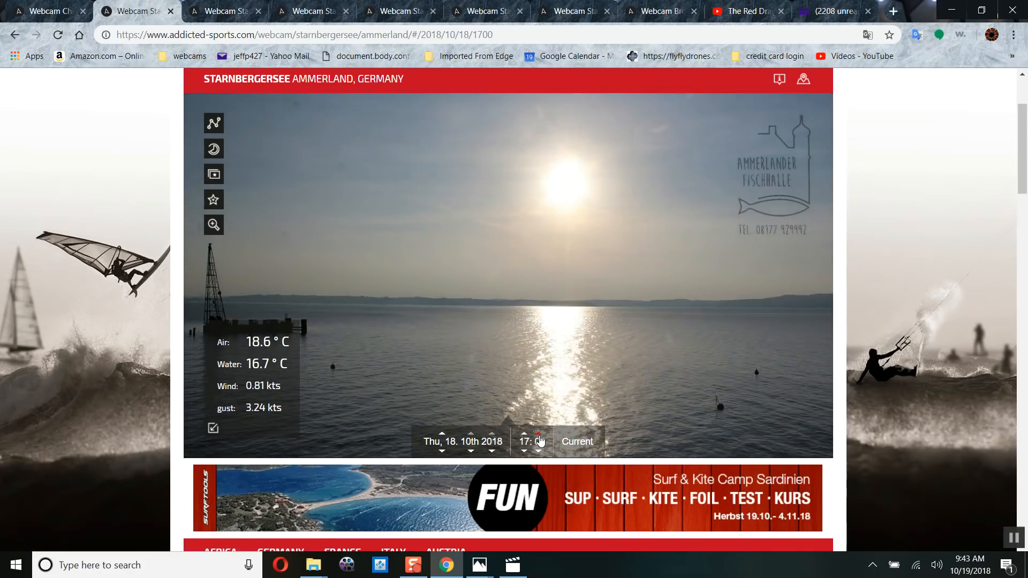
pyautogui.click(540, 434)
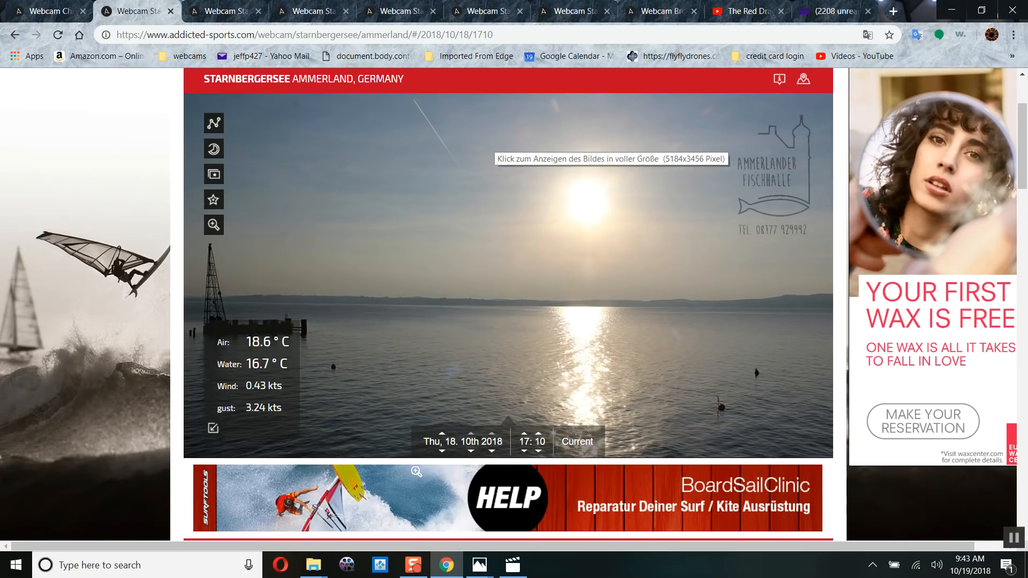
pyautogui.click(442, 434)
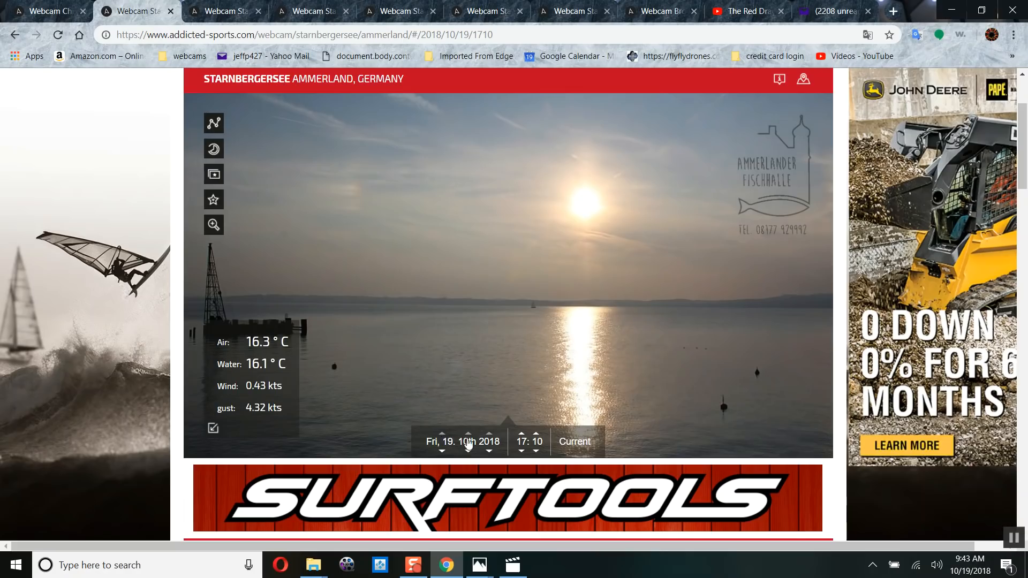
# Step: Compare the 19 October frames at 17:00, 17:20 and 17:30, then step back toward 16:50
pyautogui.click(521, 452)
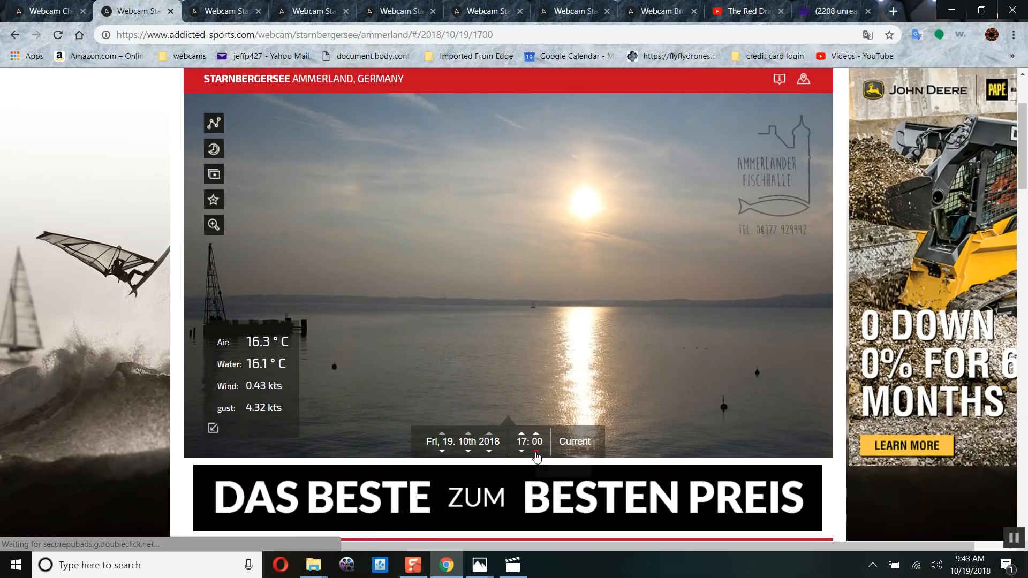
pyautogui.click(534, 434)
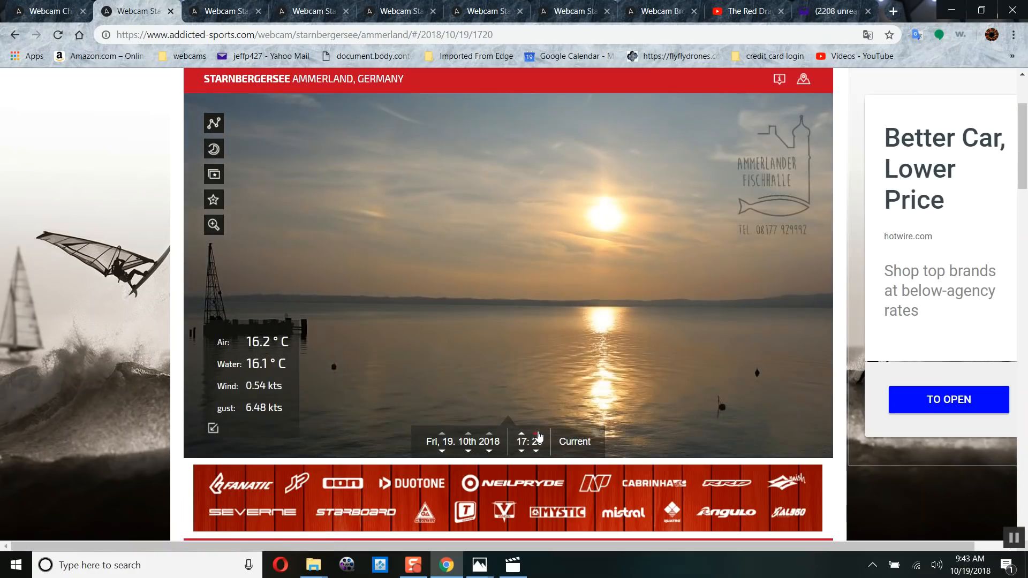
pyautogui.click(536, 434)
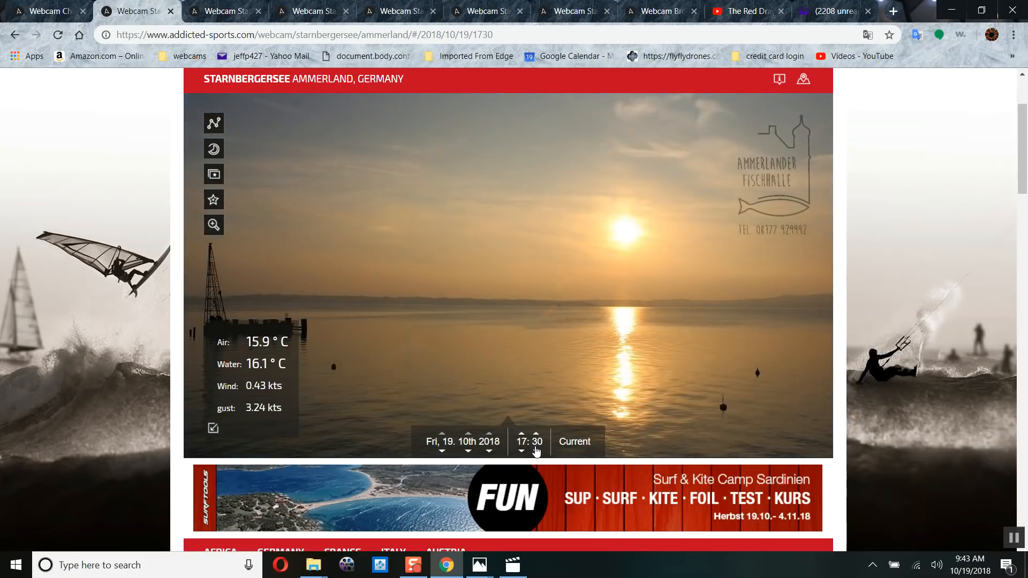
pyautogui.click(521, 452)
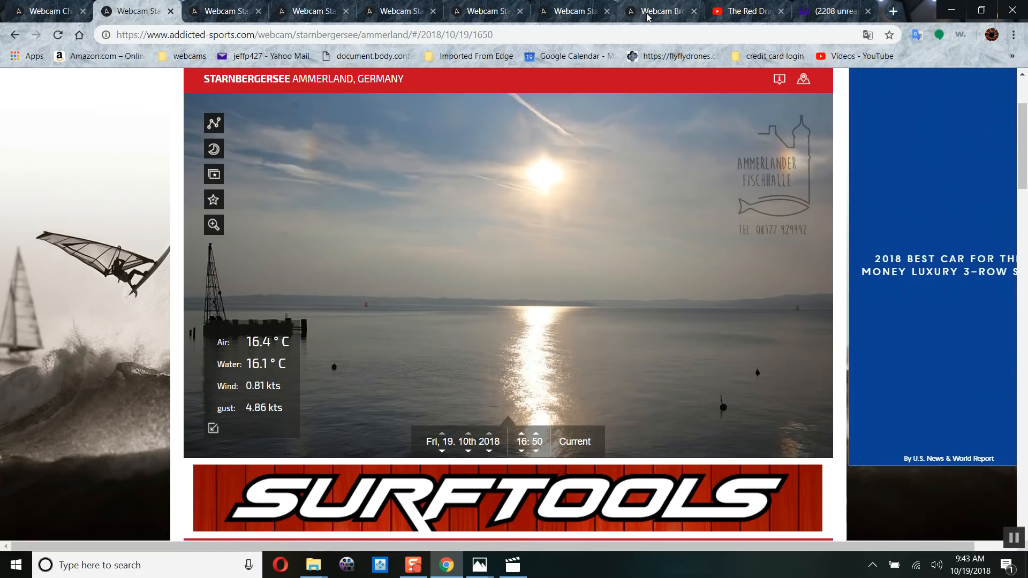
# Step: Glance at the Chiemsee tab, return to Starnberger See, then bring up the Brombachsee webcam page
pyautogui.click(658, 11)
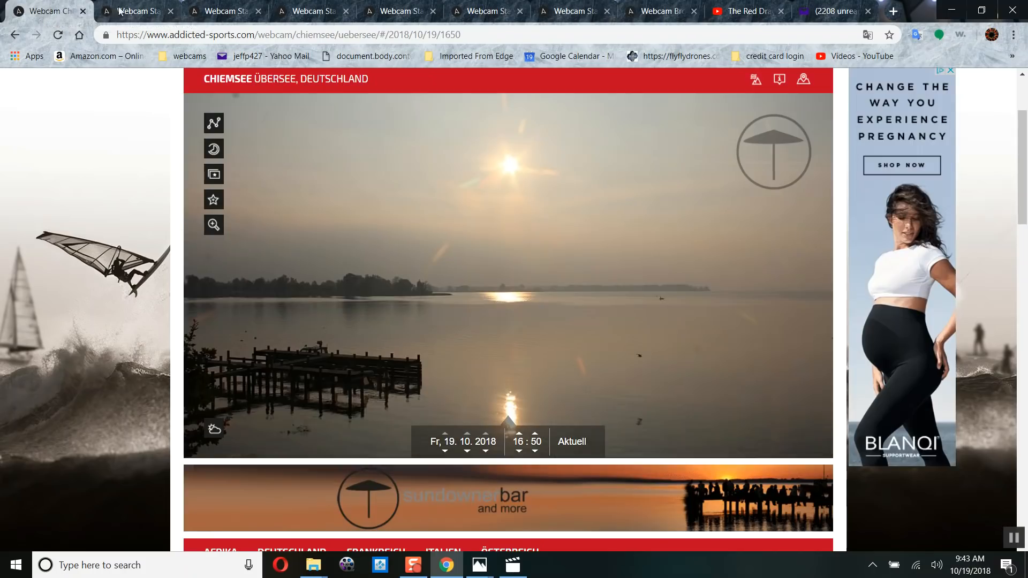
pyautogui.click(135, 11)
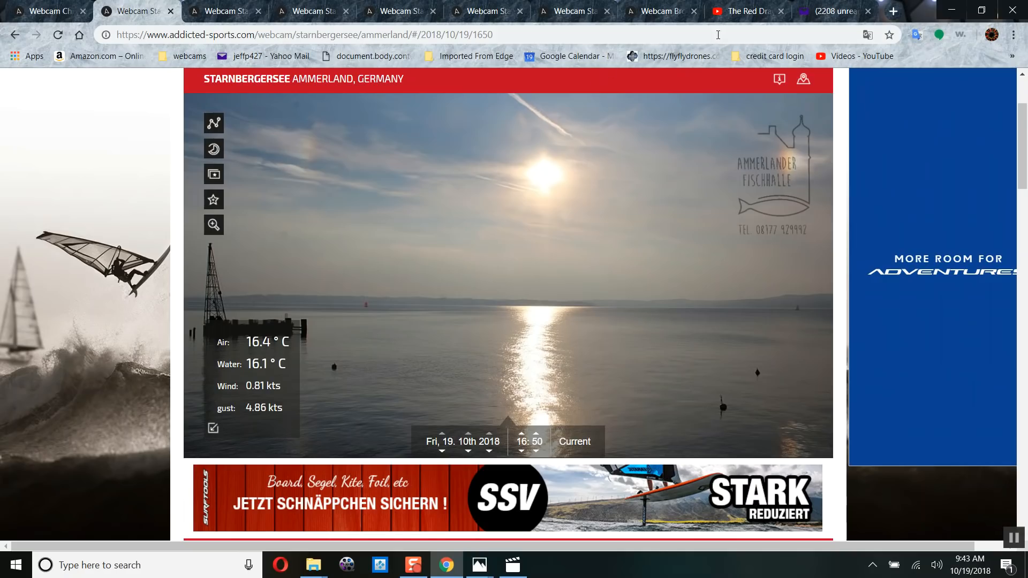
pyautogui.click(661, 11)
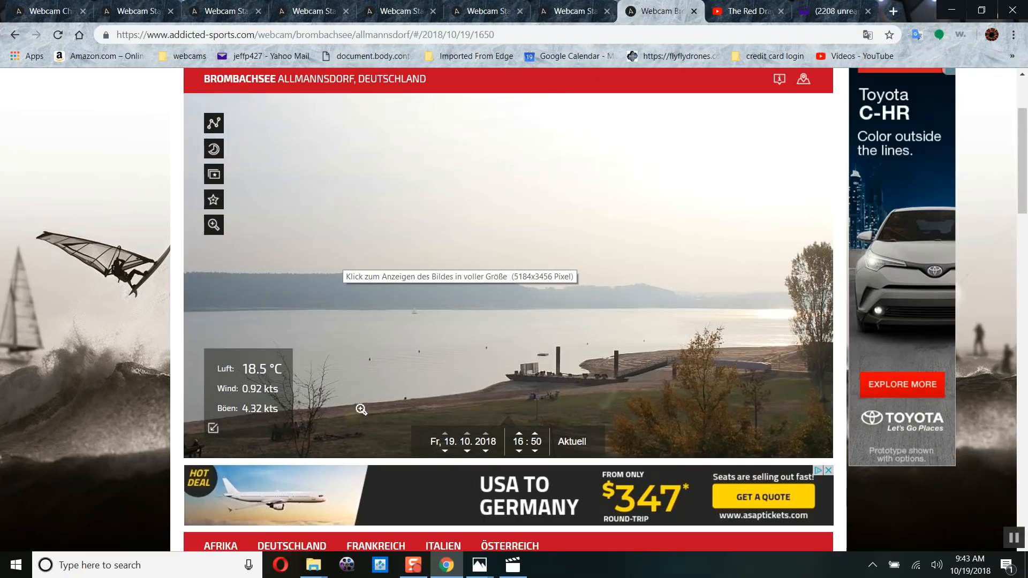
pyautogui.moveTo(567, 265)
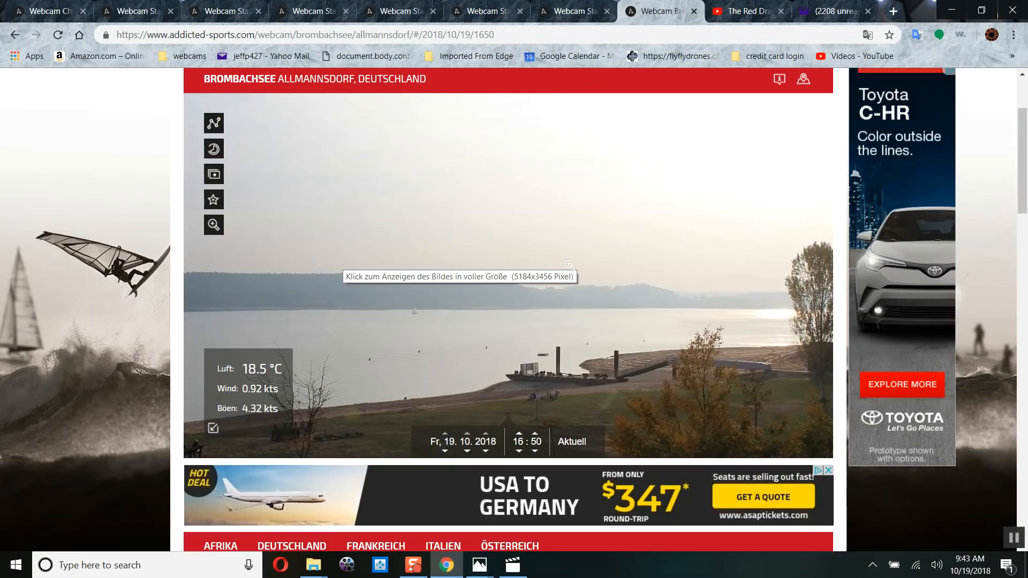
pyautogui.moveTo(583, 194)
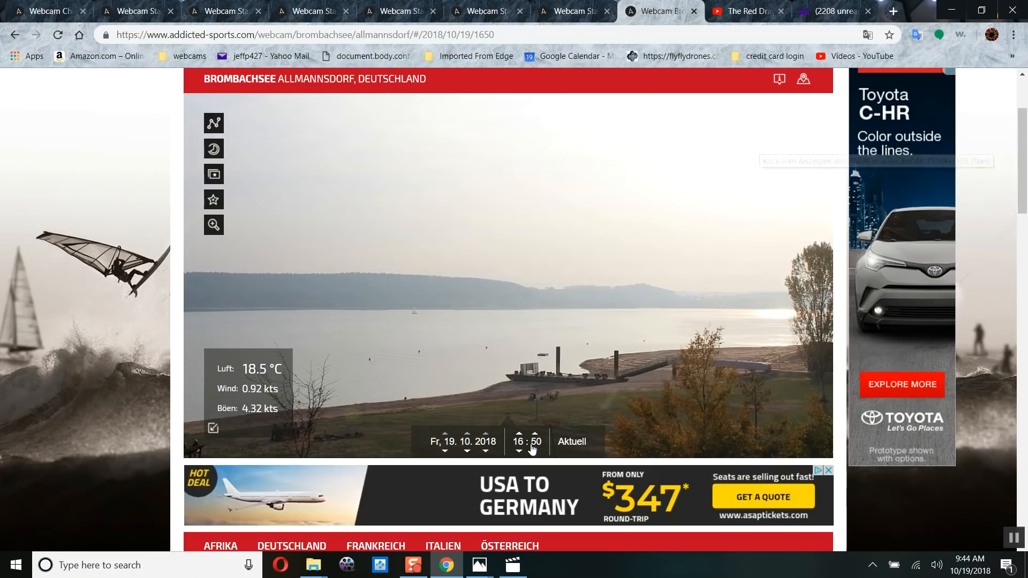
pyautogui.moveTo(539, 461)
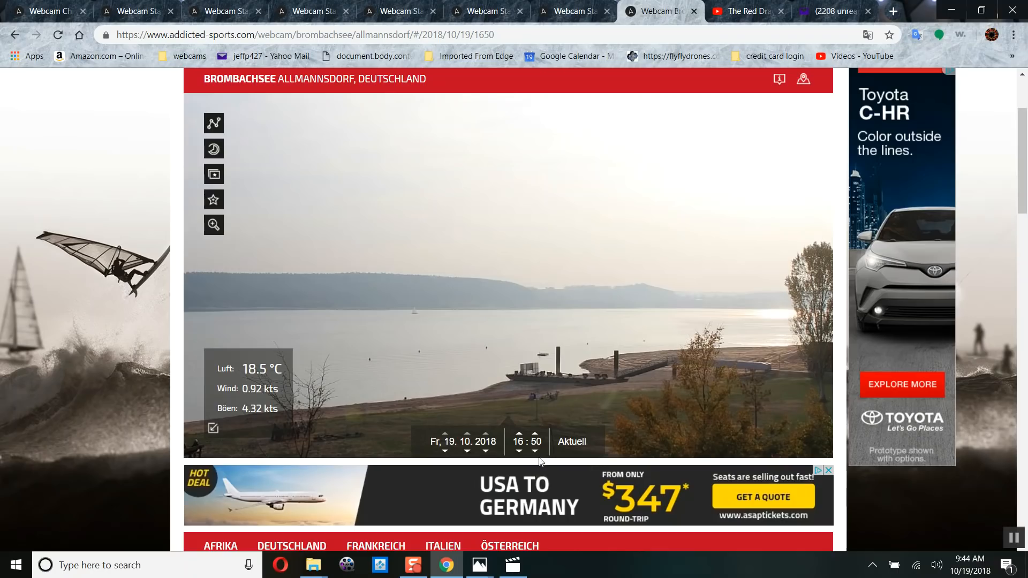
pyautogui.moveTo(535, 451)
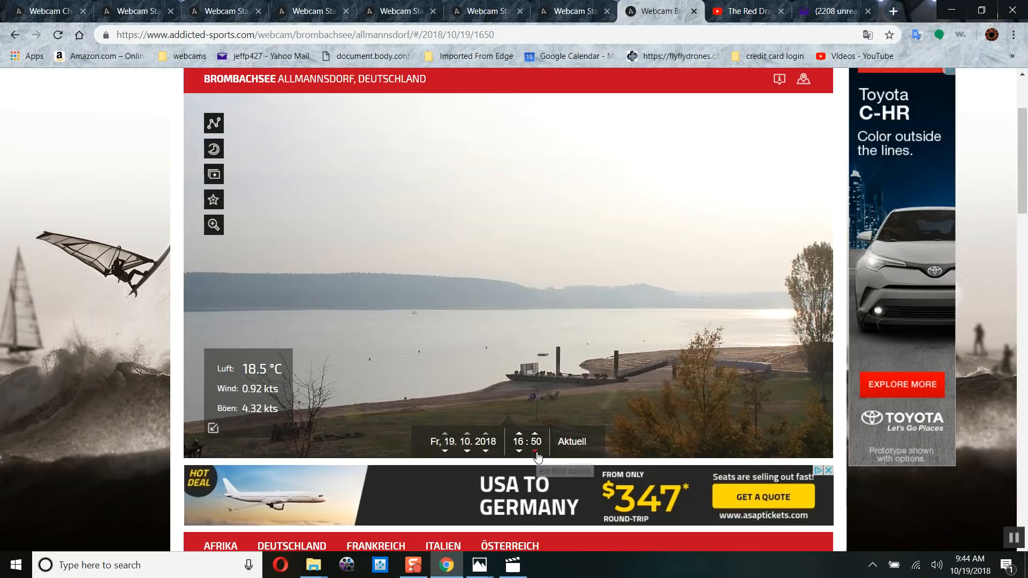
# Step: Step the Brombachsee archive frame back from 16:40 to 15:20 on 19 October
pyautogui.click(518, 452)
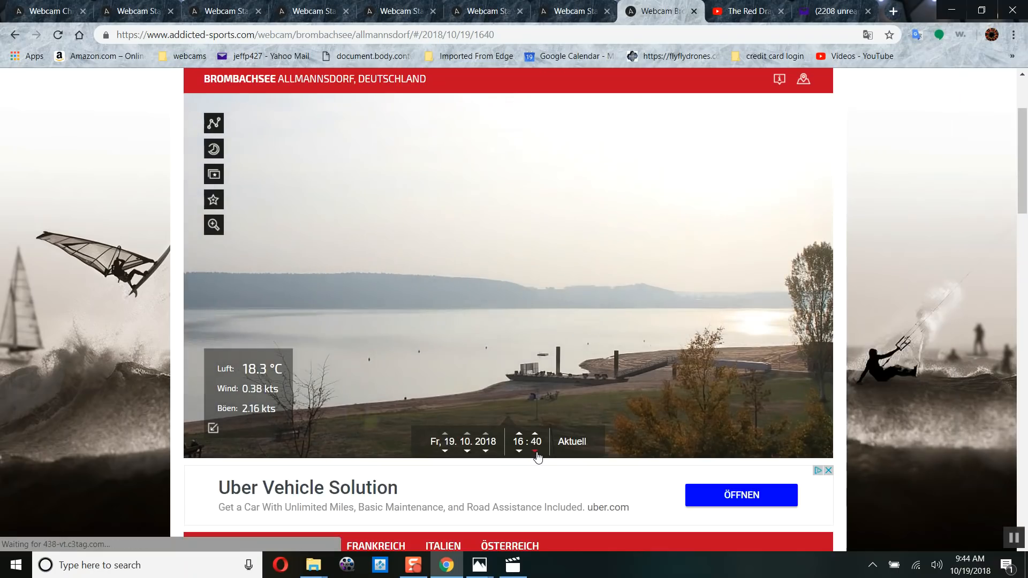
pyautogui.click(518, 451)
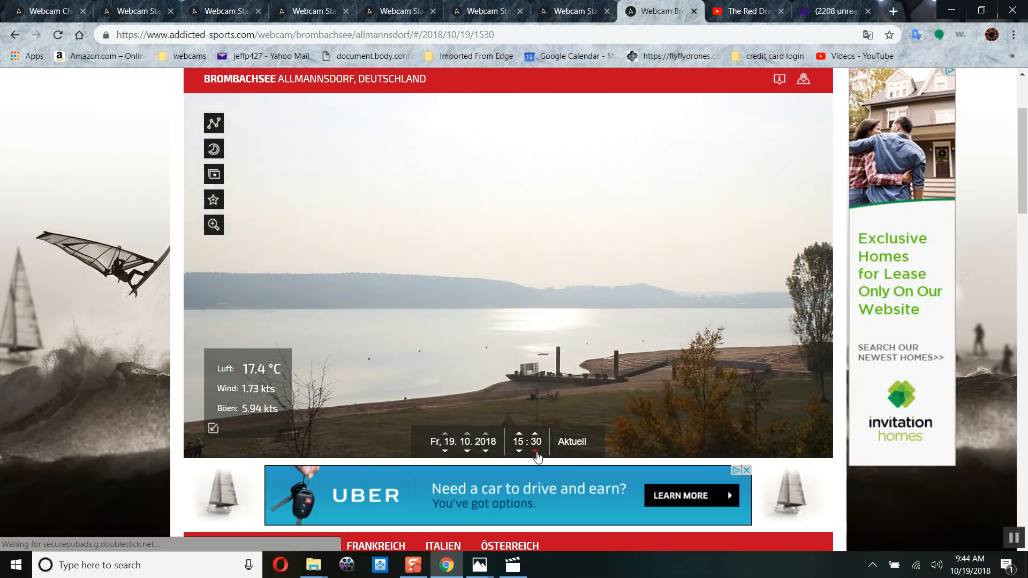
pyautogui.click(533, 452)
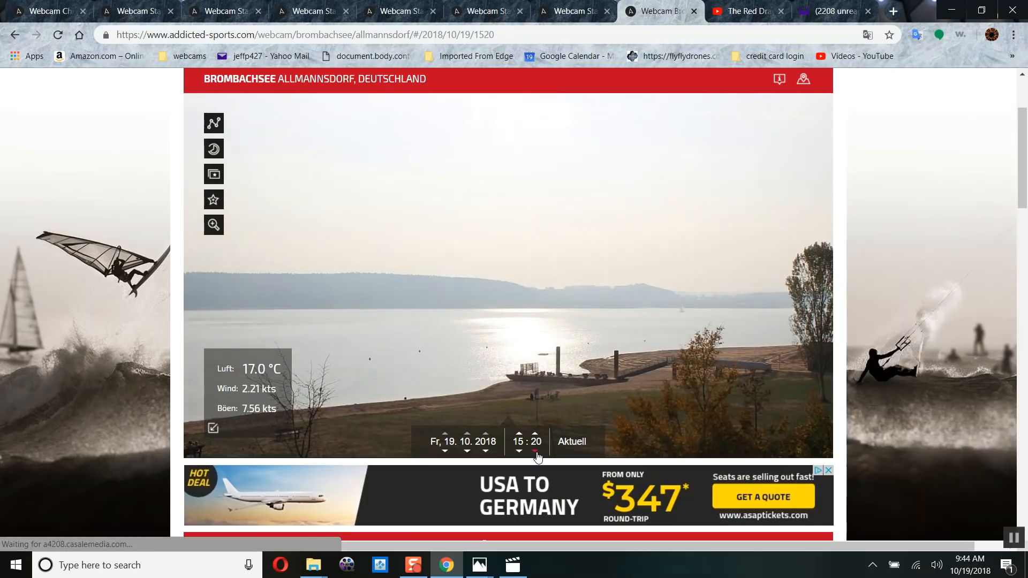
# Step: Advance the frame through 15:50, 16:30 and 17:00 to 17:10 and view it full size
pyautogui.click(536, 451)
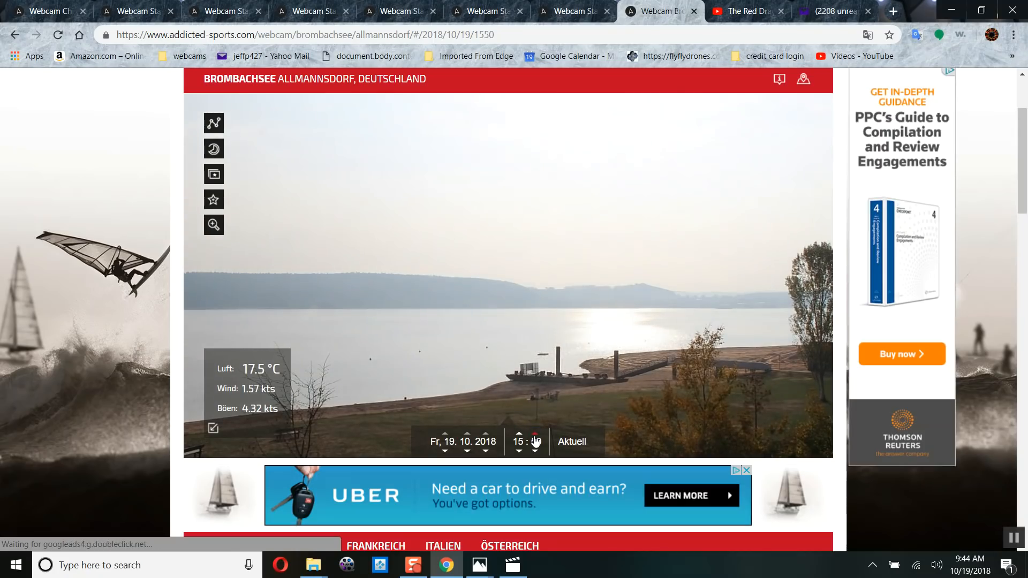
pyautogui.click(536, 437)
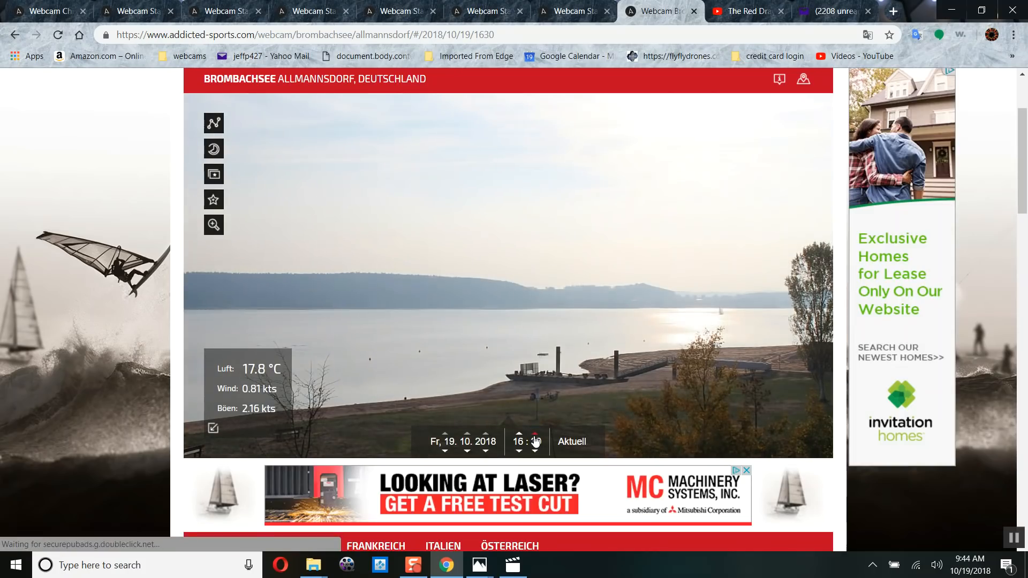
pyautogui.click(536, 436)
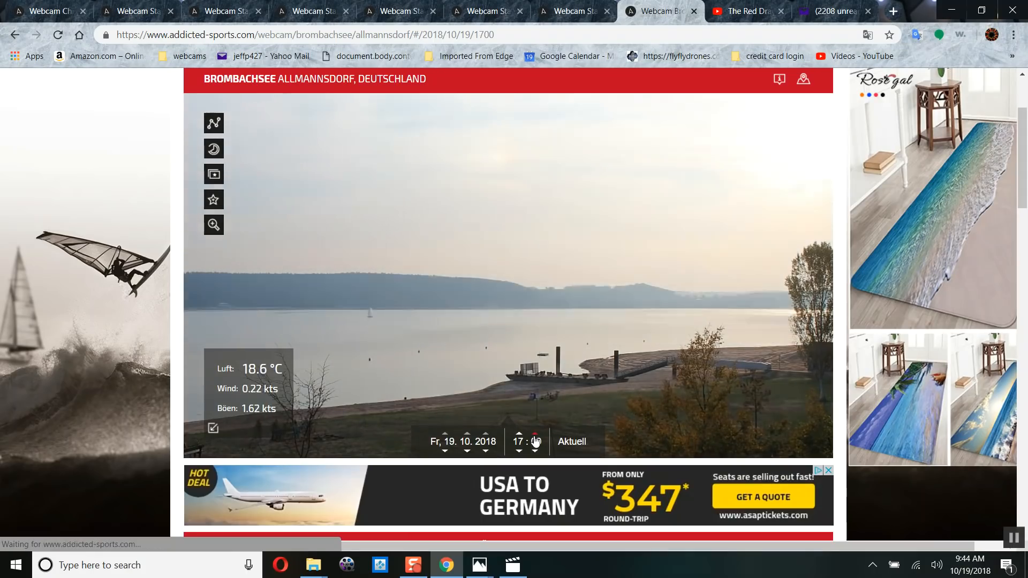
pyautogui.click(536, 452)
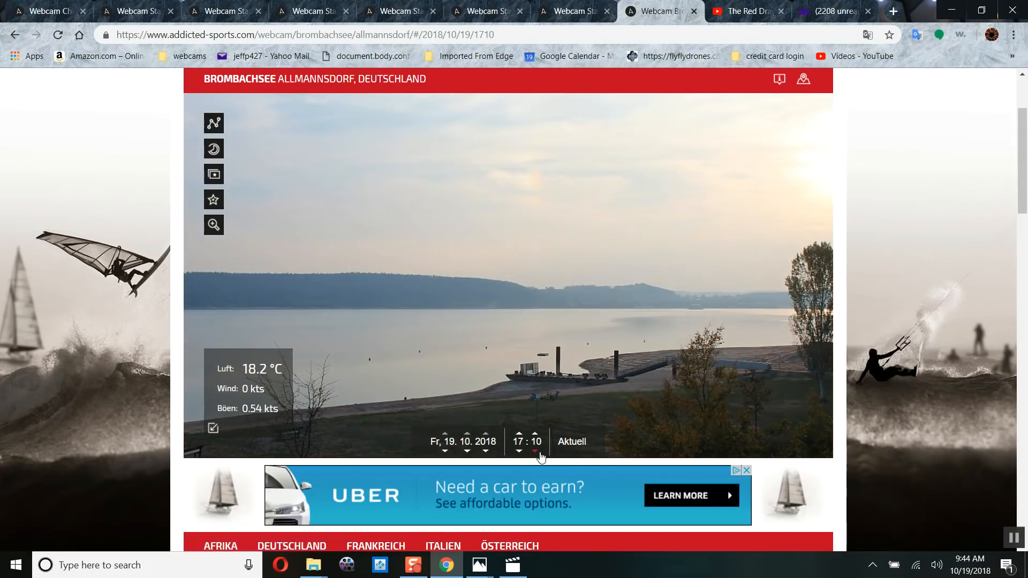
pyautogui.click(534, 452)
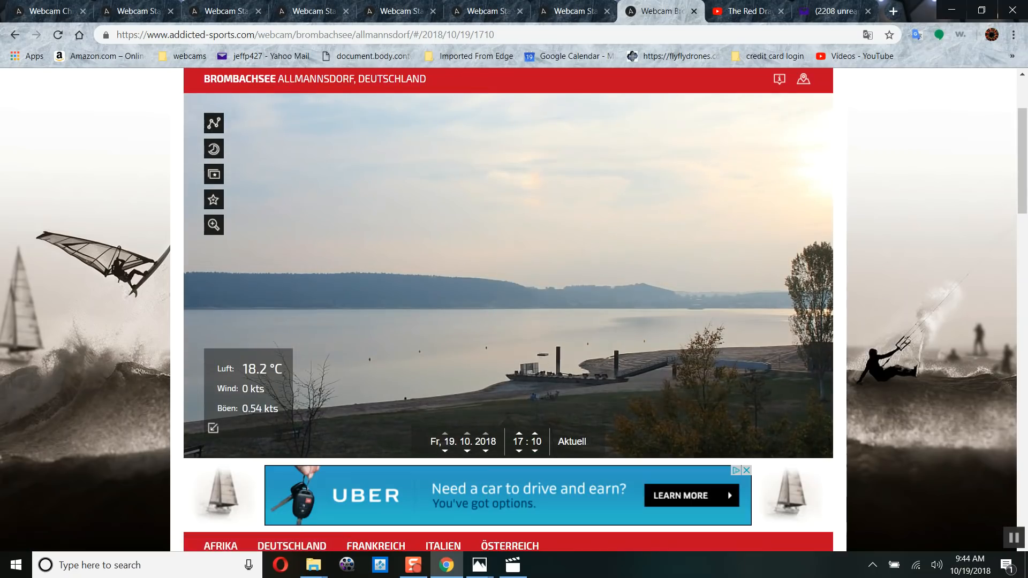
pyautogui.click(212, 225)
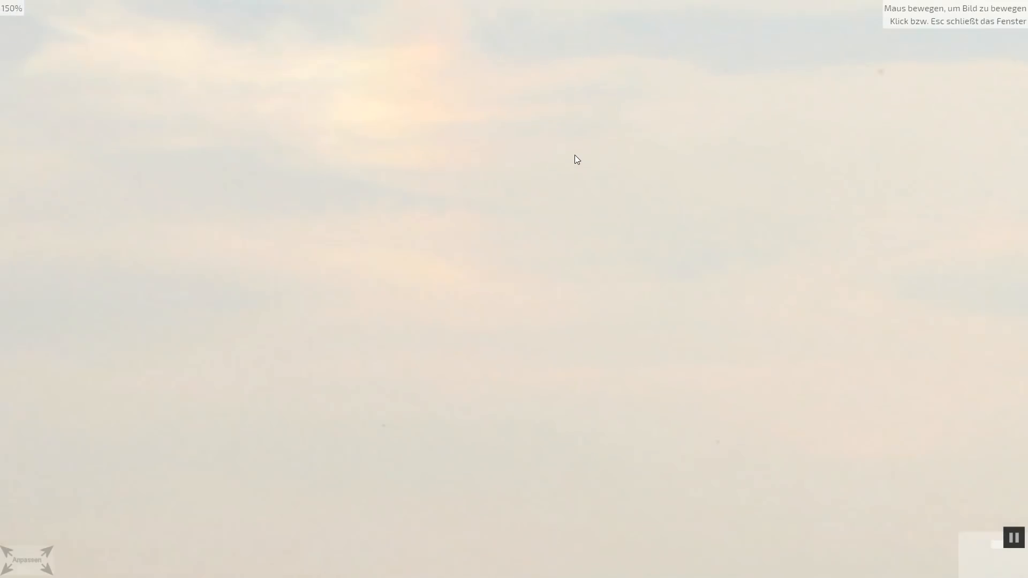
# Step: Leave the full-size view and advance the frame through 17:20, 17:30, 17:50 to the 18:00 sunset
pyautogui.click(575, 160)
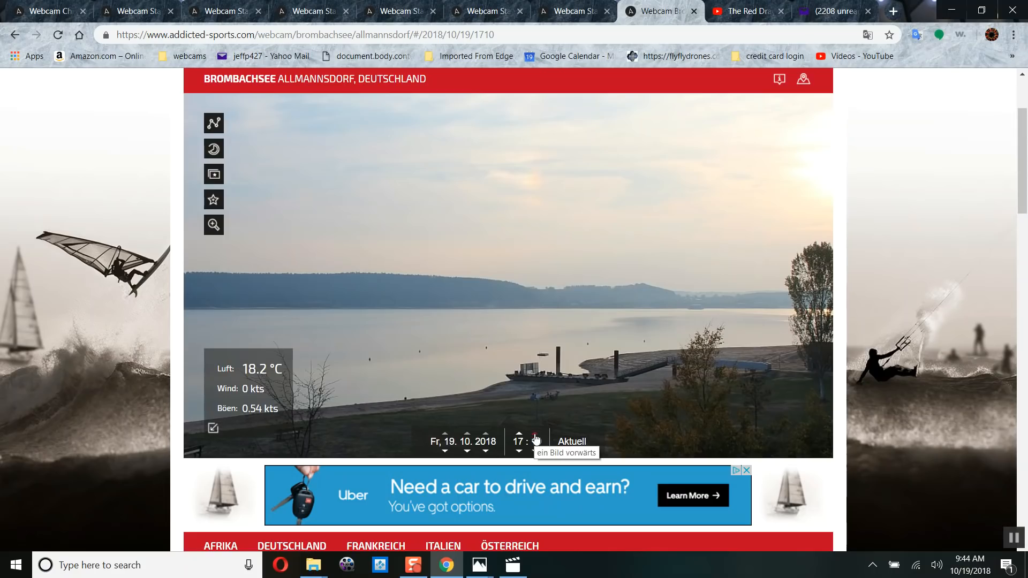
pyautogui.click(536, 439)
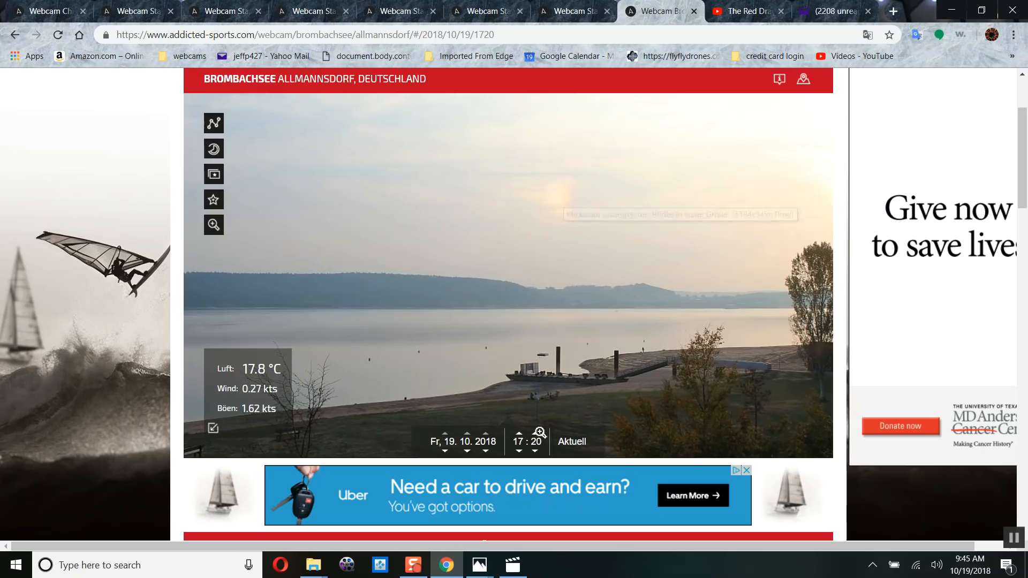
pyautogui.click(535, 432)
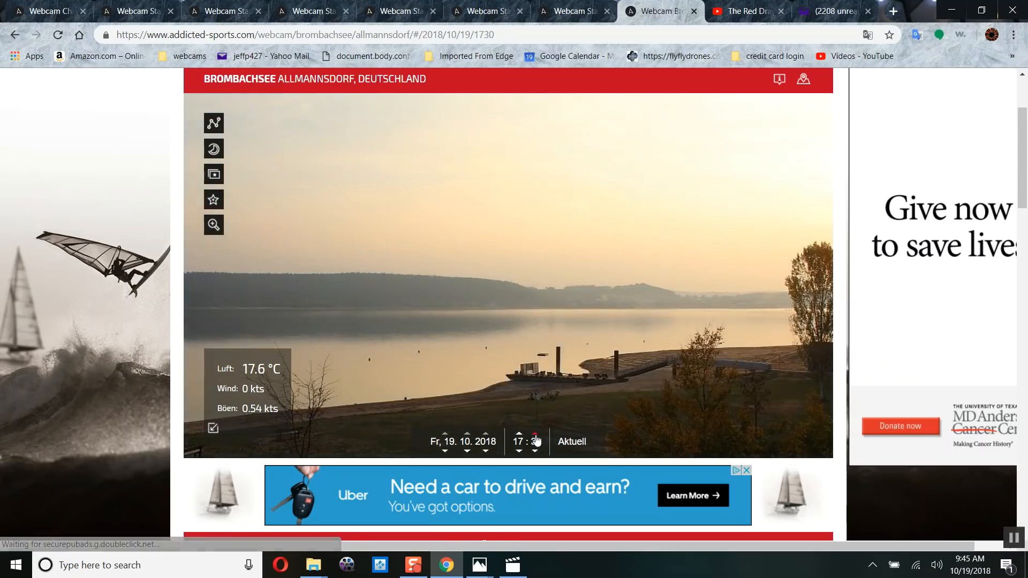
pyautogui.click(536, 438)
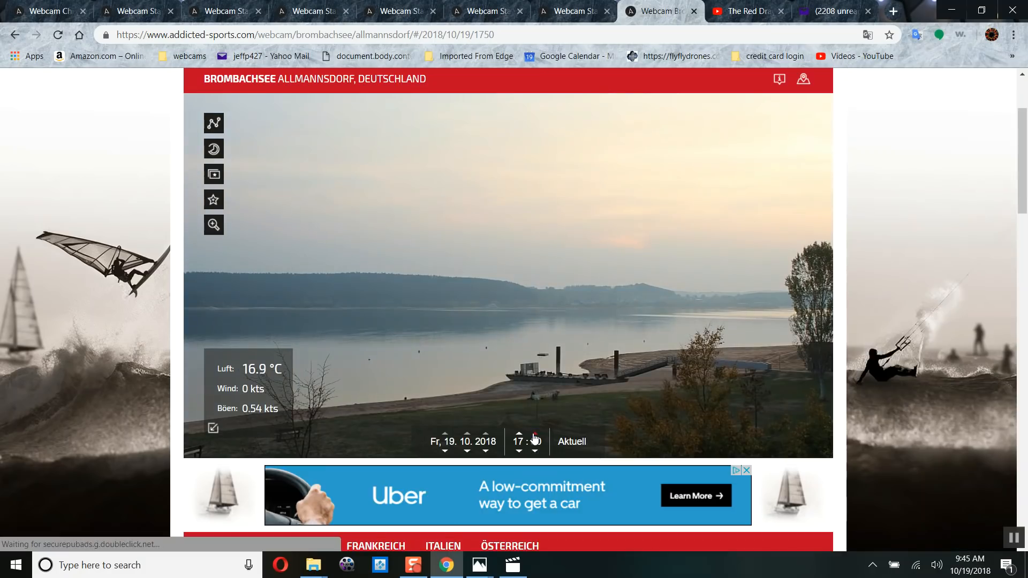
pyautogui.click(535, 436)
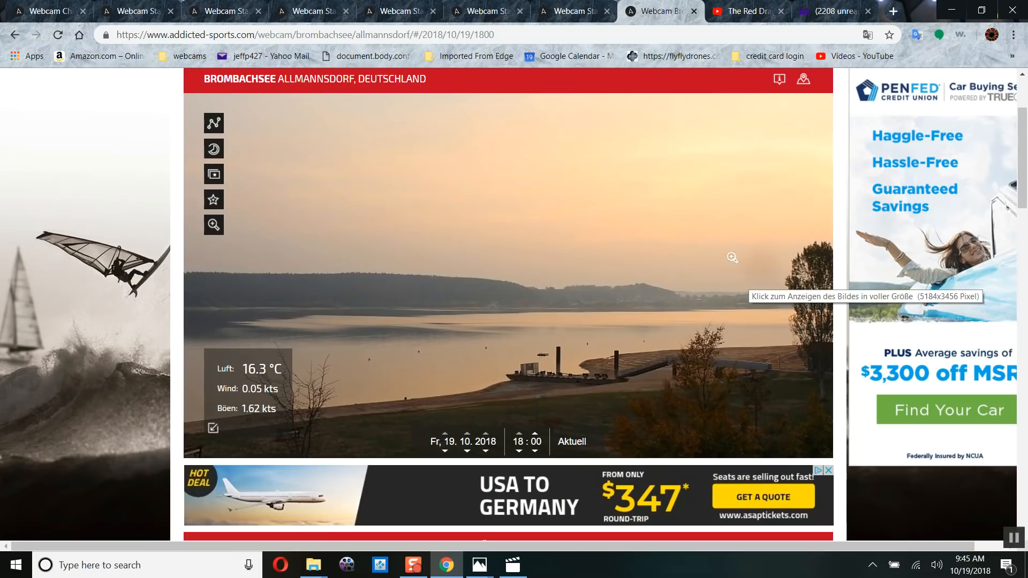
# Step: Step the Brombachsee frame back to 17:50 and 17:40 and resize the browser window to full screen
pyautogui.click(731, 257)
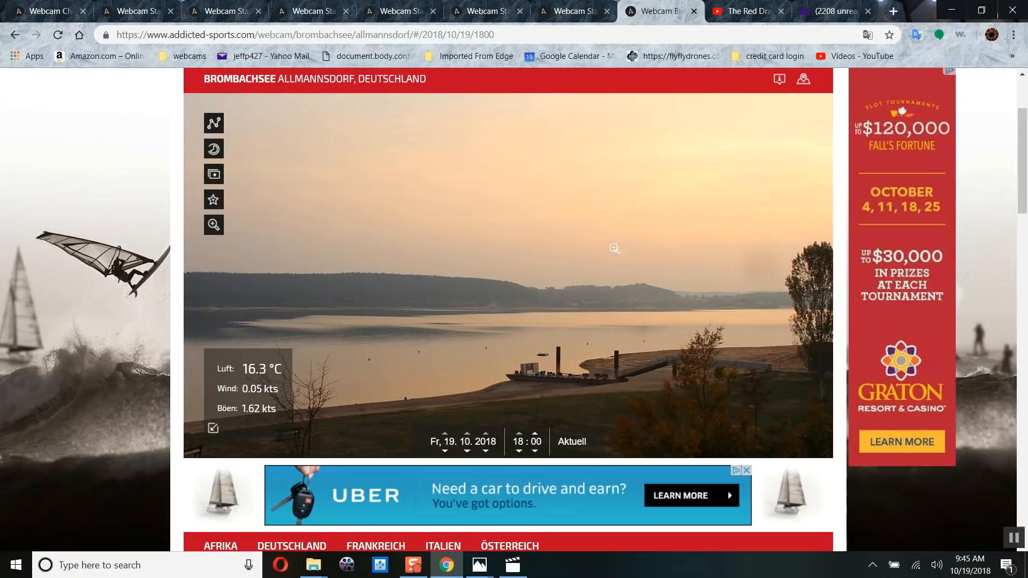
pyautogui.moveTo(537, 457)
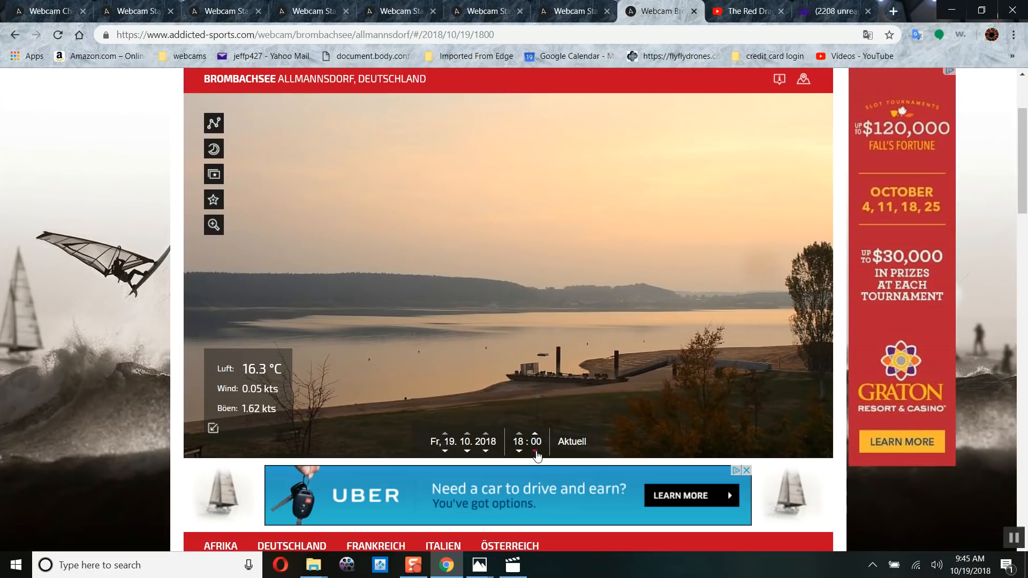
pyautogui.click(519, 451)
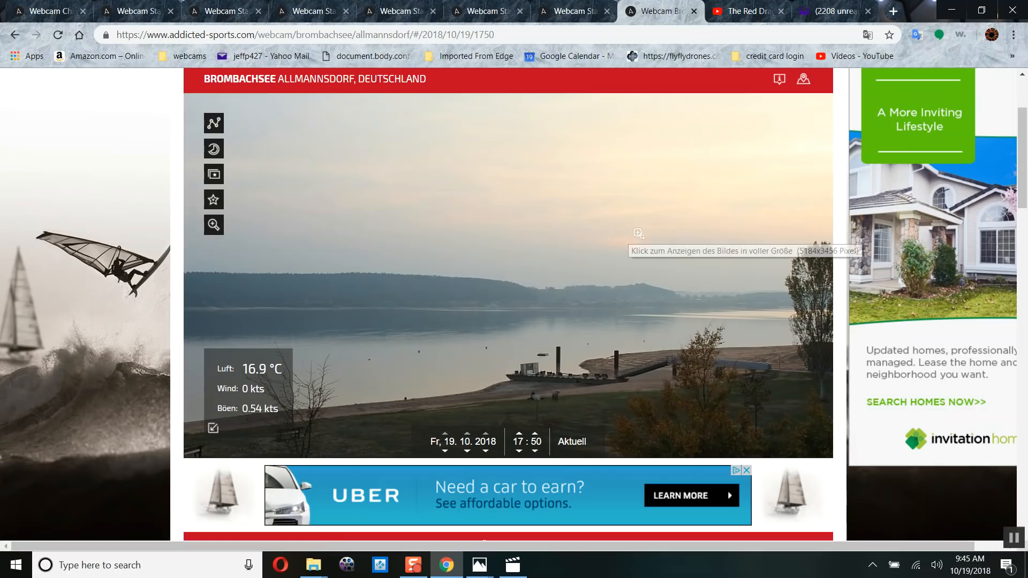
pyautogui.click(518, 452)
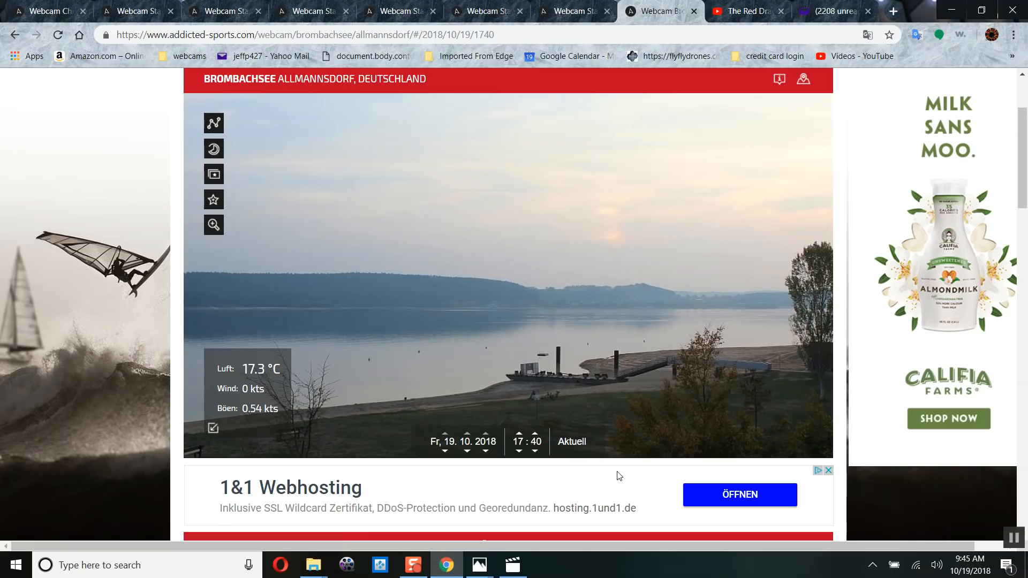
pyautogui.moveTo(984, 11)
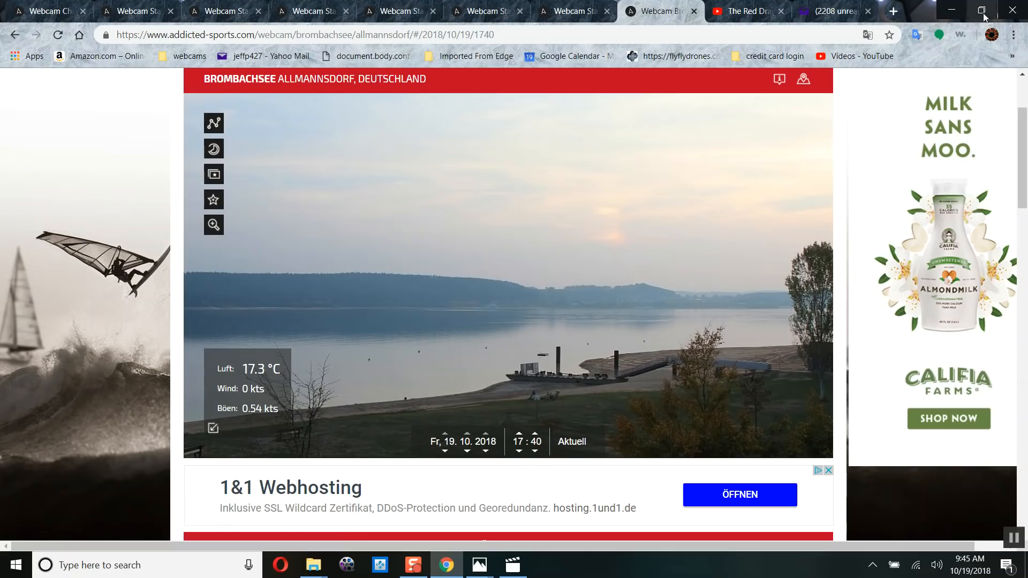
pyautogui.click(982, 11)
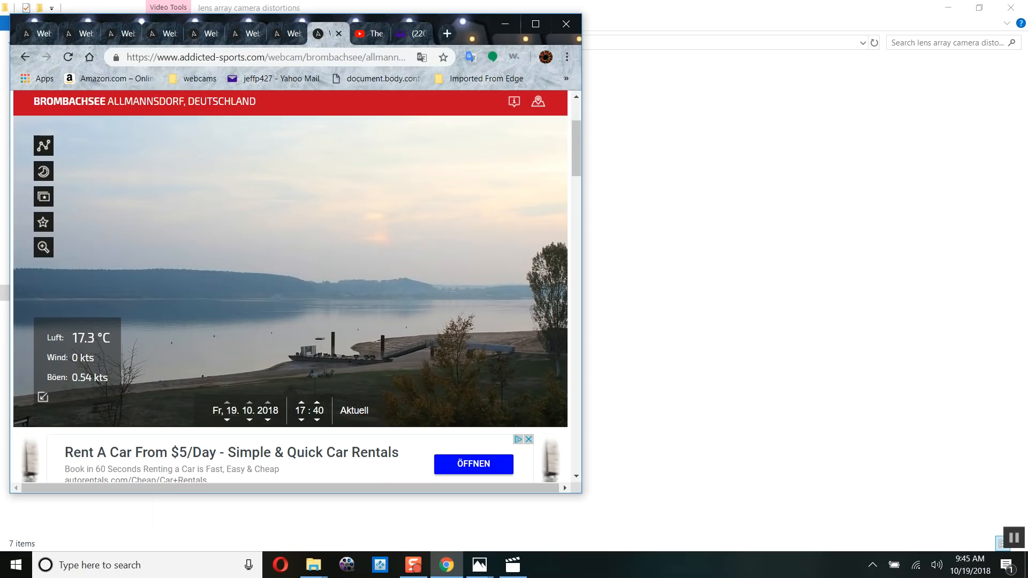
pyautogui.click(534, 24)
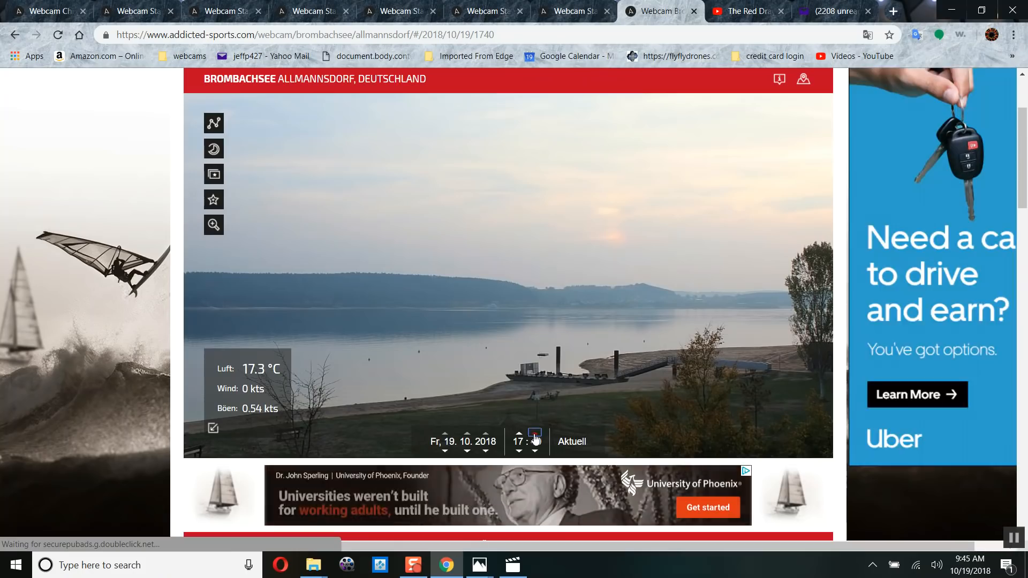
# Step: Return the frame to 18:00, view the sunset image full size, then leave the full-size view
pyautogui.click(536, 434)
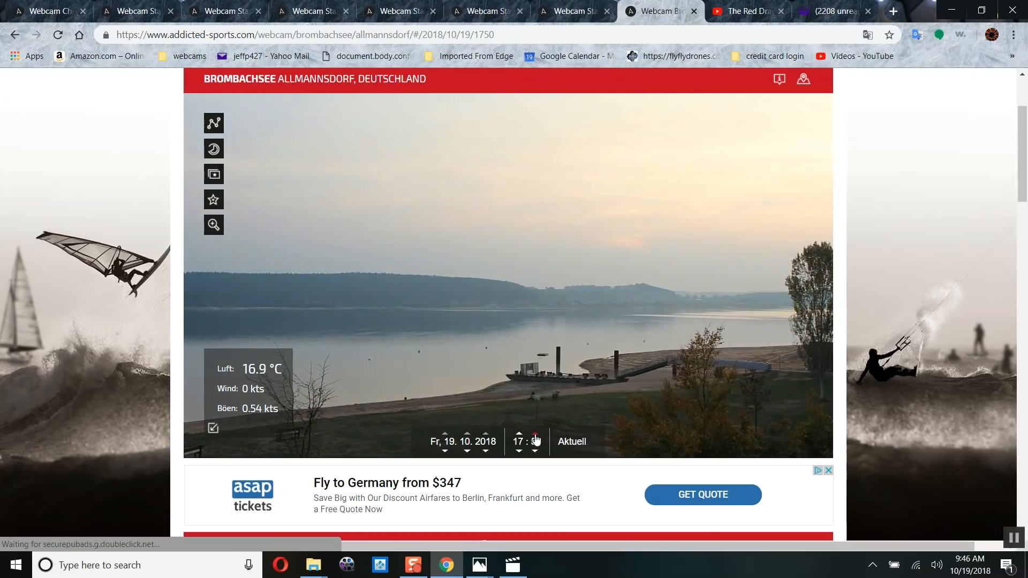
pyautogui.click(517, 434)
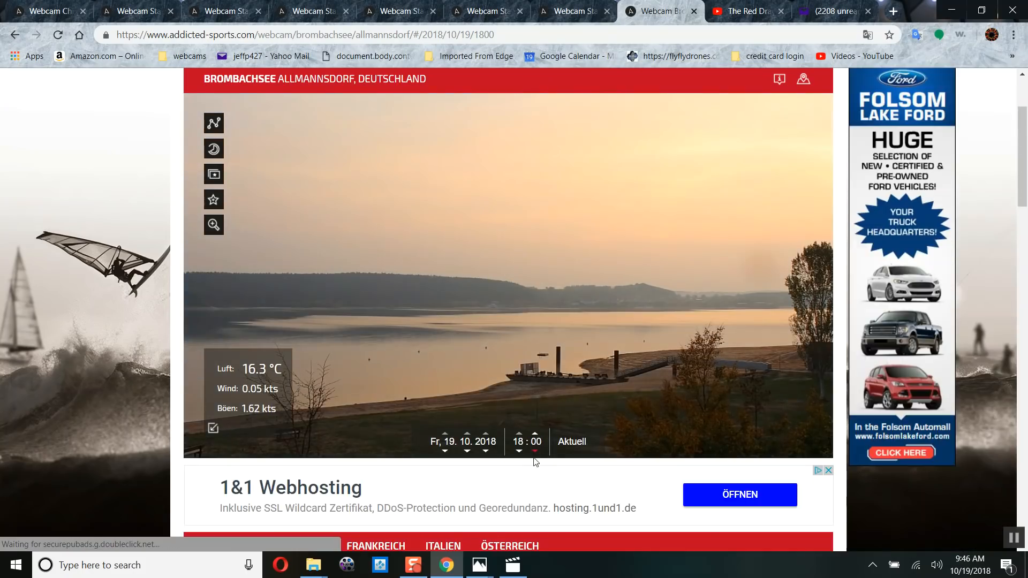
pyautogui.moveTo(697, 316)
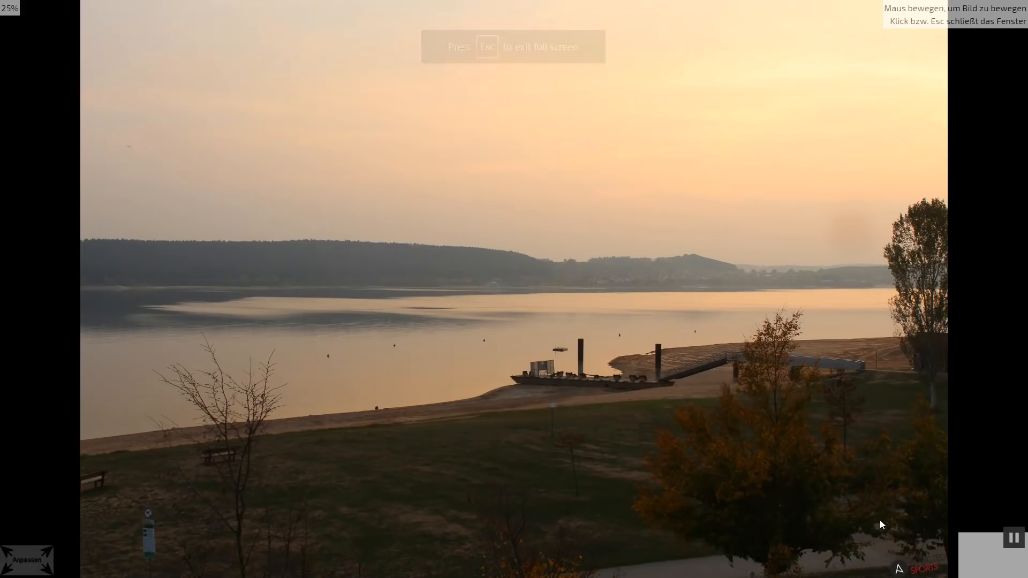
pyautogui.press('Escape')
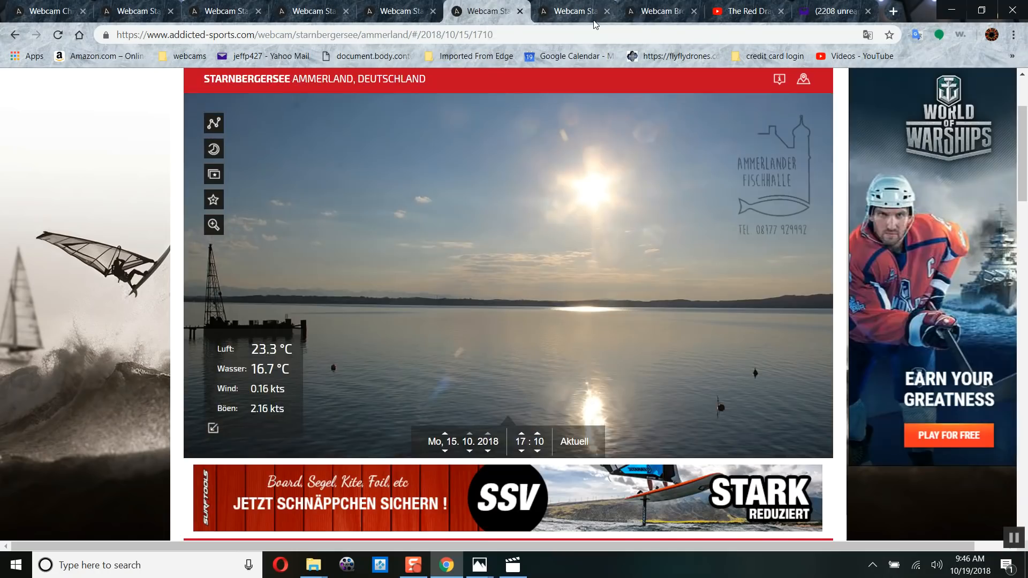
pyautogui.moveTo(635, 135)
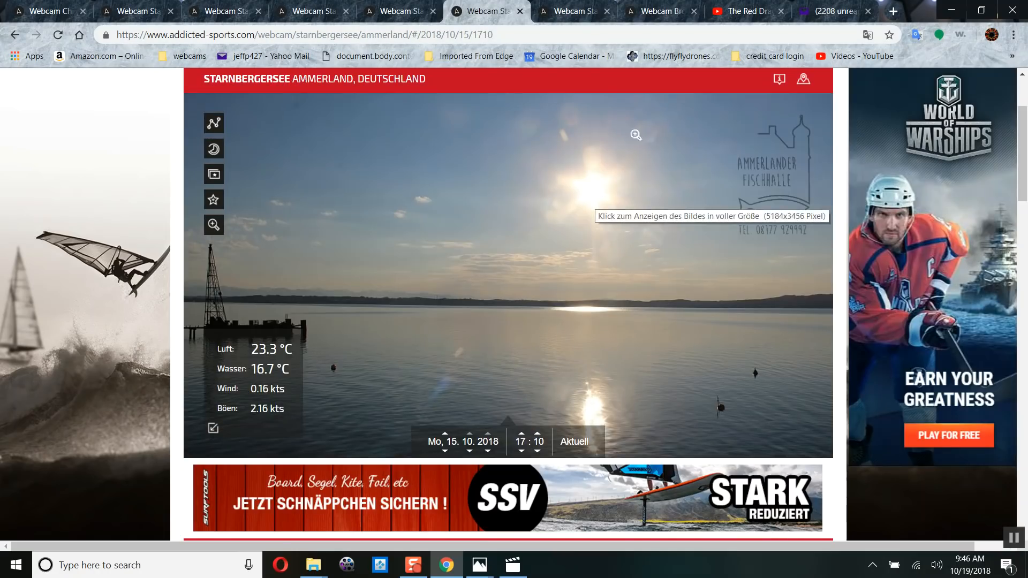
# Step: Switch between the Brombachsee 18:00 tab and the Starnberger See tabs, ending on 12 October
pyautogui.click(660, 11)
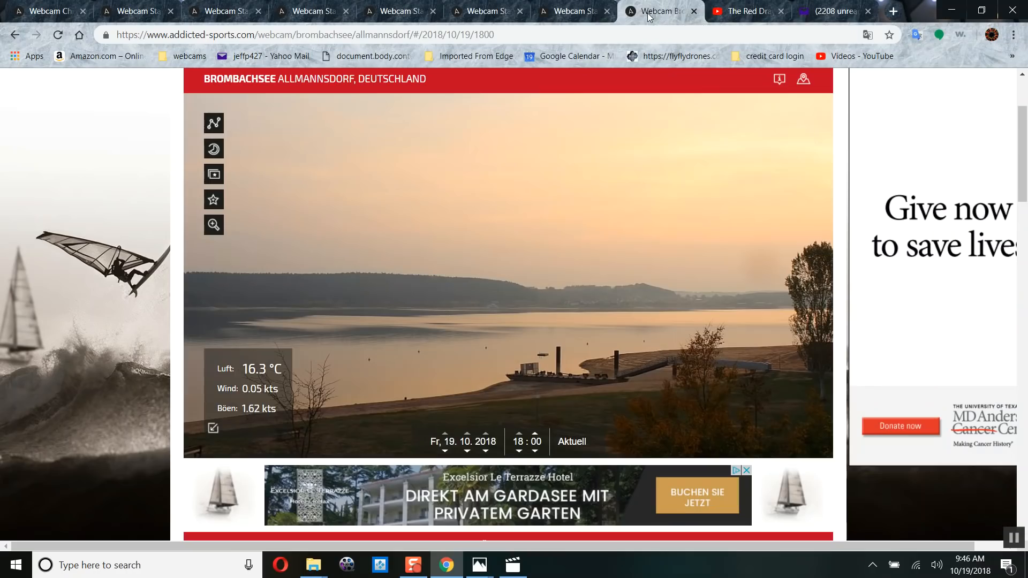
pyautogui.click(573, 10)
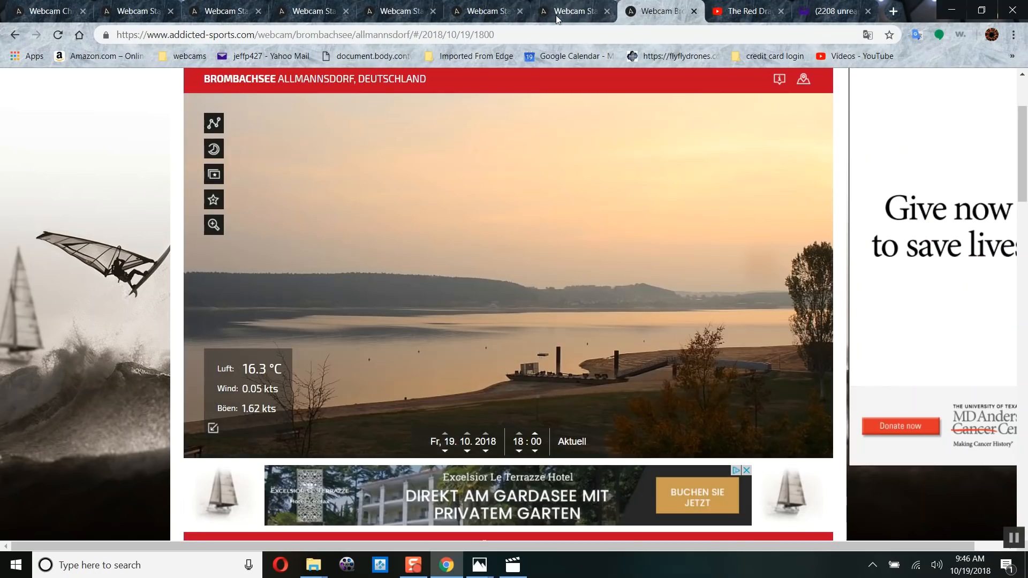
pyautogui.click(399, 10)
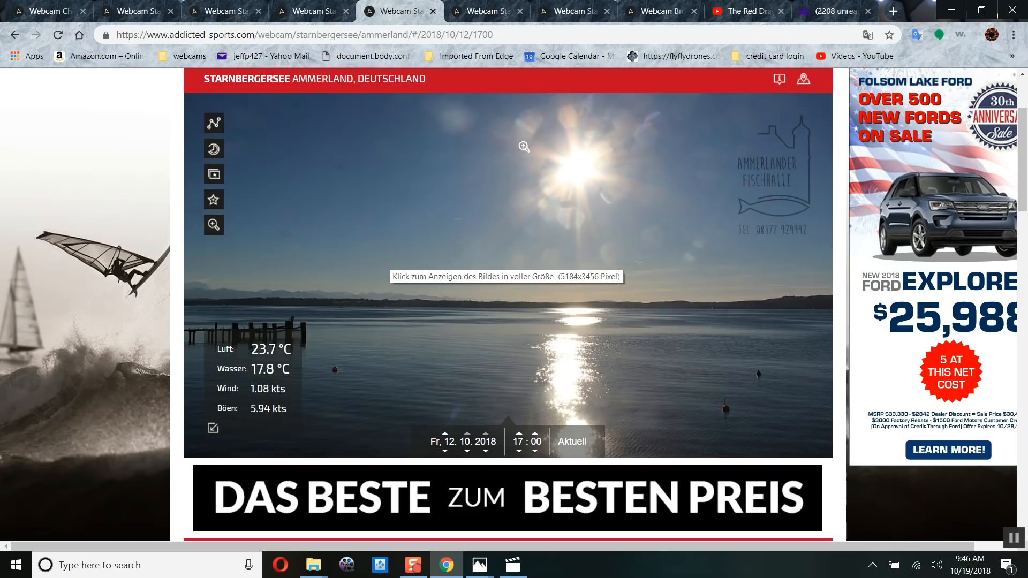
pyautogui.moveTo(624, 259)
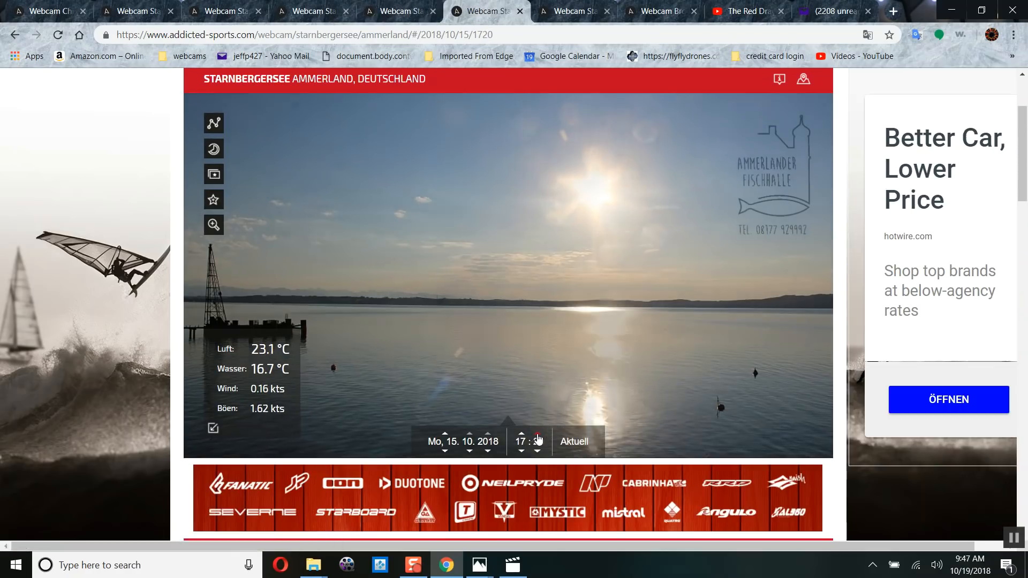
# Step: Step the 15 October Starnberger See frame back to 16:50, then show the 12 October 17:00 tab
pyautogui.click(537, 451)
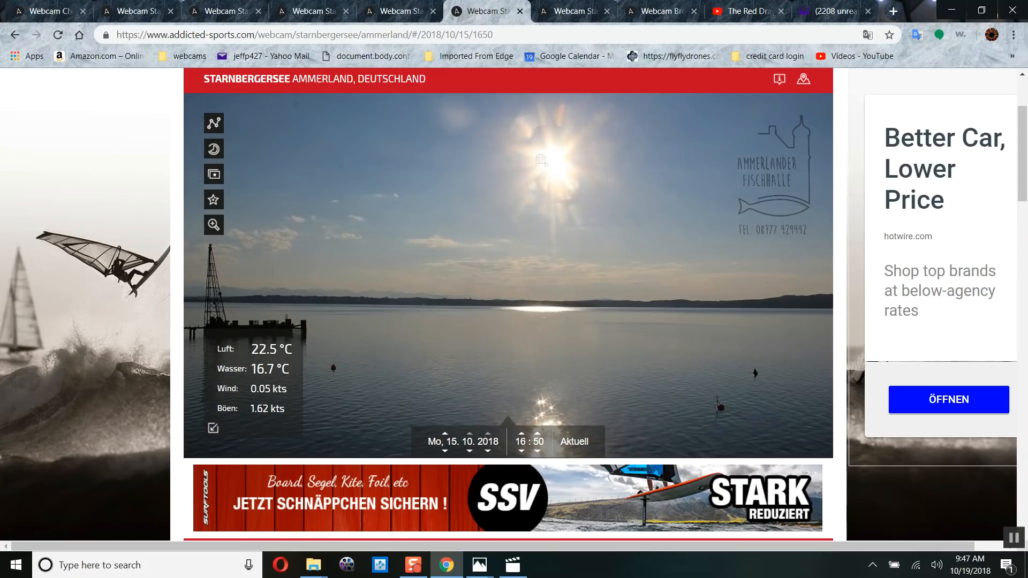
pyautogui.moveTo(541, 159)
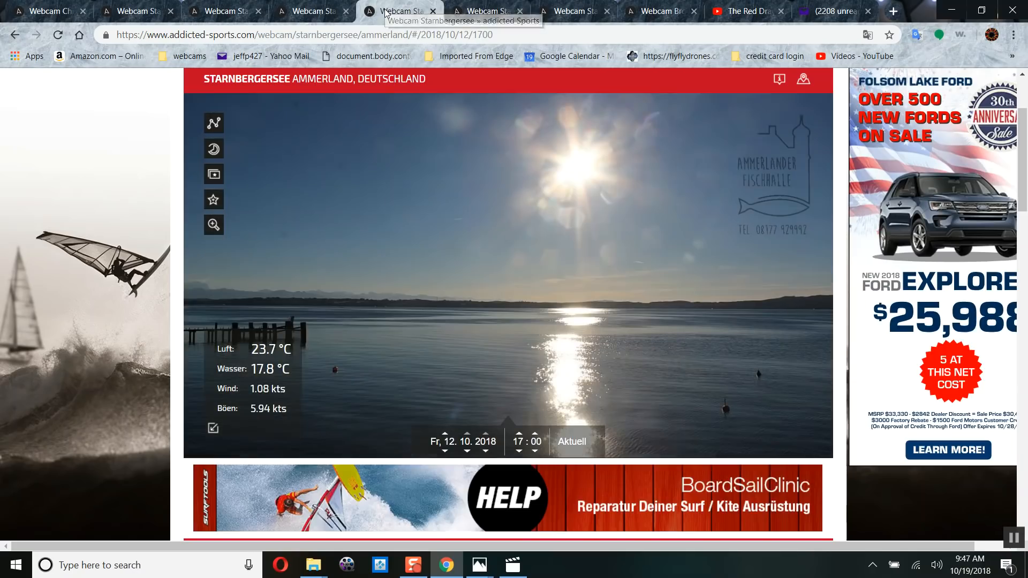
pyautogui.moveTo(687, 259)
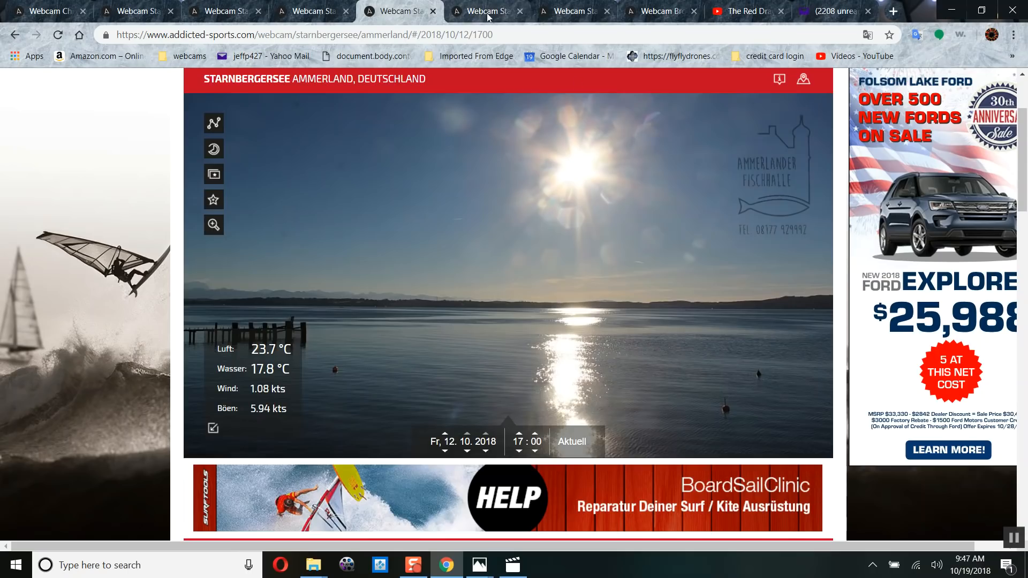
pyautogui.click(485, 11)
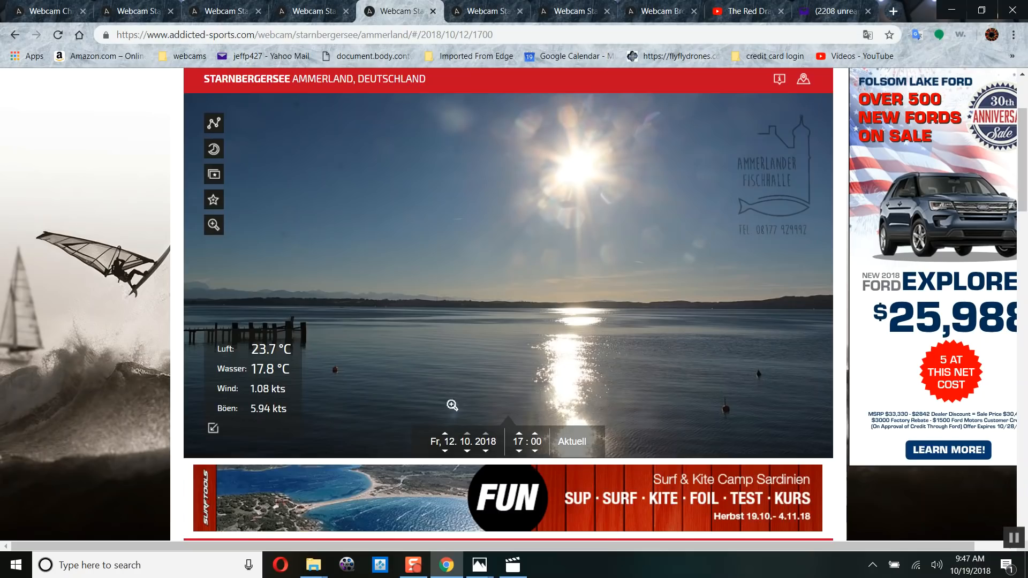
pyautogui.moveTo(447, 564)
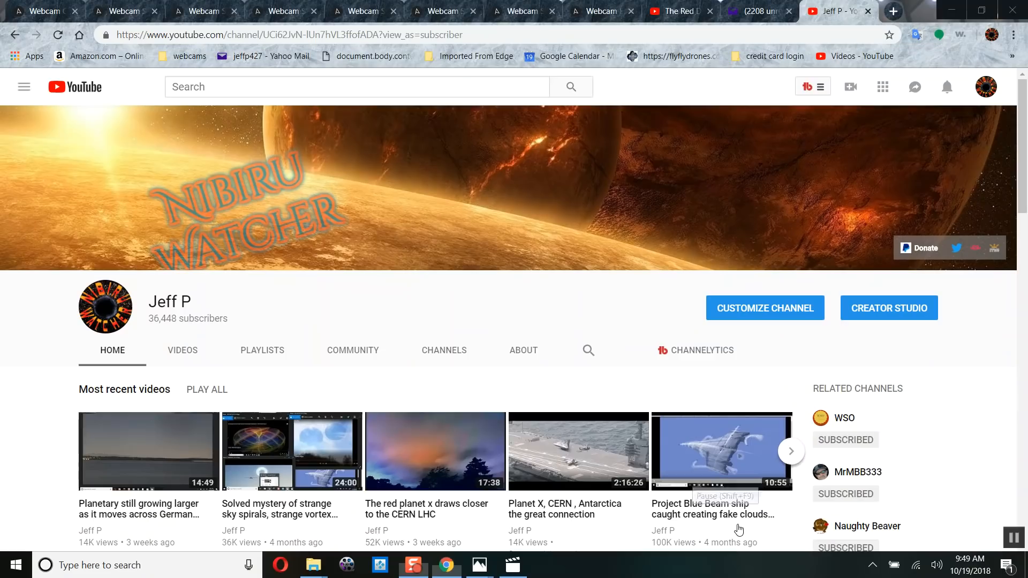
pyautogui.moveTo(538, 317)
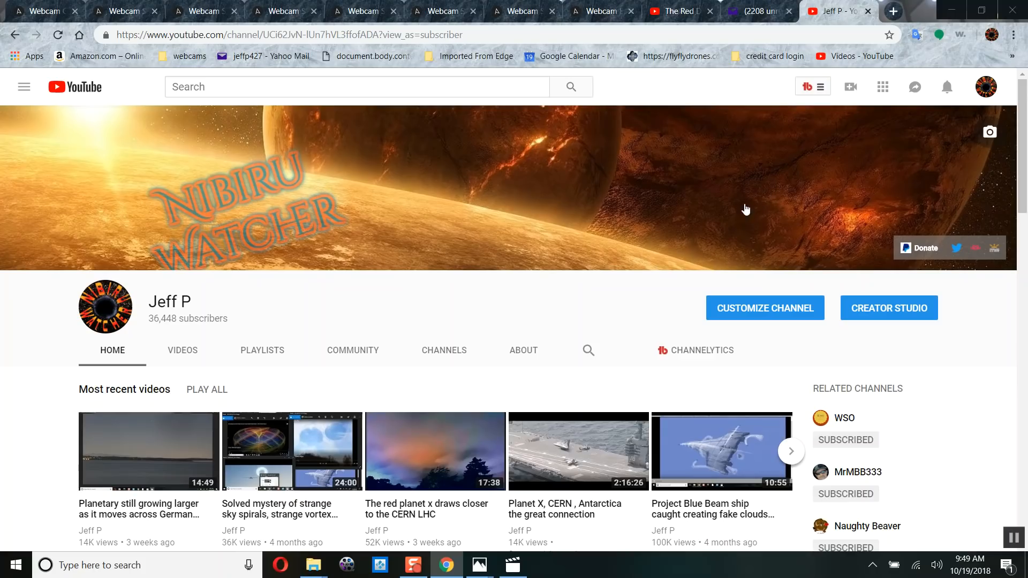
pyautogui.moveTo(754, 210)
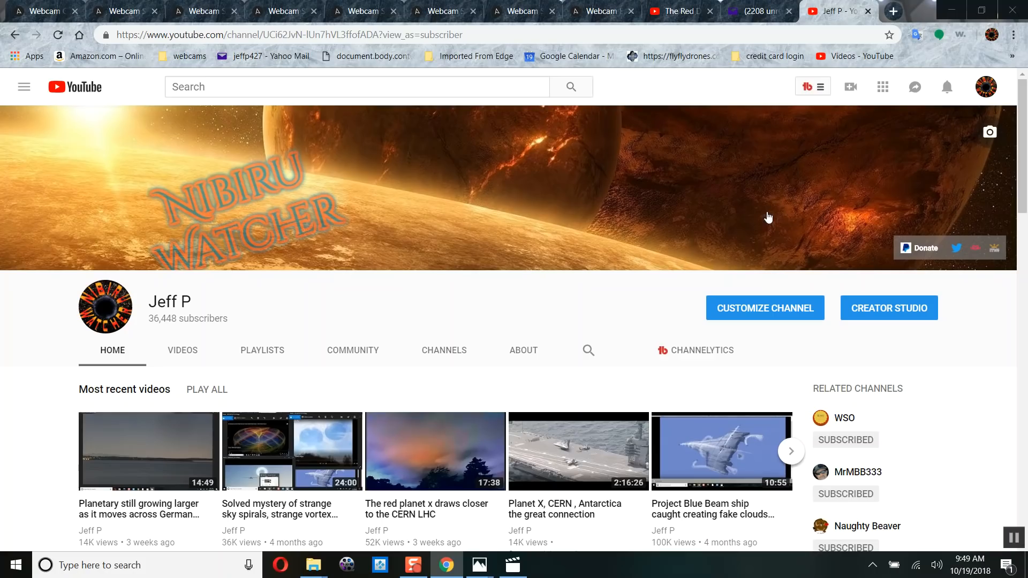
pyautogui.moveTo(694, 260)
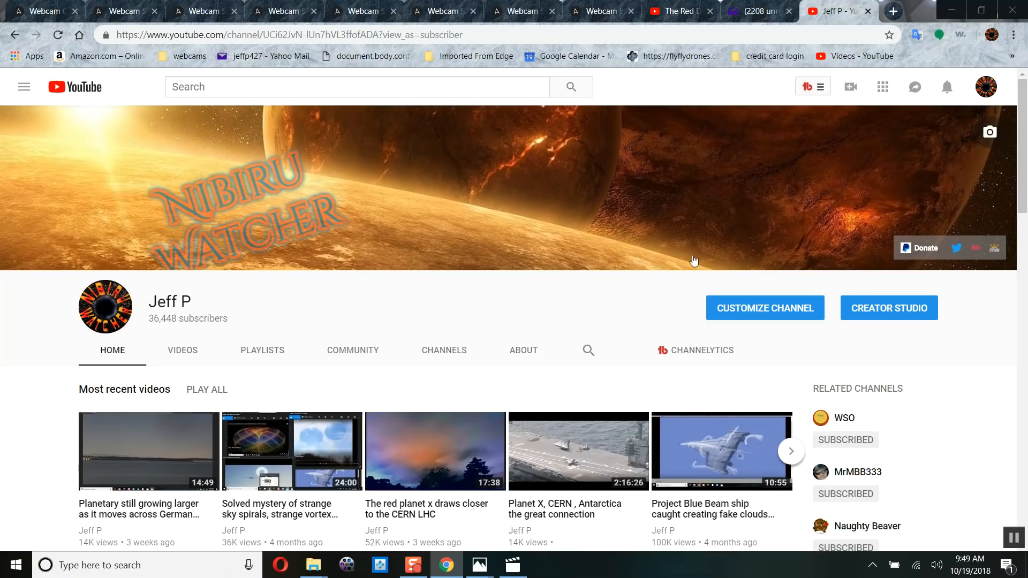
# Step: Scroll down Jeff P's Nibiru Watcher channel home page to its recent videos
pyautogui.scroll(-3)
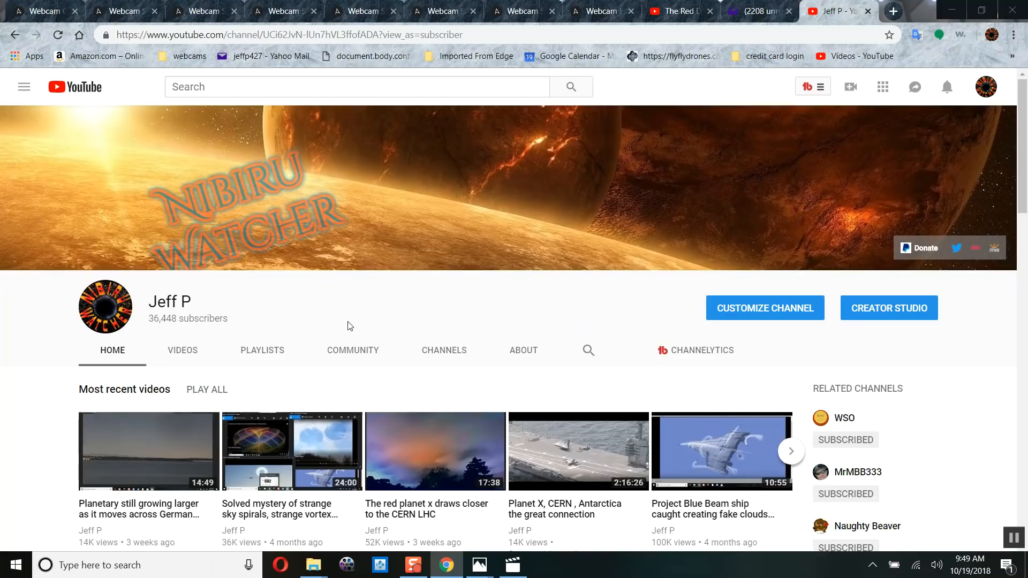
pyautogui.moveTo(582, 367)
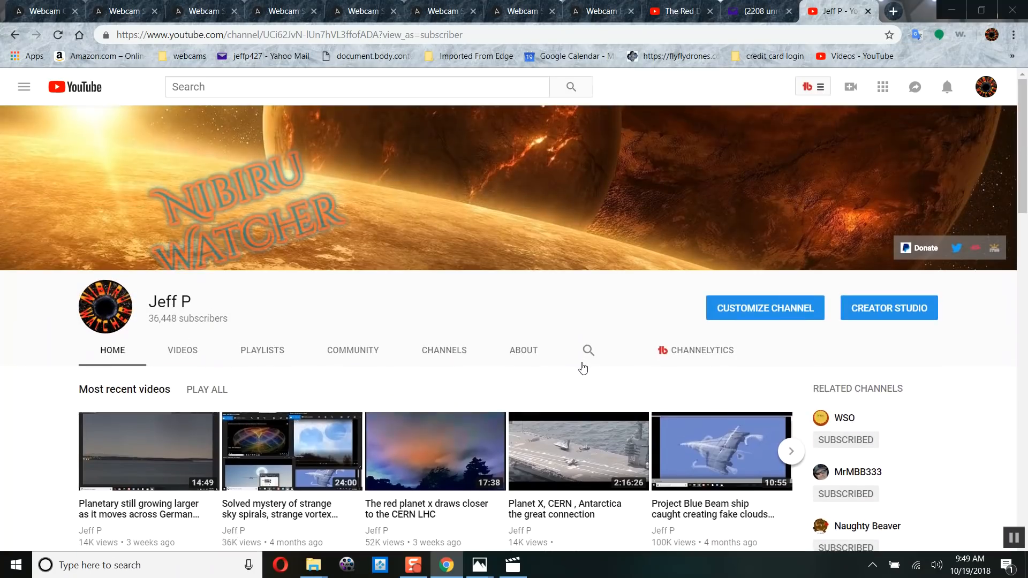